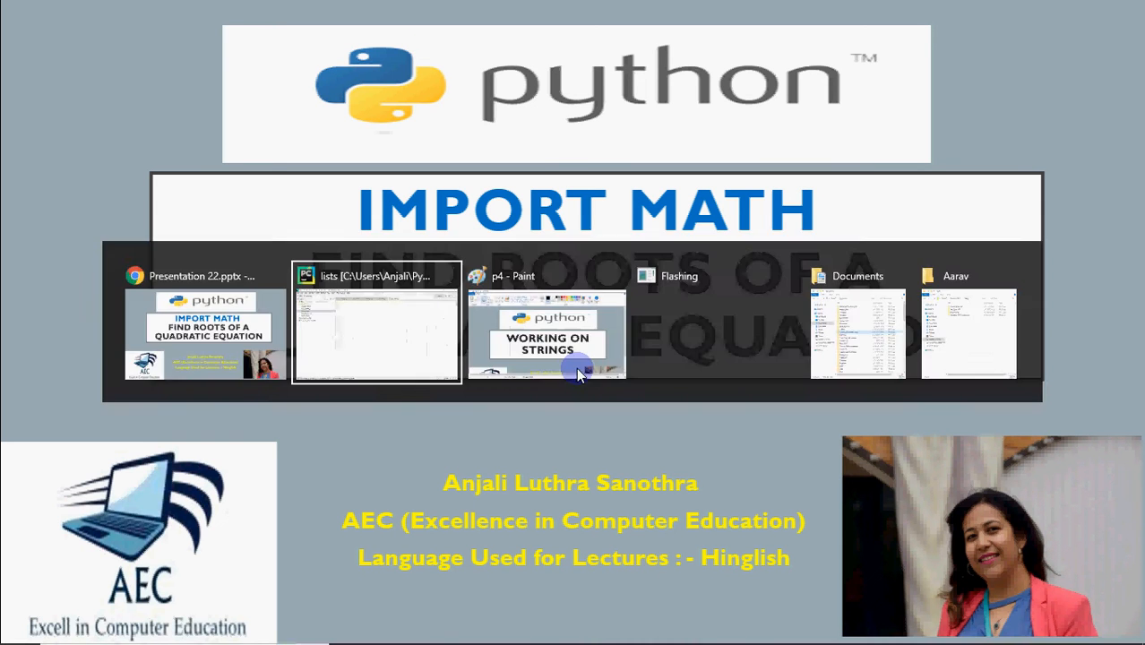
- Switch to the lists project and focus the empty quadratic.py editor
left_click(376, 322)
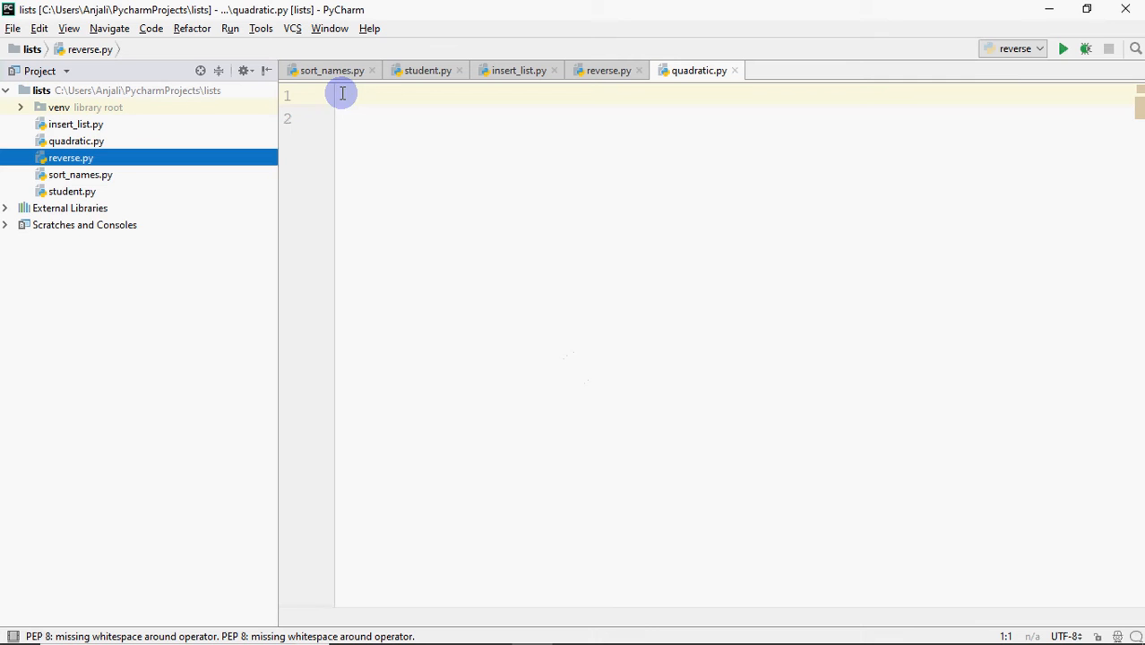
mouse_move(12, 28)
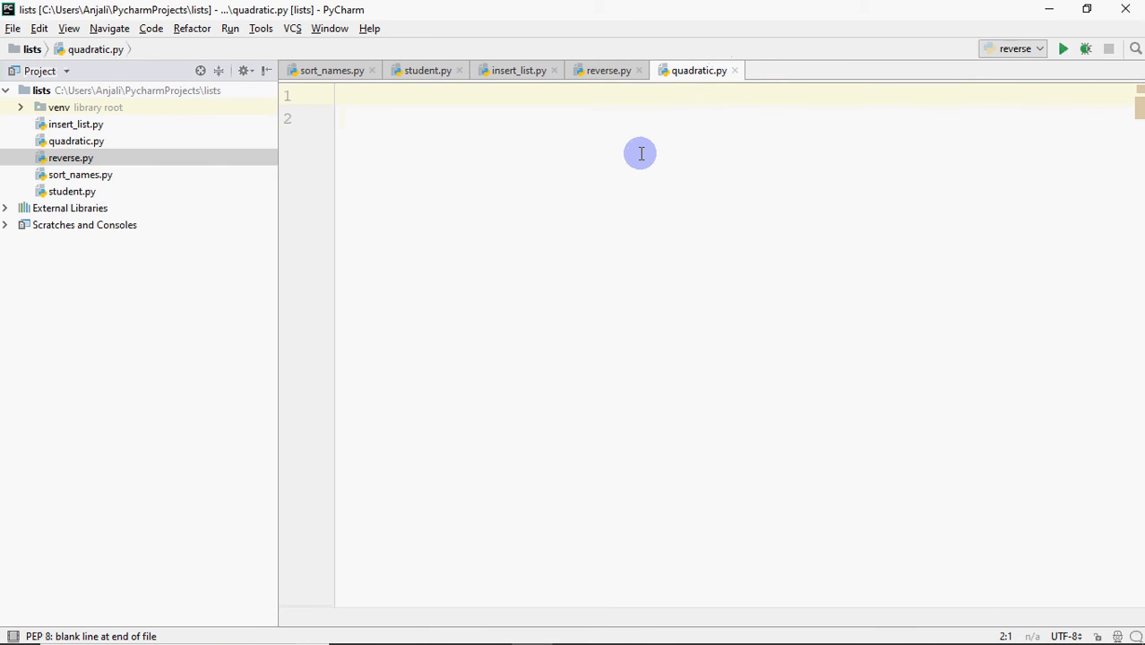
- Add 'import math' and begin a=input(, checking reverse.py's code for reference
type("import")
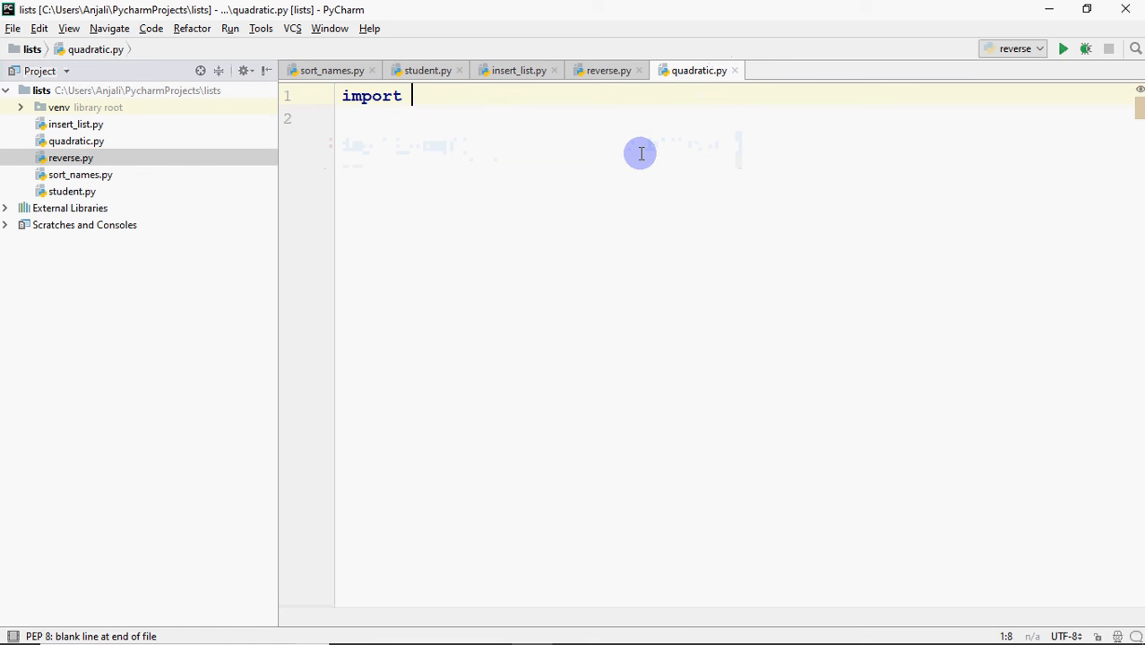
type("math")
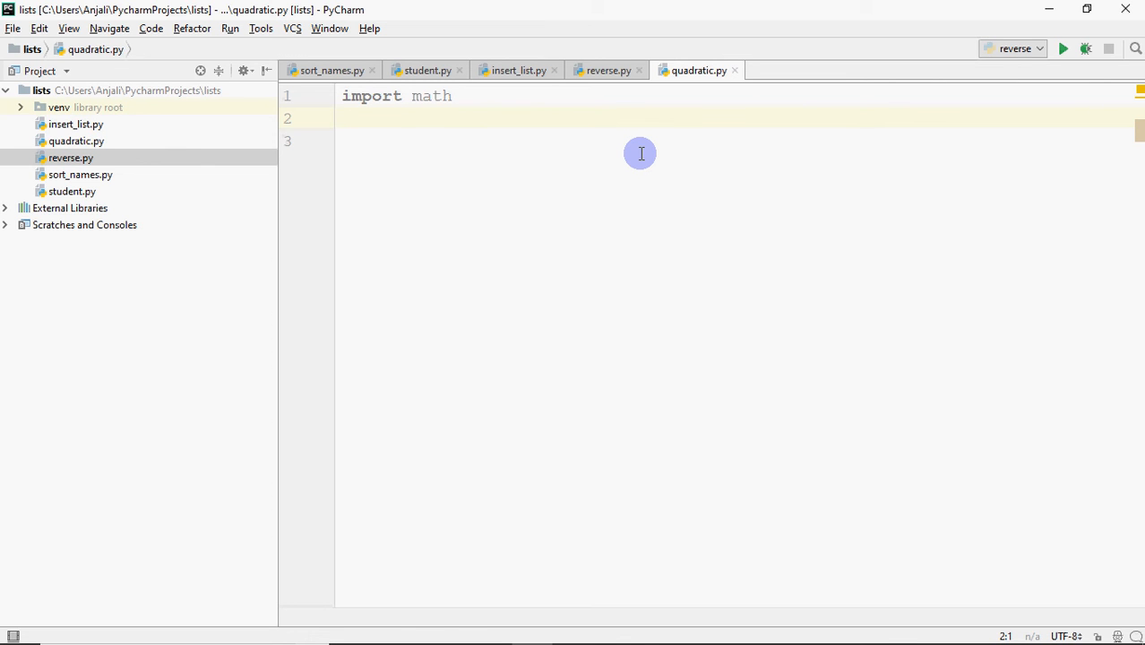
type("a=")
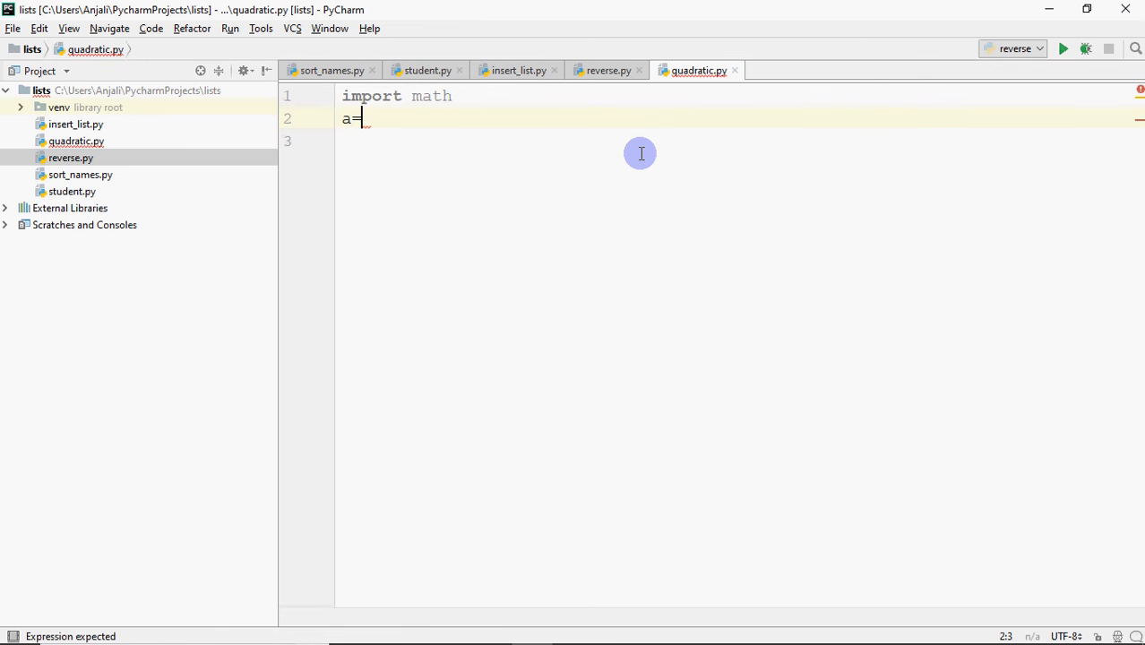
type("input")
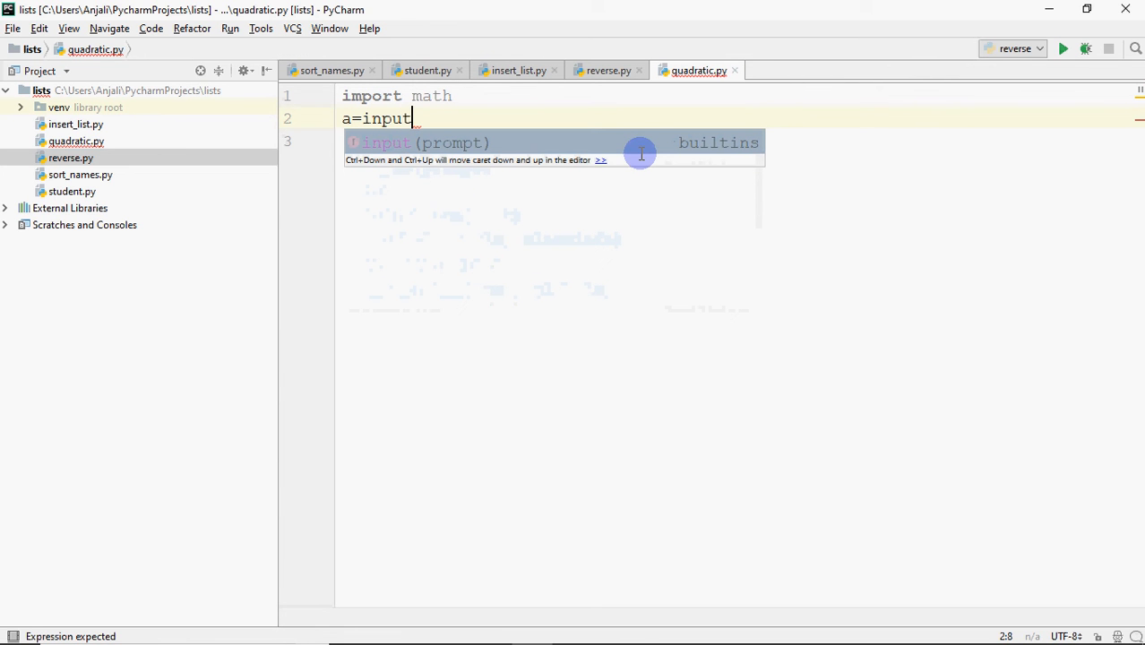
mouse_move(640, 105)
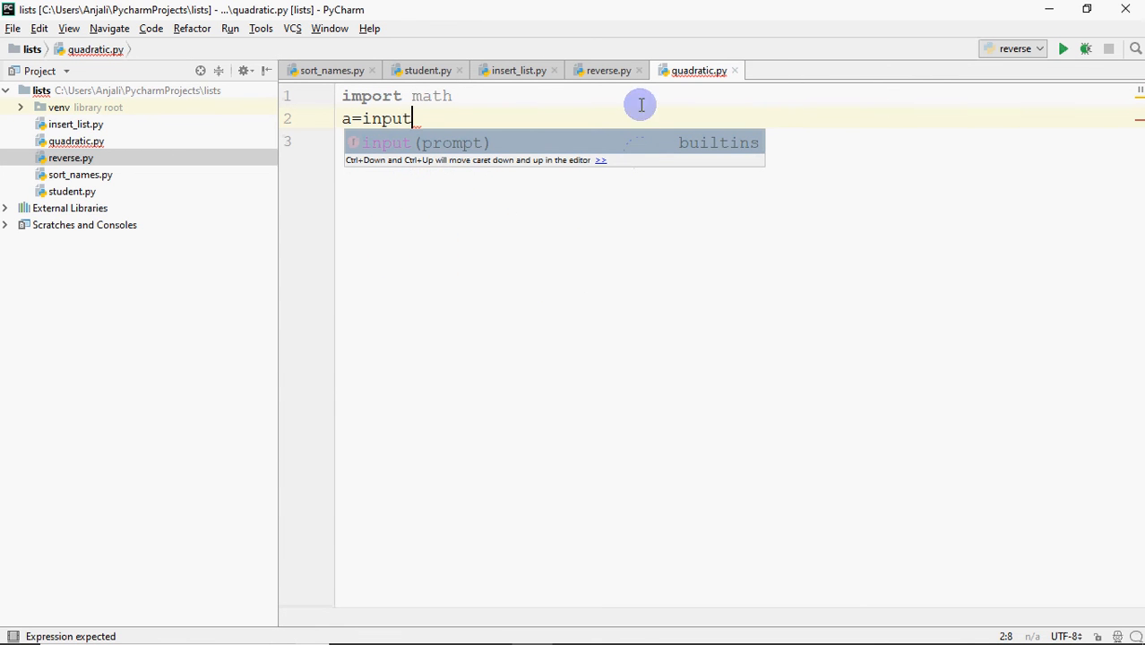
left_click(607, 70)
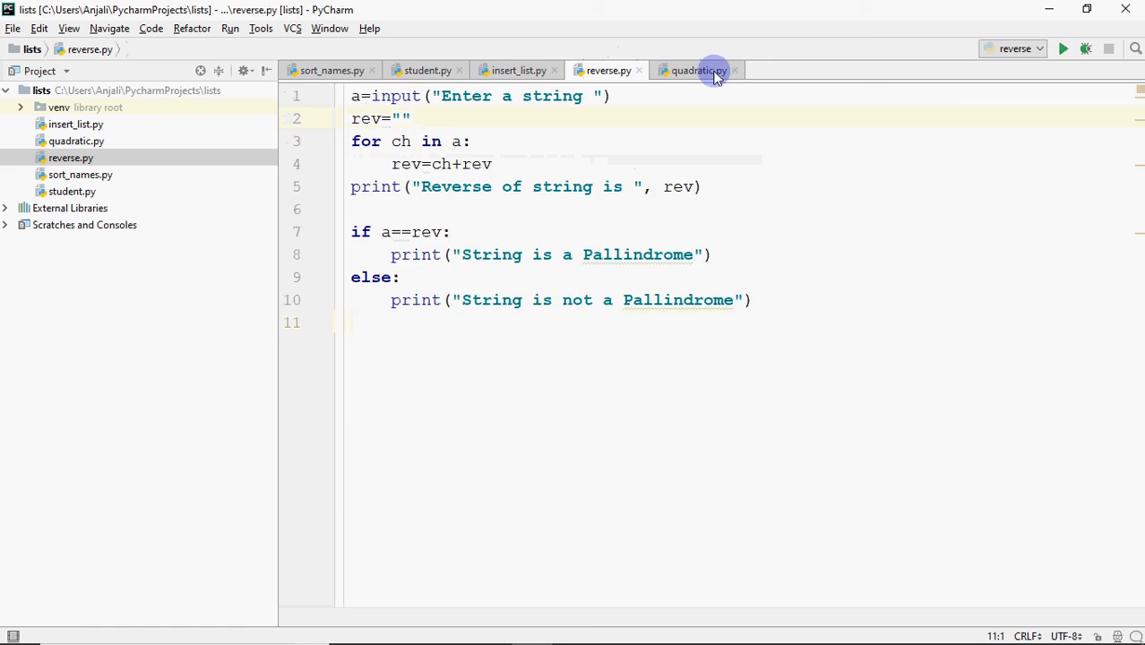
left_click(697, 70)
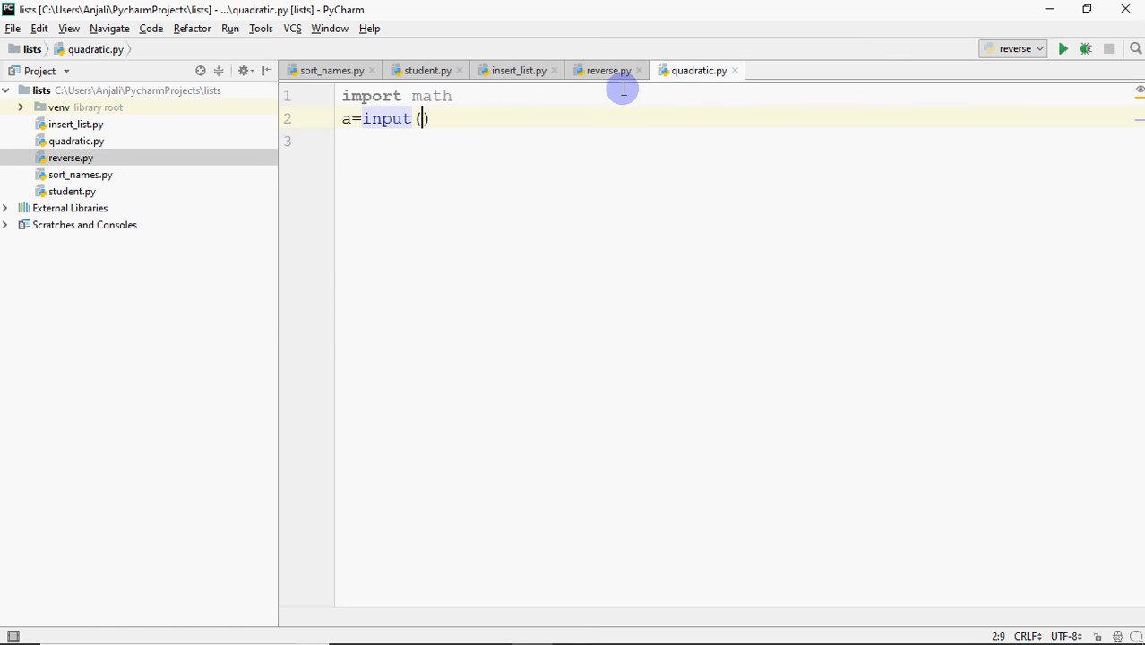
- Write the coefficient prompt for a and wrap the input call in float()
type("\"Ent\"")
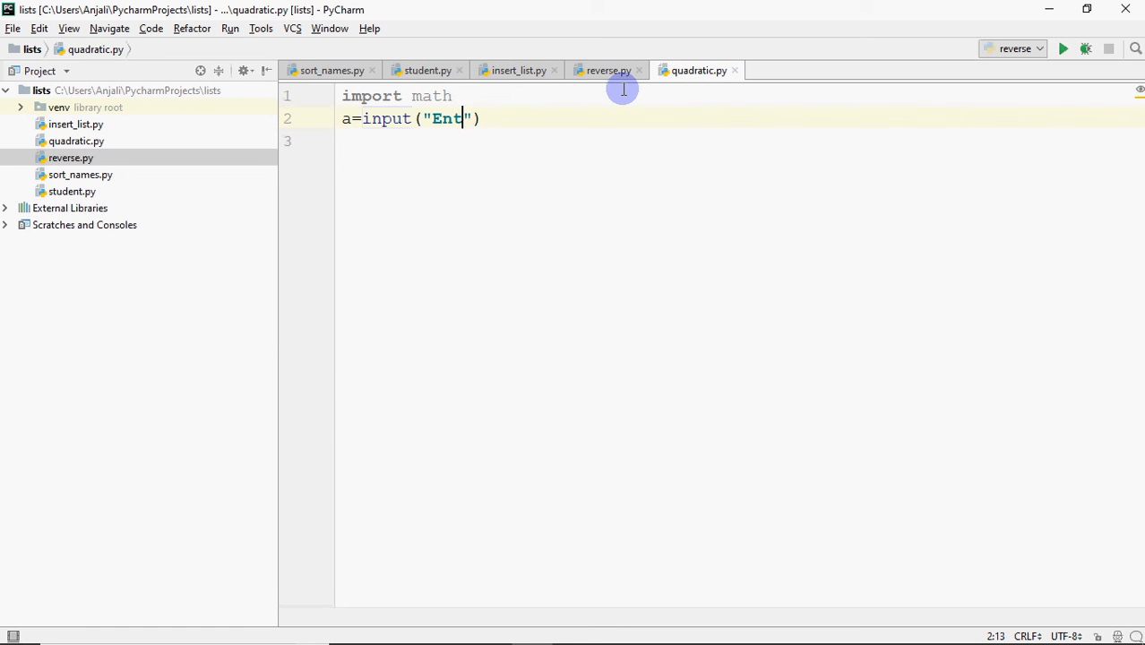
type("er coeffi")
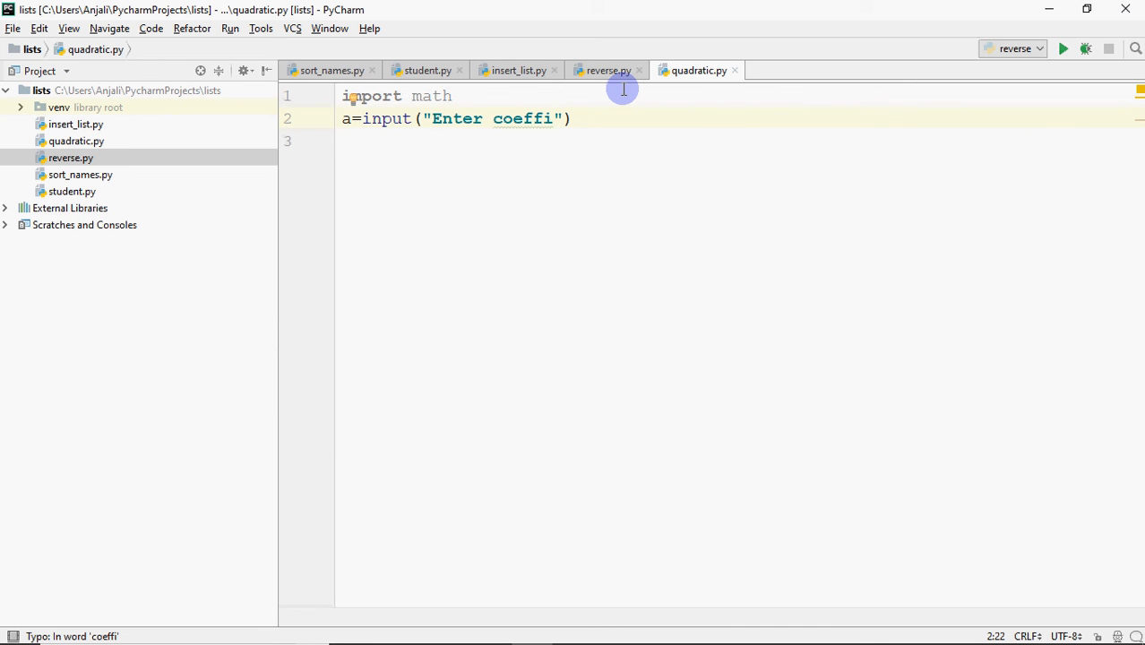
type("e")
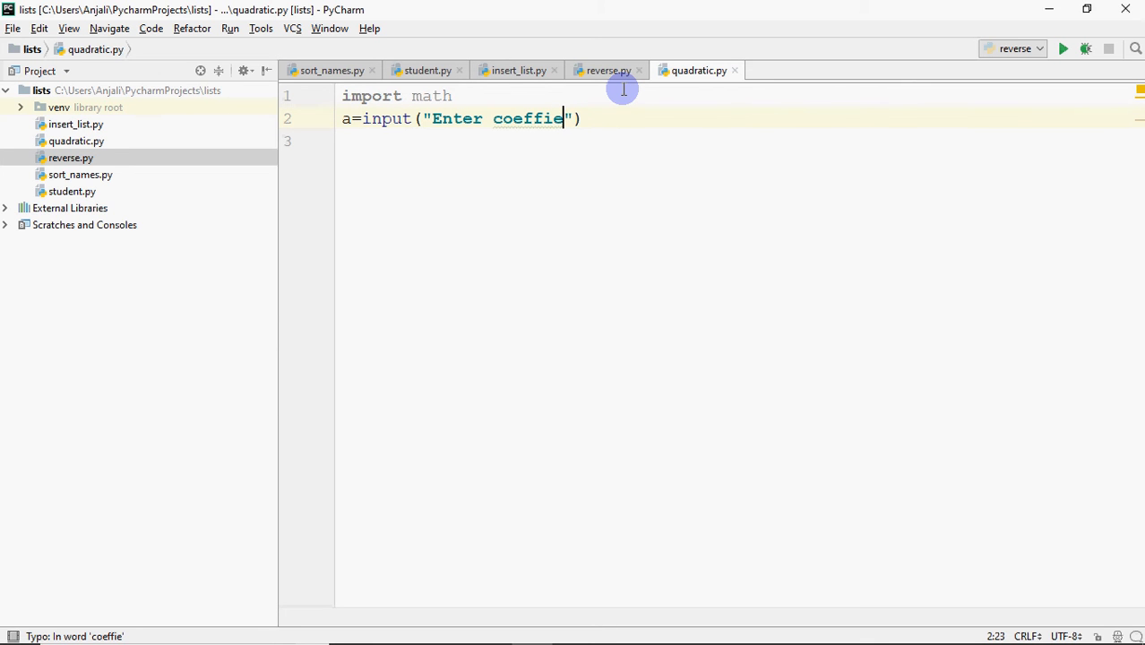
type("ci")
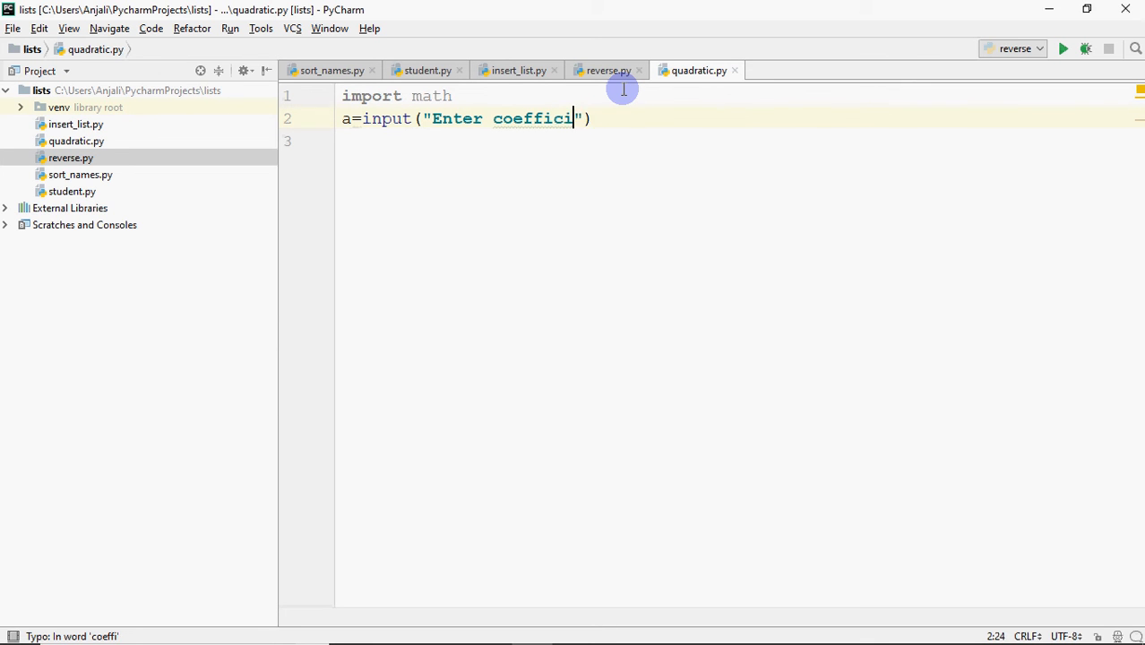
type("ent for a")
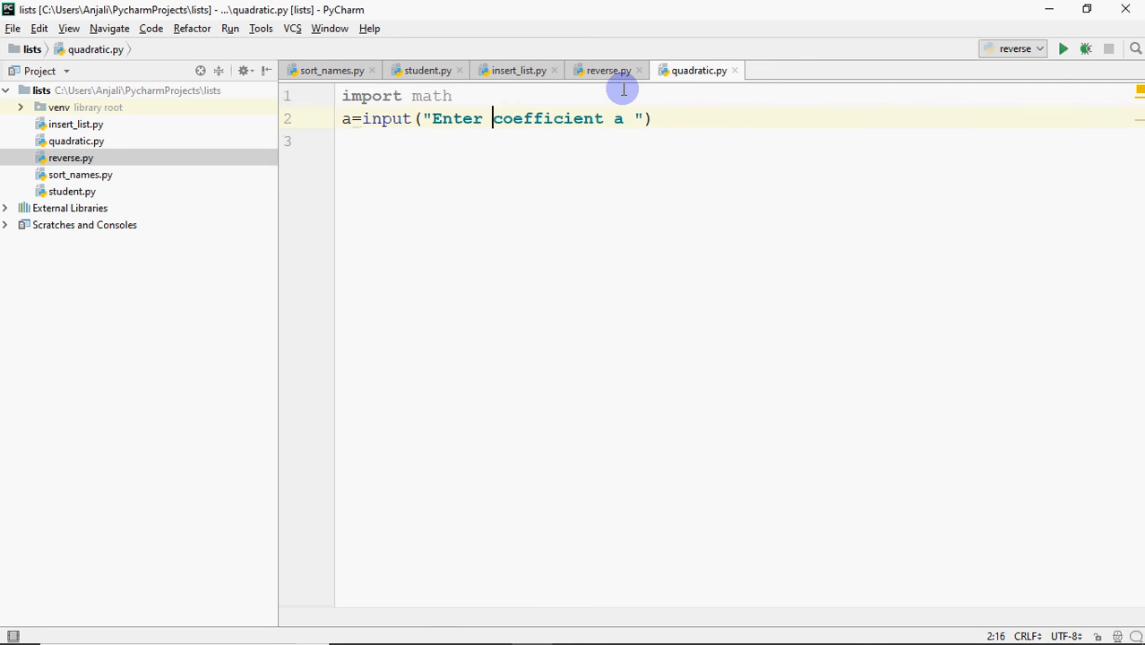
type("the")
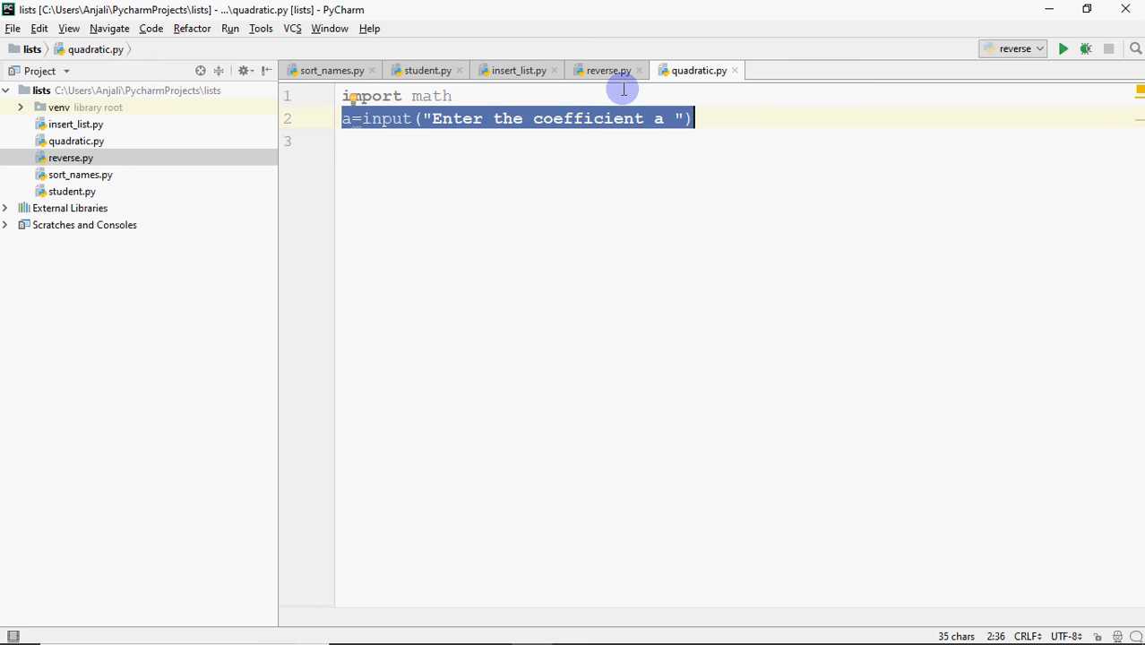
left_click(361, 118)
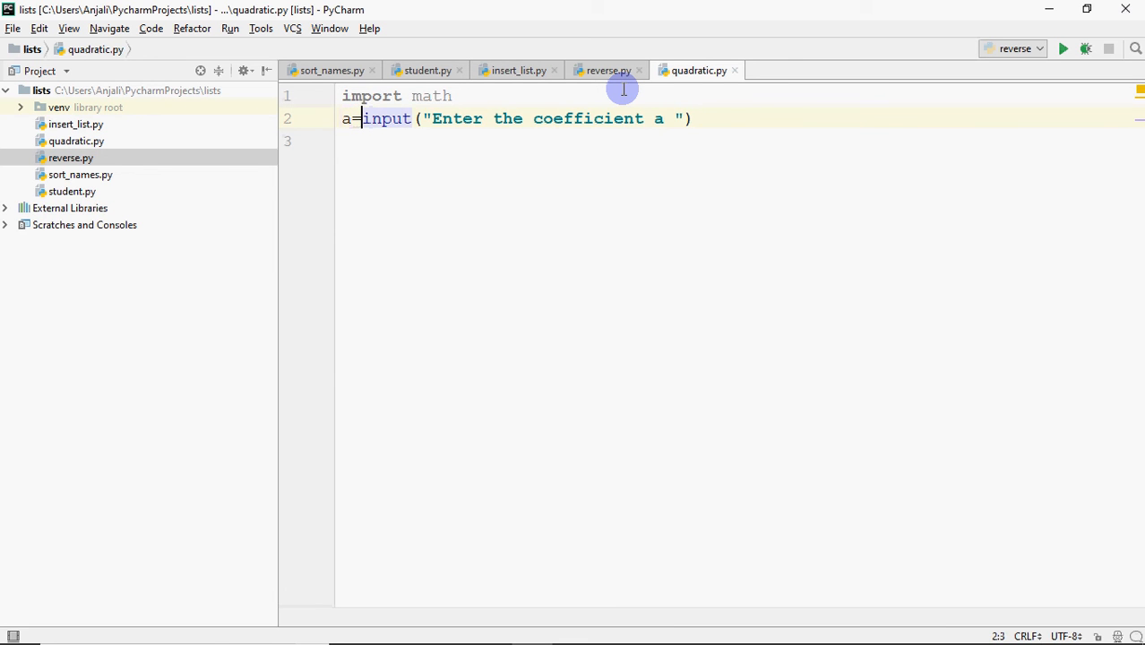
type("float(")
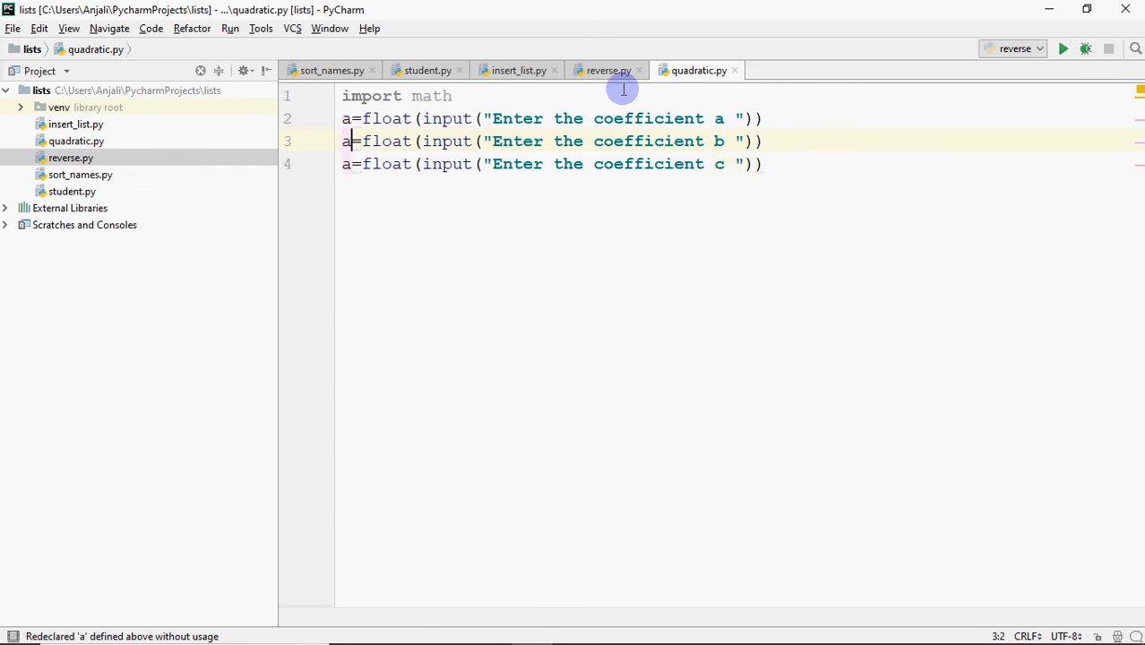
- Rename the variables to b and c and add the discriminant d=b*b-4*a*c
type("b")
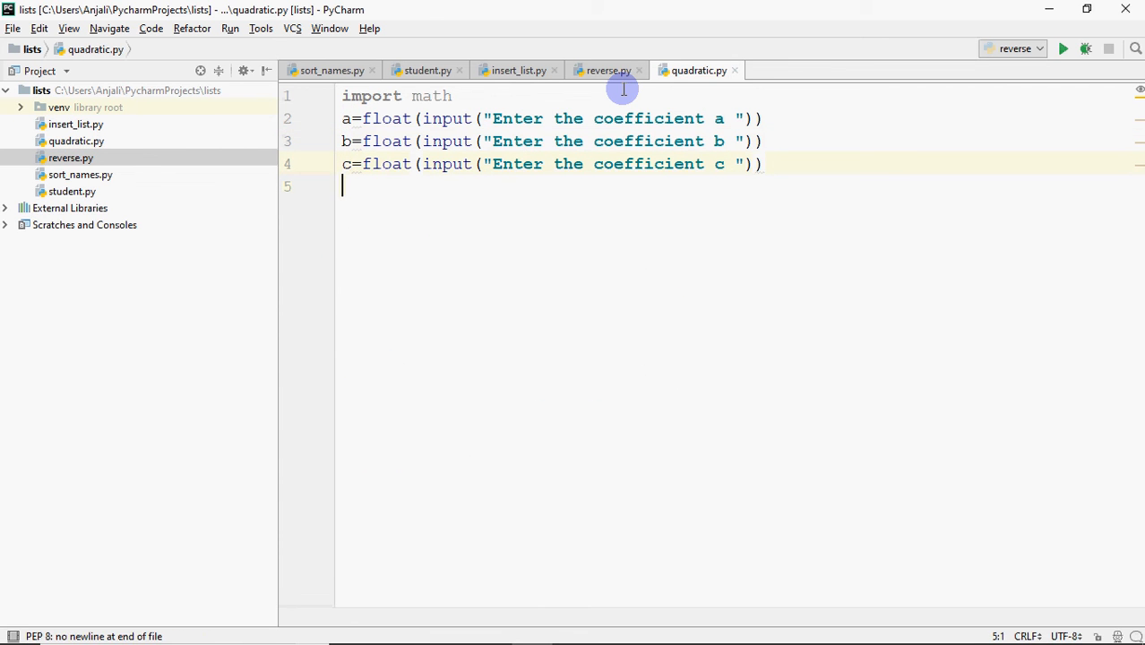
type("d=")
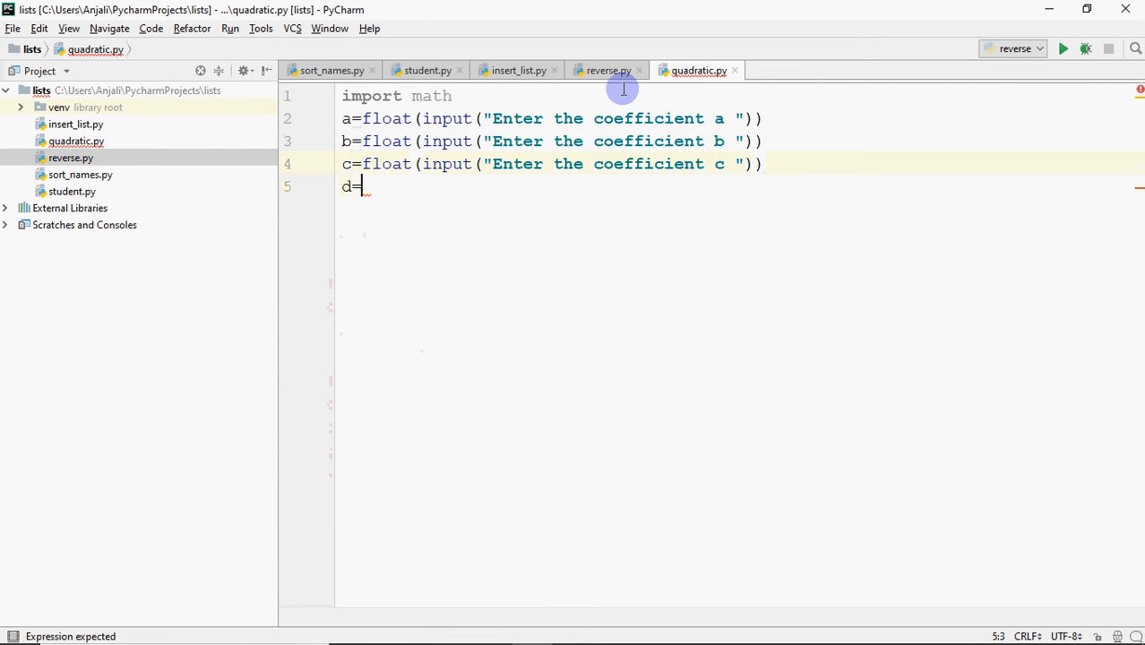
type("b*b")
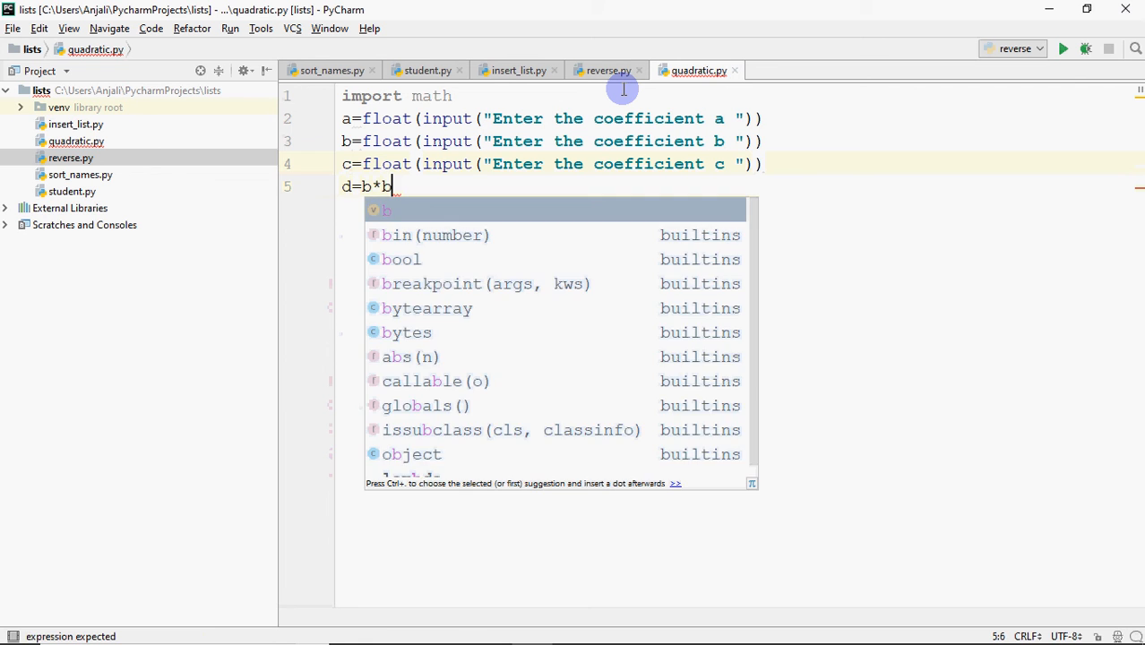
type("-4*")
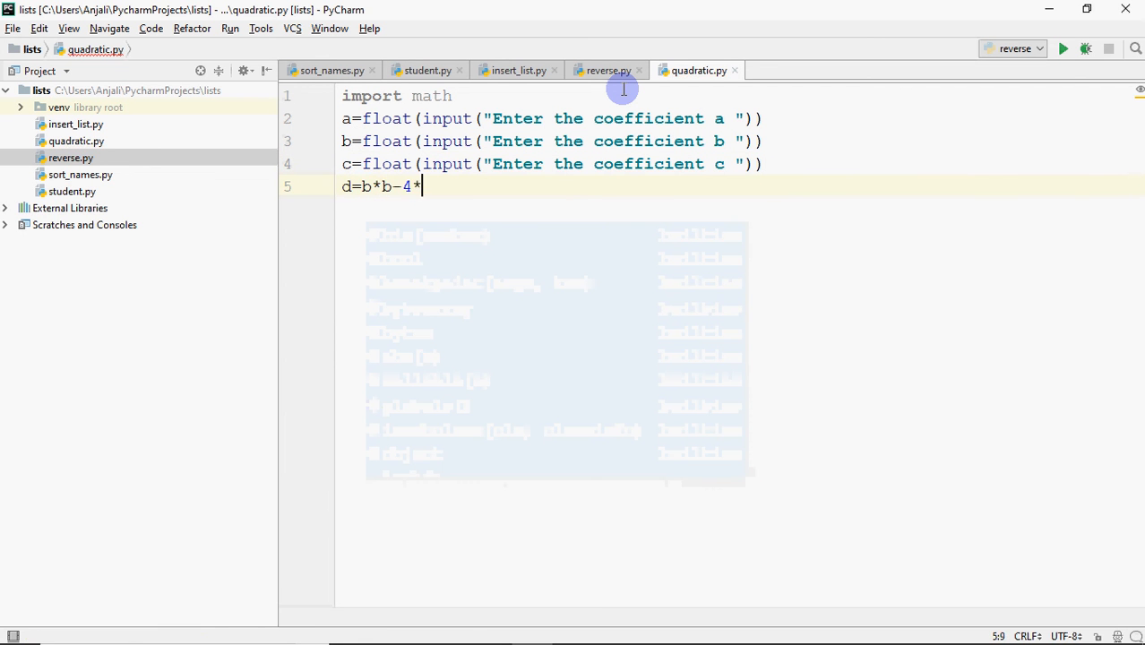
type("a*c;")
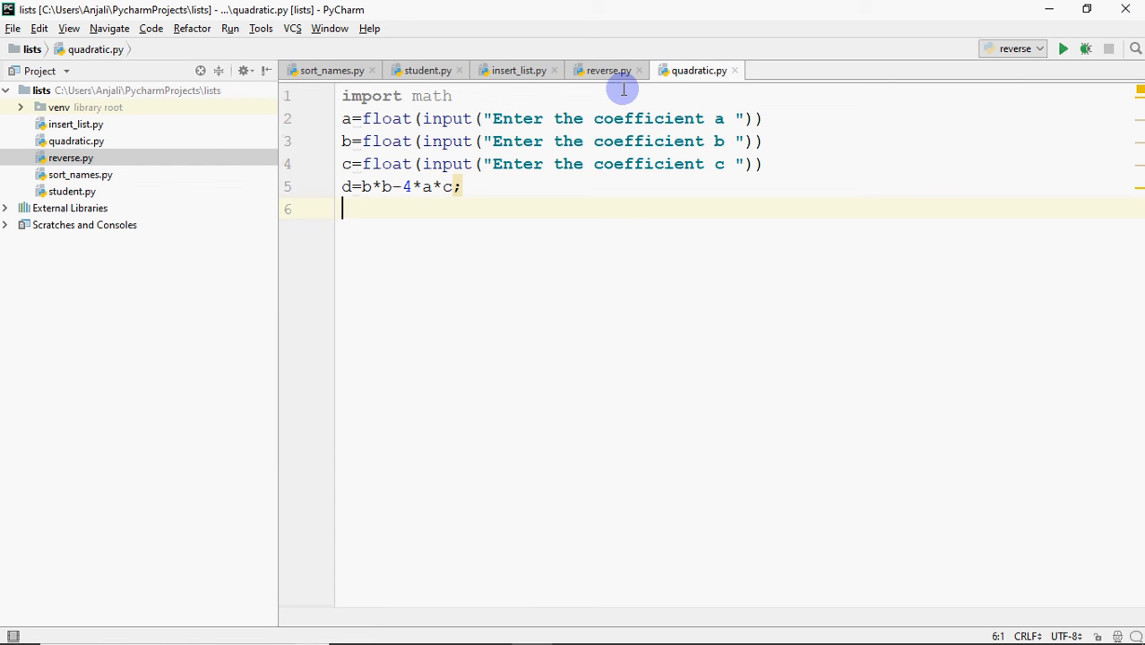
- Start the 'if d>0:' branch with an indented body
type("if")
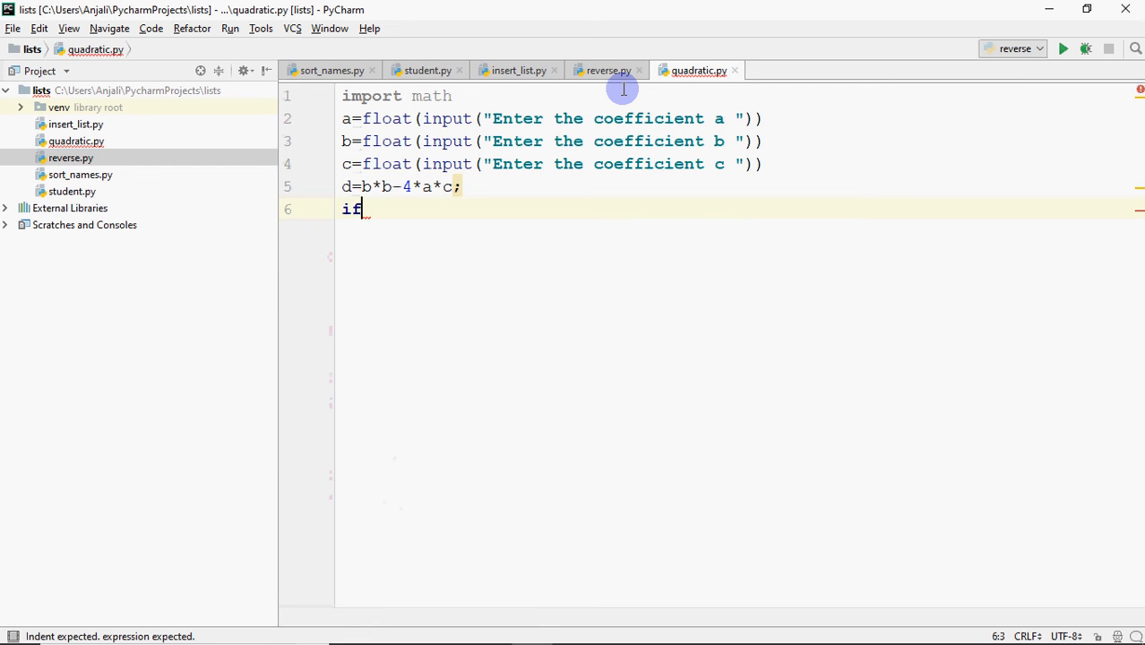
type("d>0")
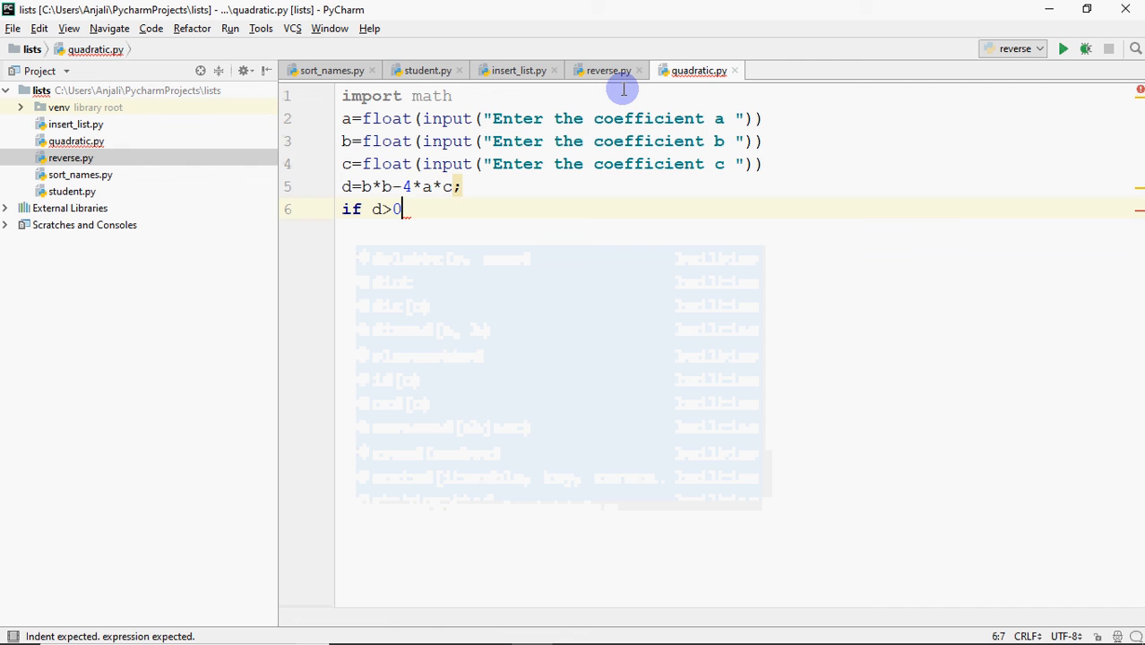
type(":")
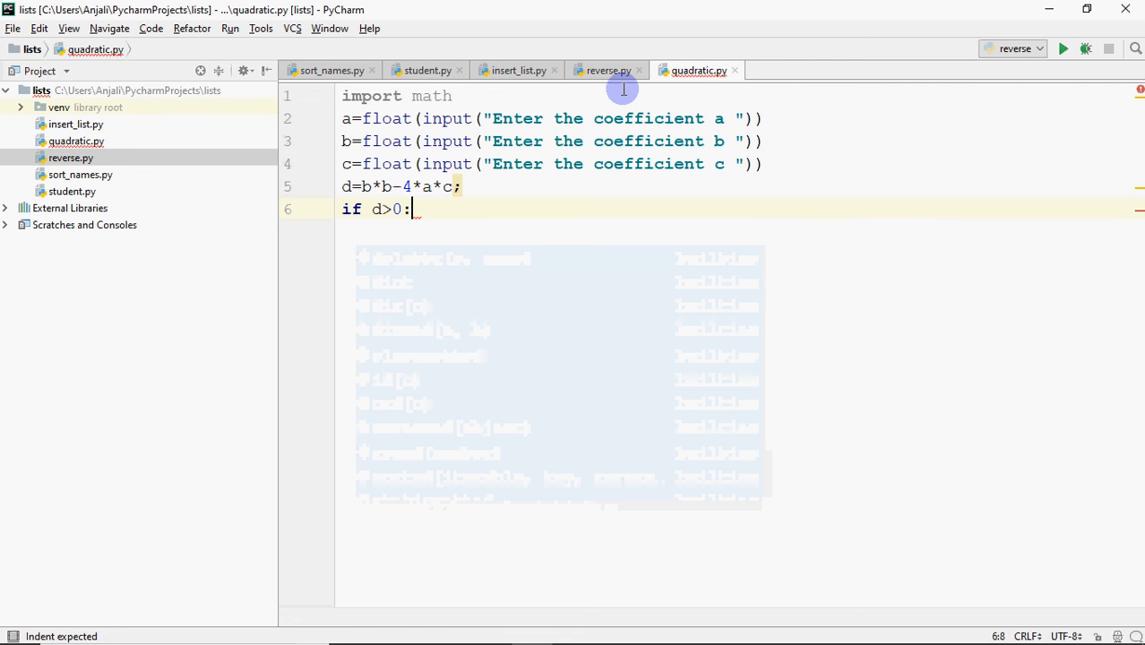
key("Escape")
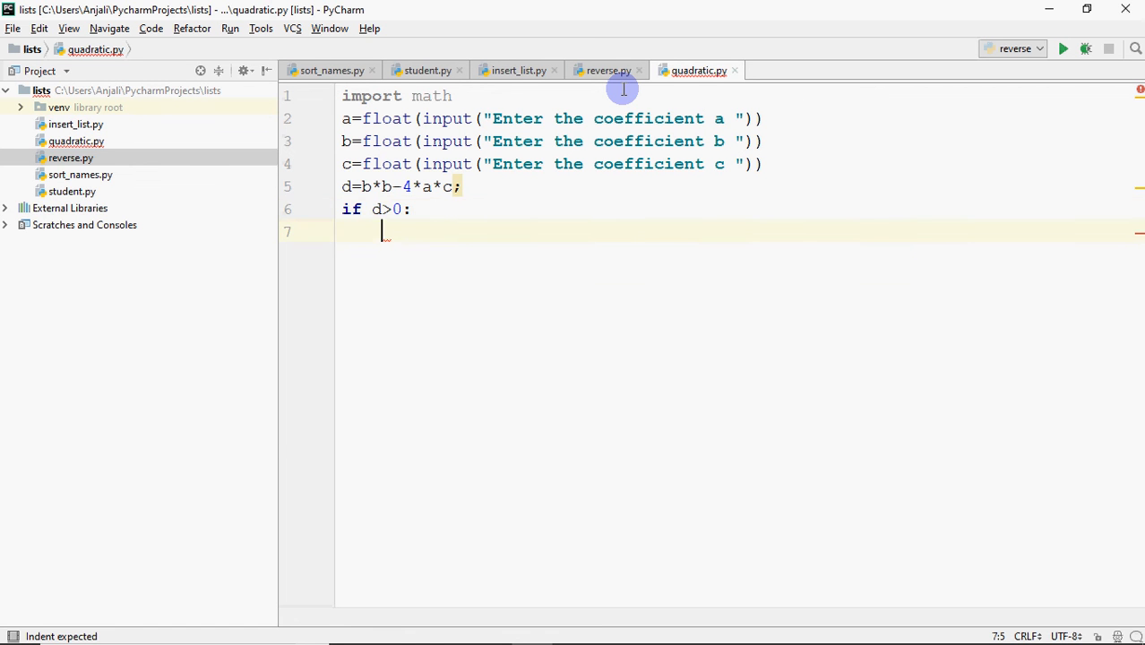
- Under the if, write r1=(-b+math.sqrt(d))/(2*a)
type("r1")
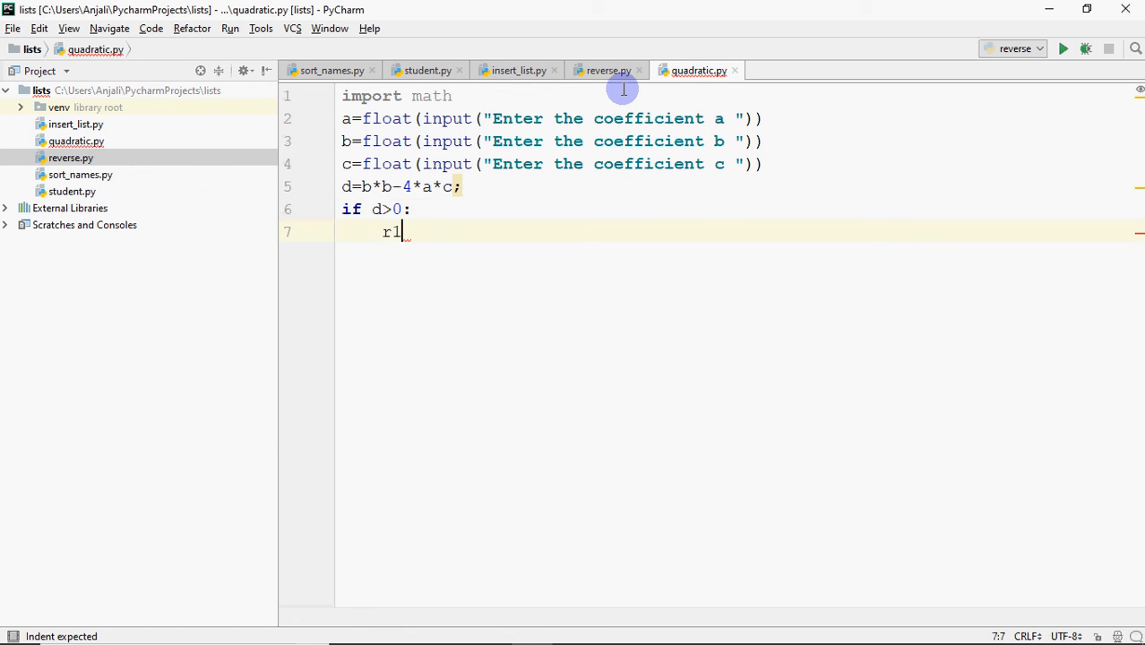
type("= (")
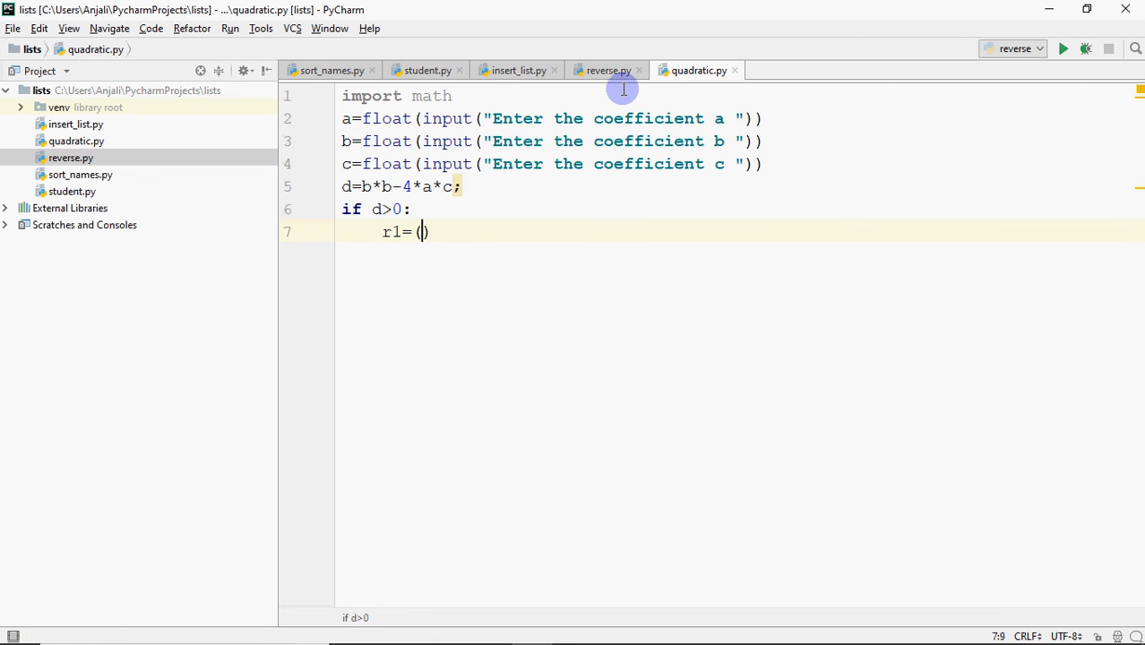
type("-b+")
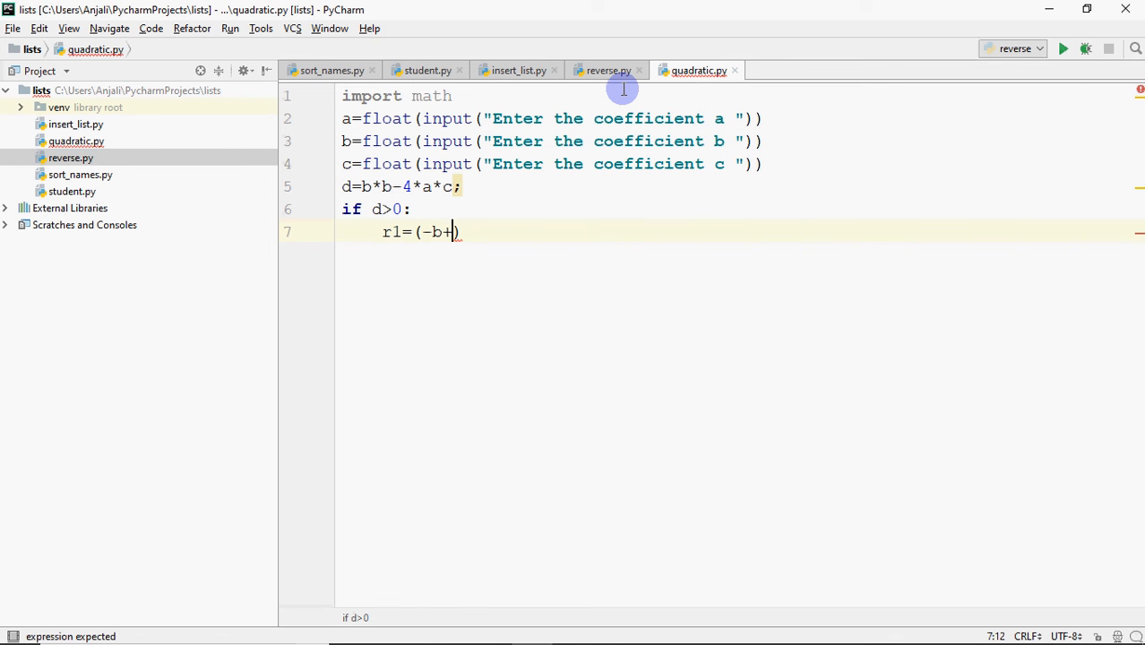
type("math")
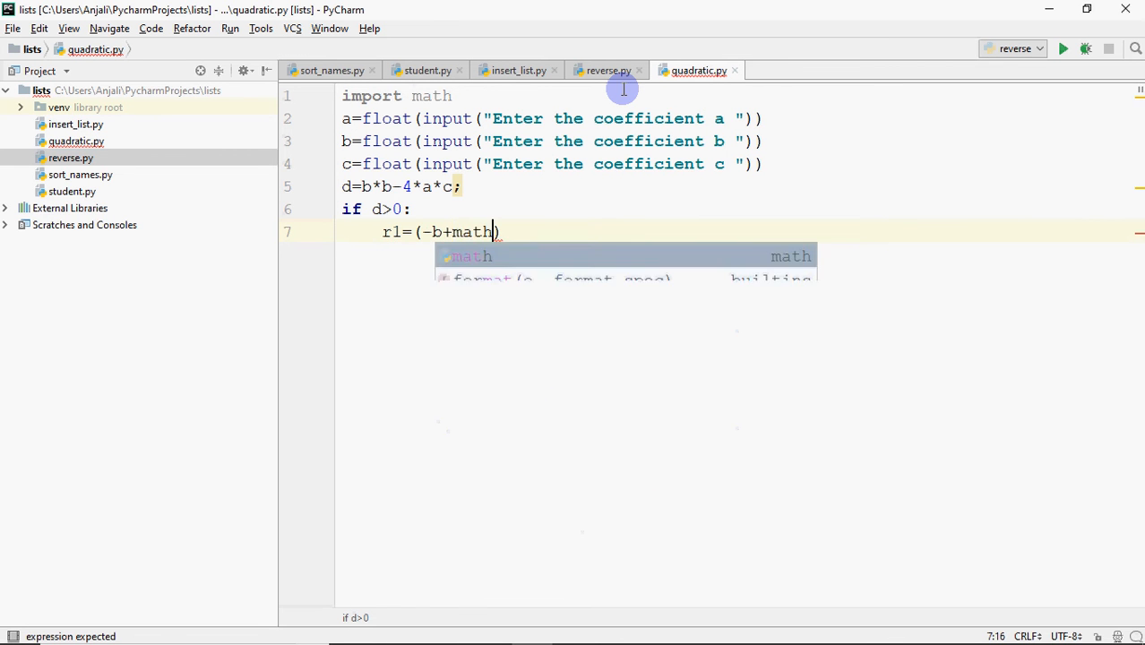
type(".sqrt(")
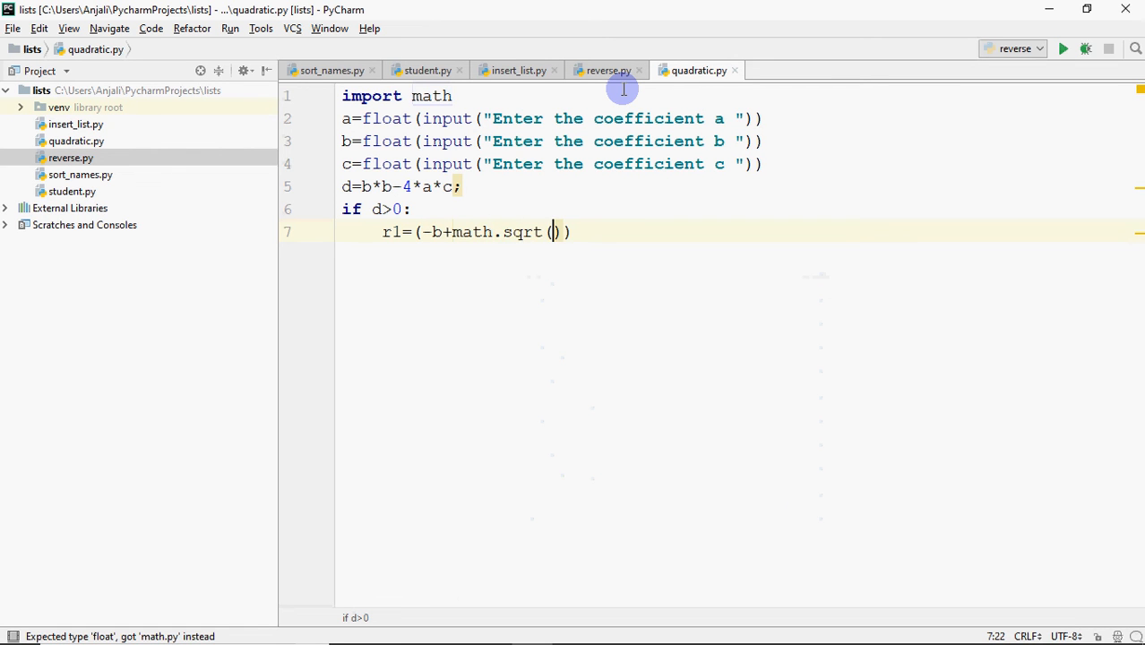
type("d")
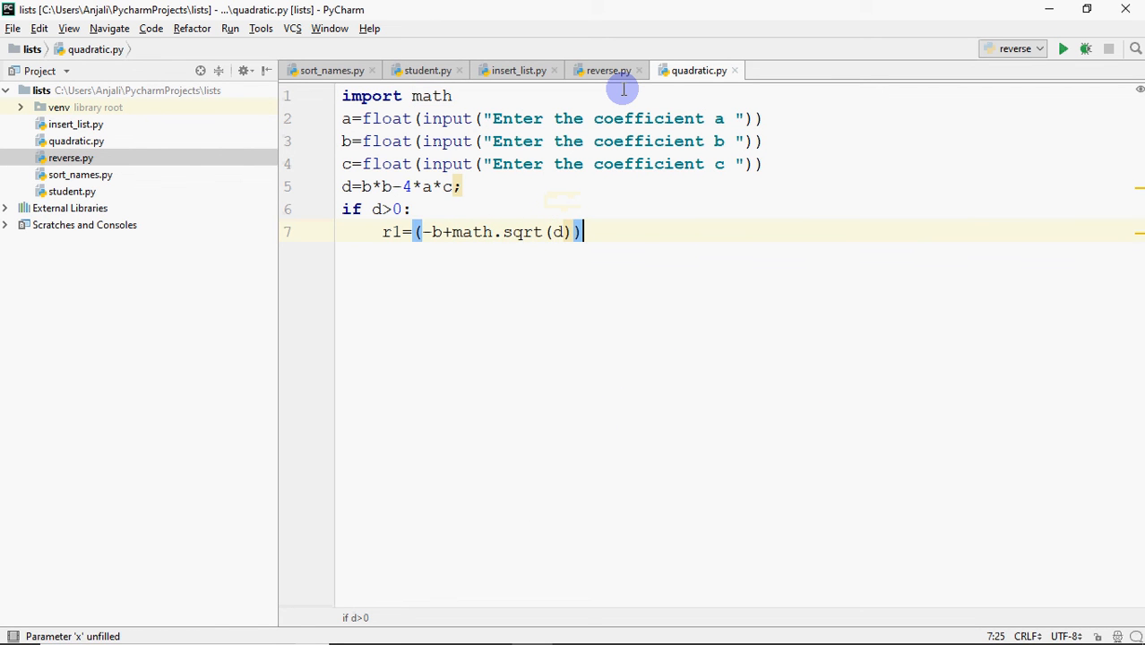
type("/(2)")
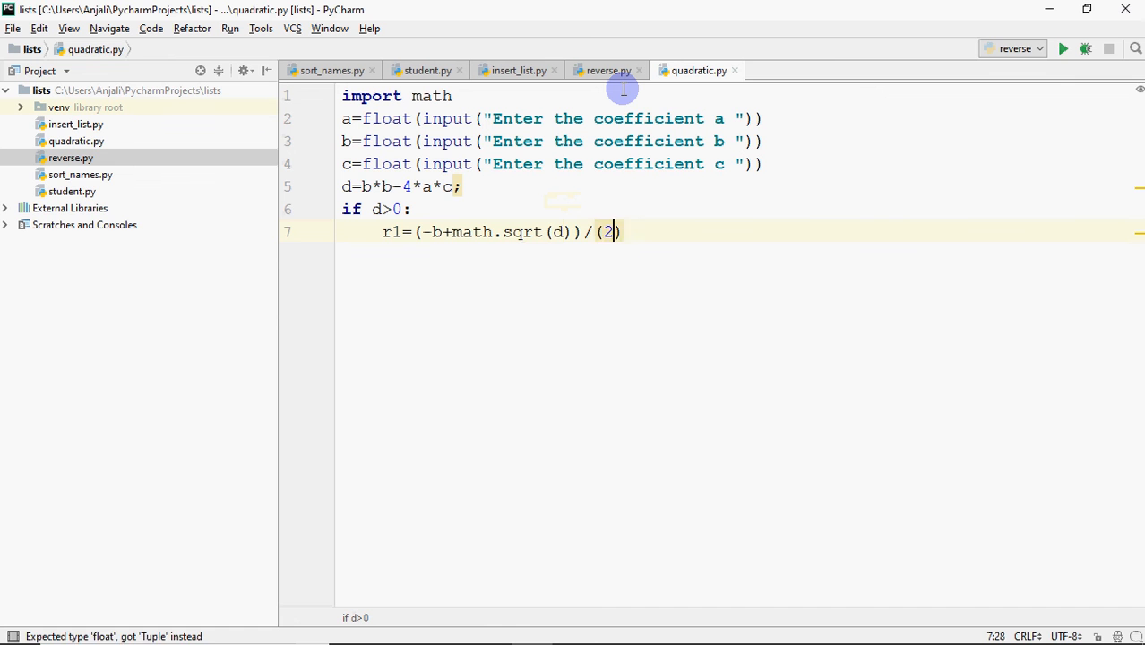
type("*a)")
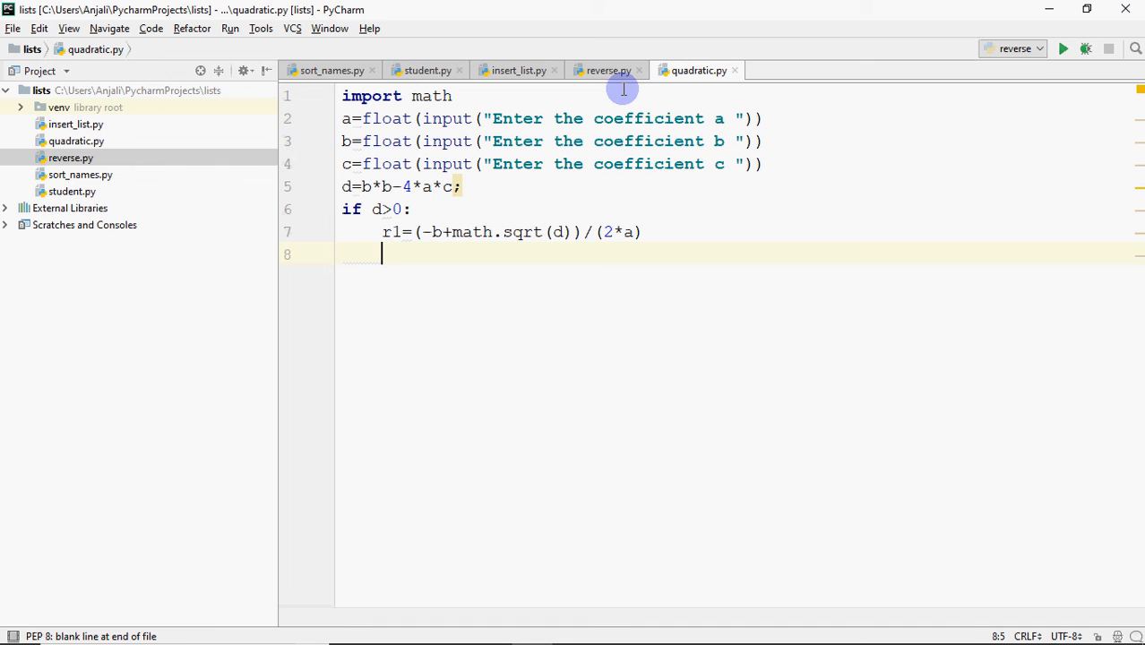
- Reformat the root lines, adding r2 with minus the square root of d
type("r1 = (-b + math.sqrt(d)) / (2 * a)")
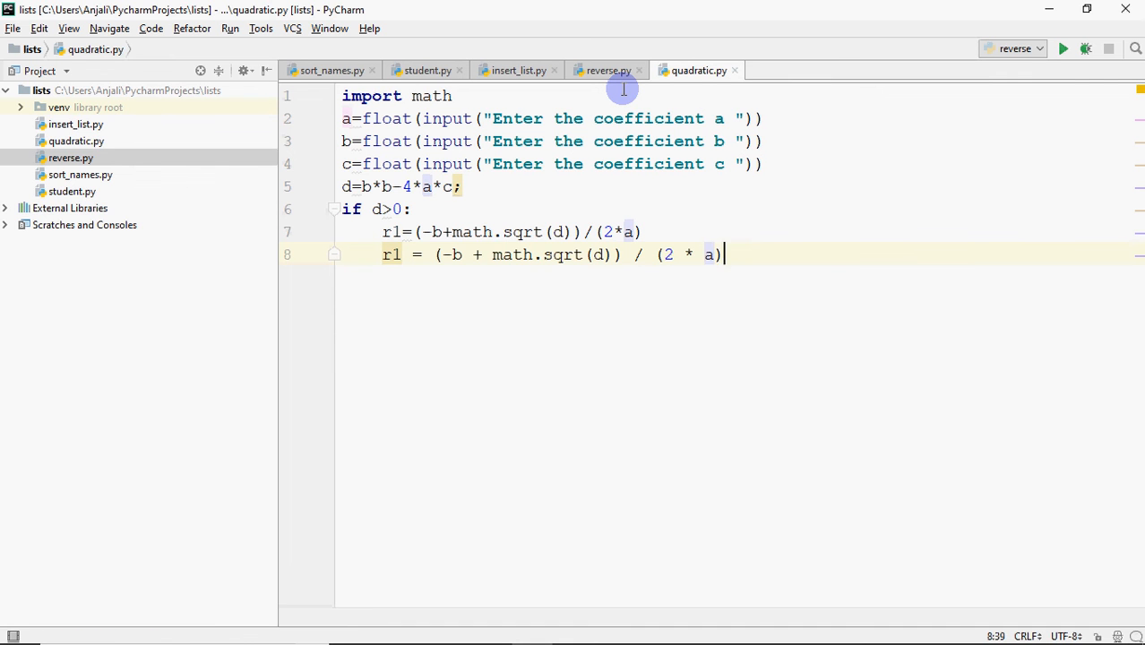
key("Backspace")
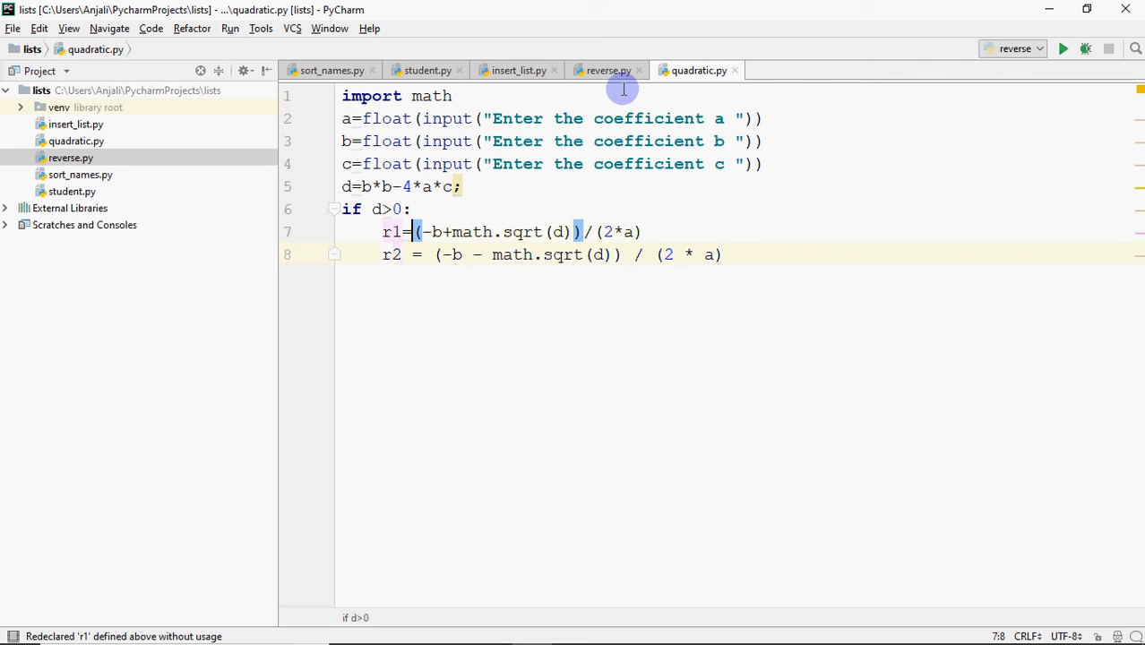
triple_click(511, 232)
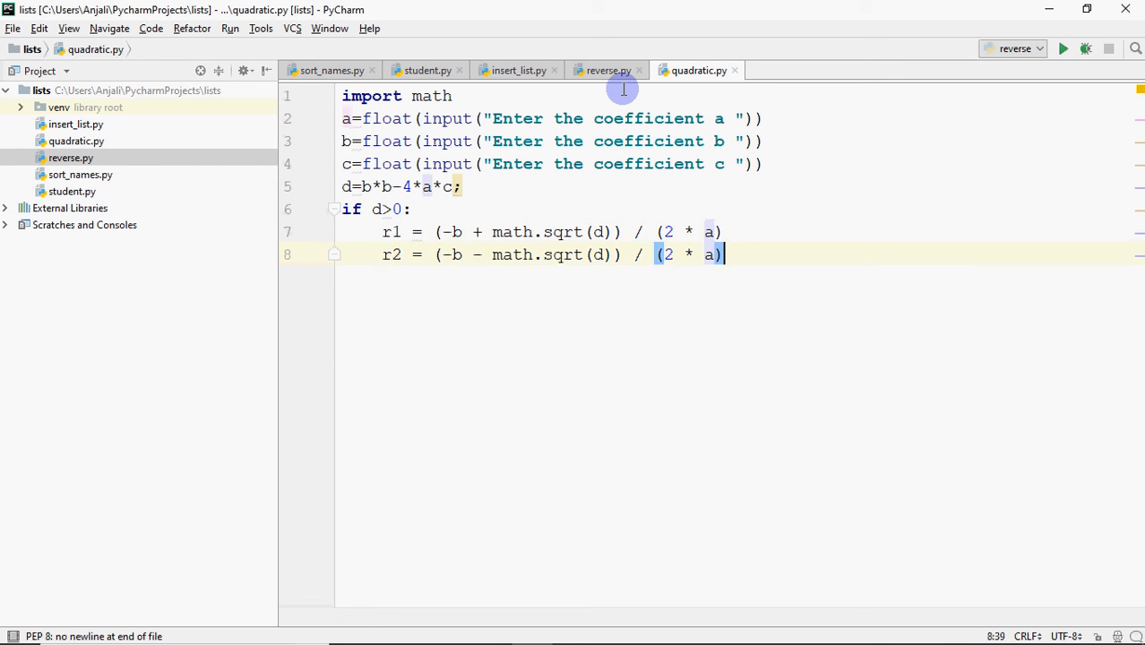
type("print(")
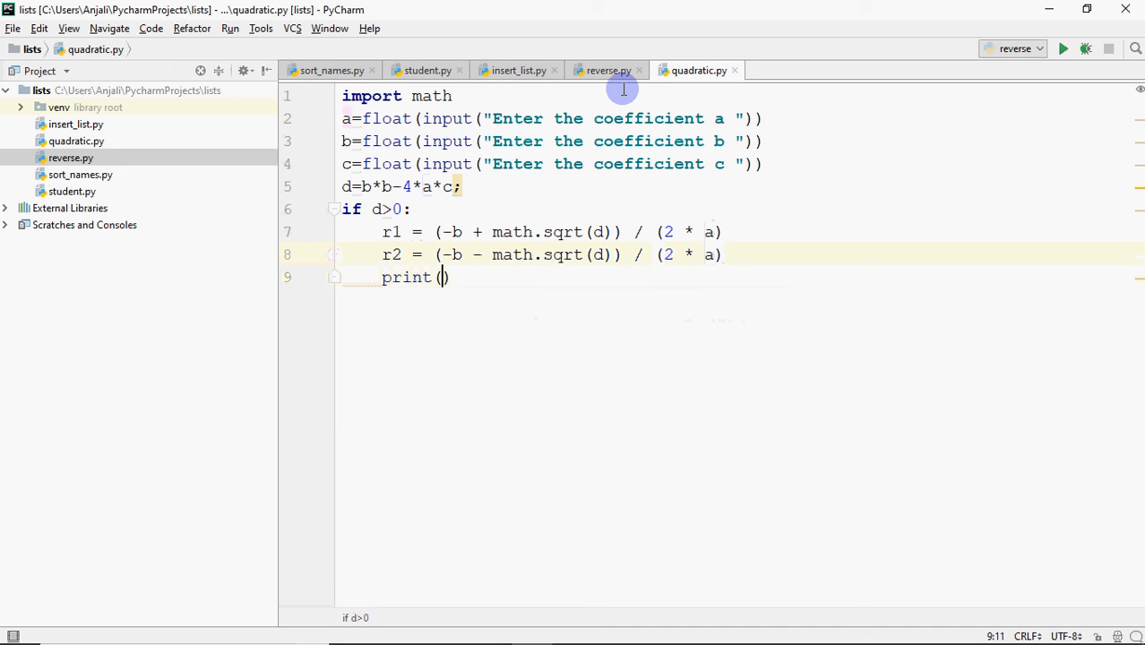
- Print "Roots are real and unequal" with r1 and r2
type("\"Roo")
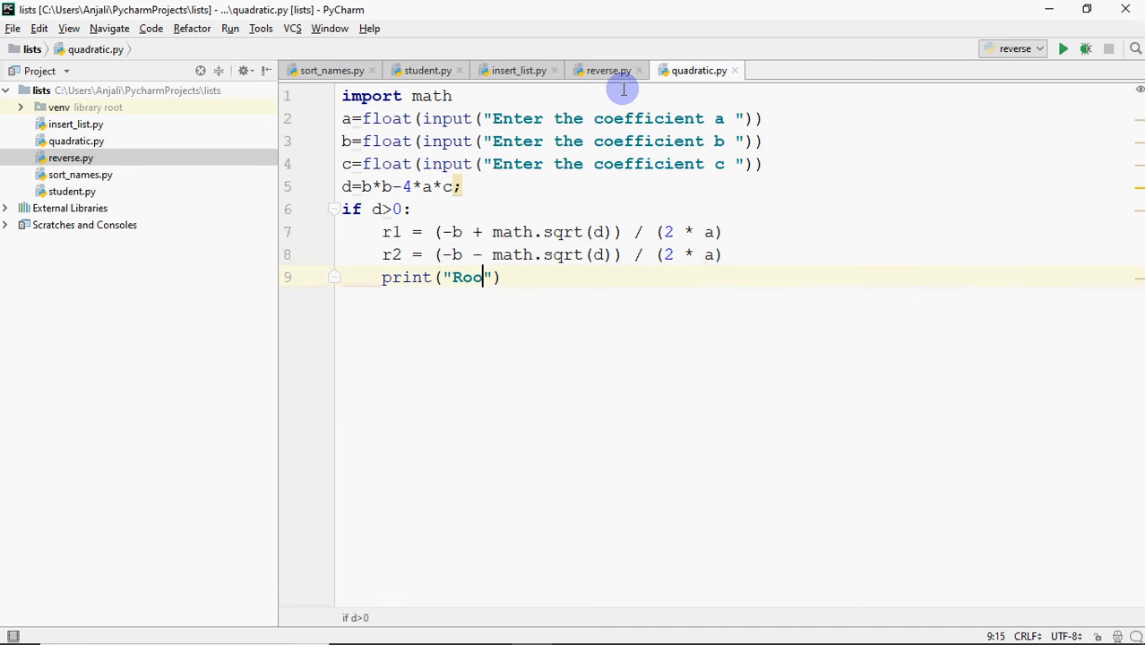
type("ts are rea")
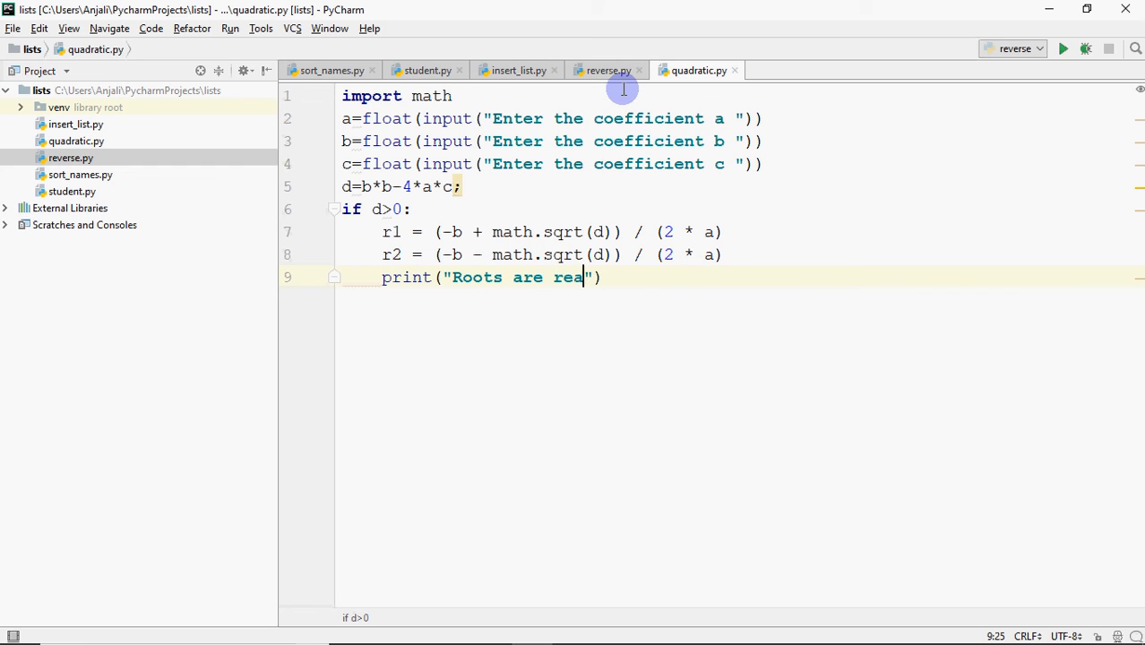
type("and un")
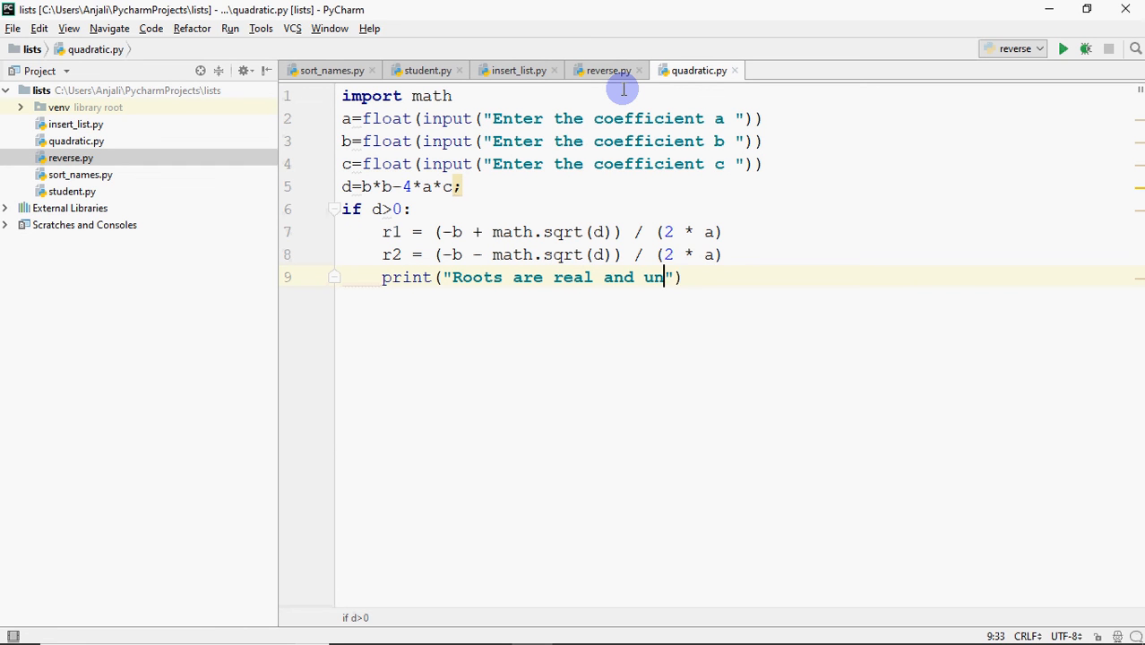
type("equal")
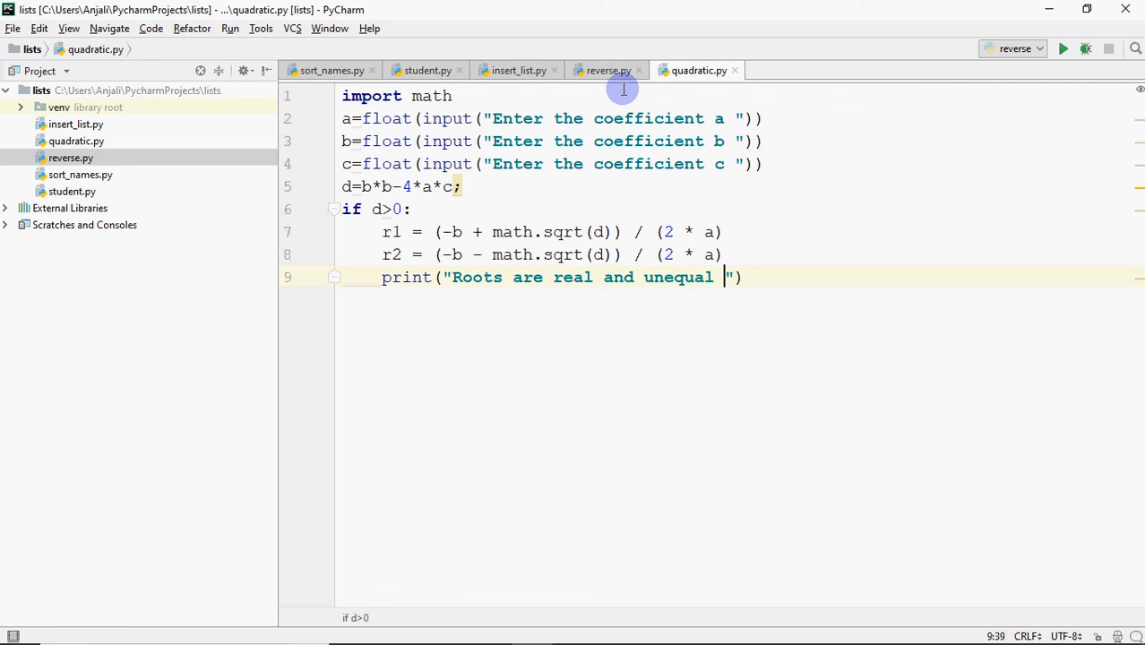
type(",r1")
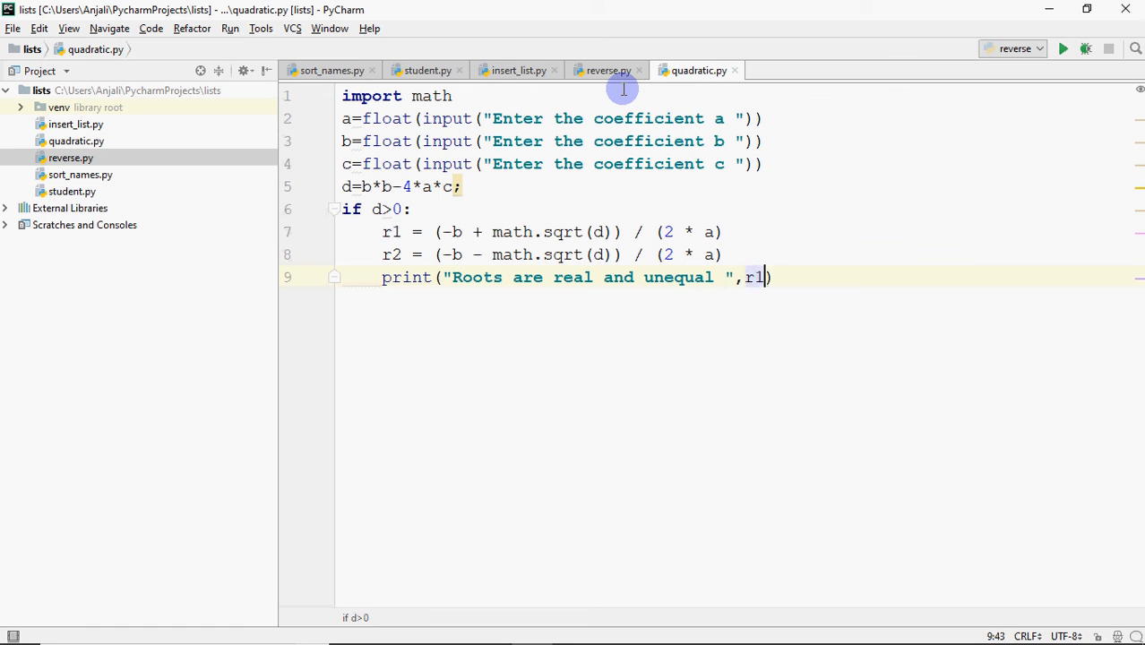
type(", \" a\"")
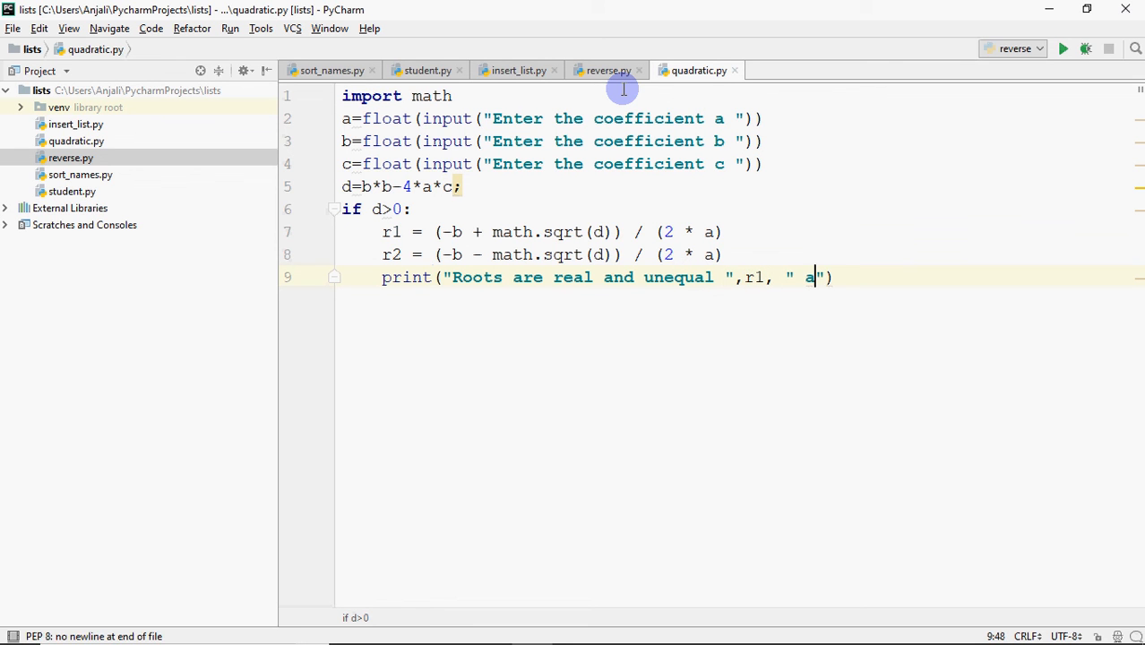
type("nd \",")
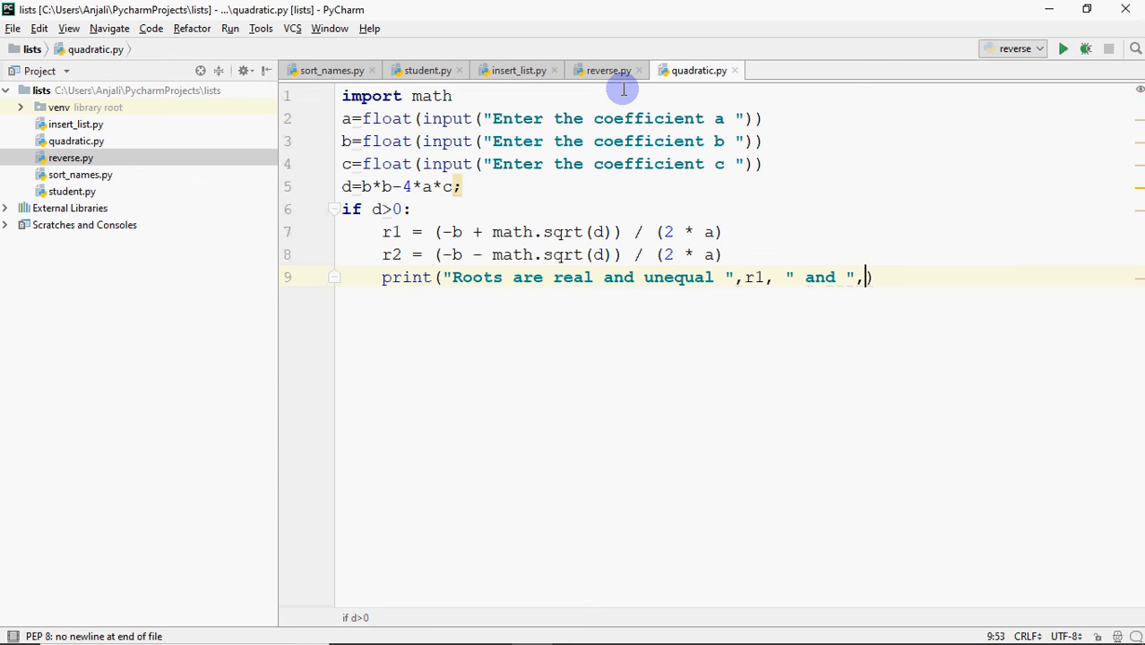
type("r2")
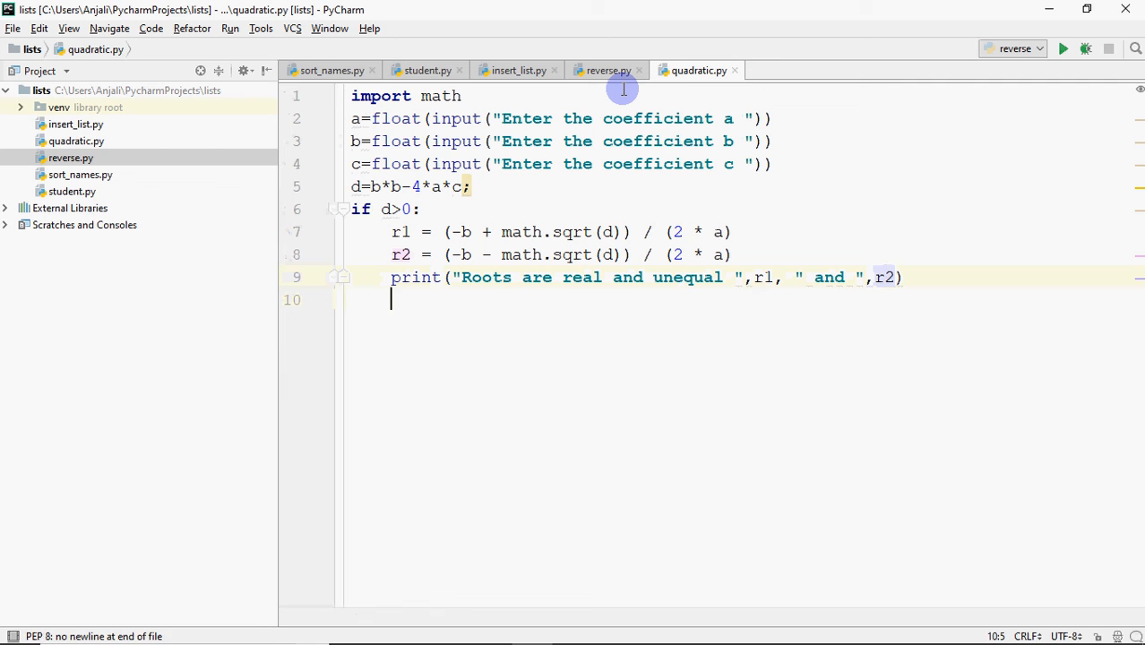
- Add an 'elif d==0:' branch computing r1=-b/(2*a)
type("elif :")
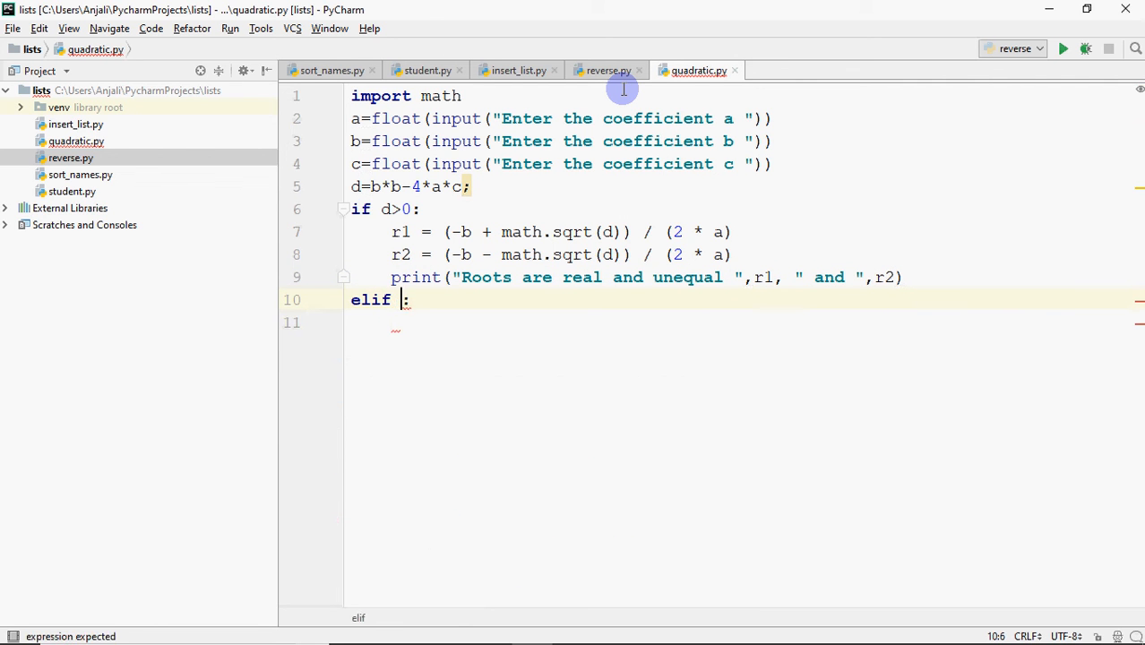
type("d==0")
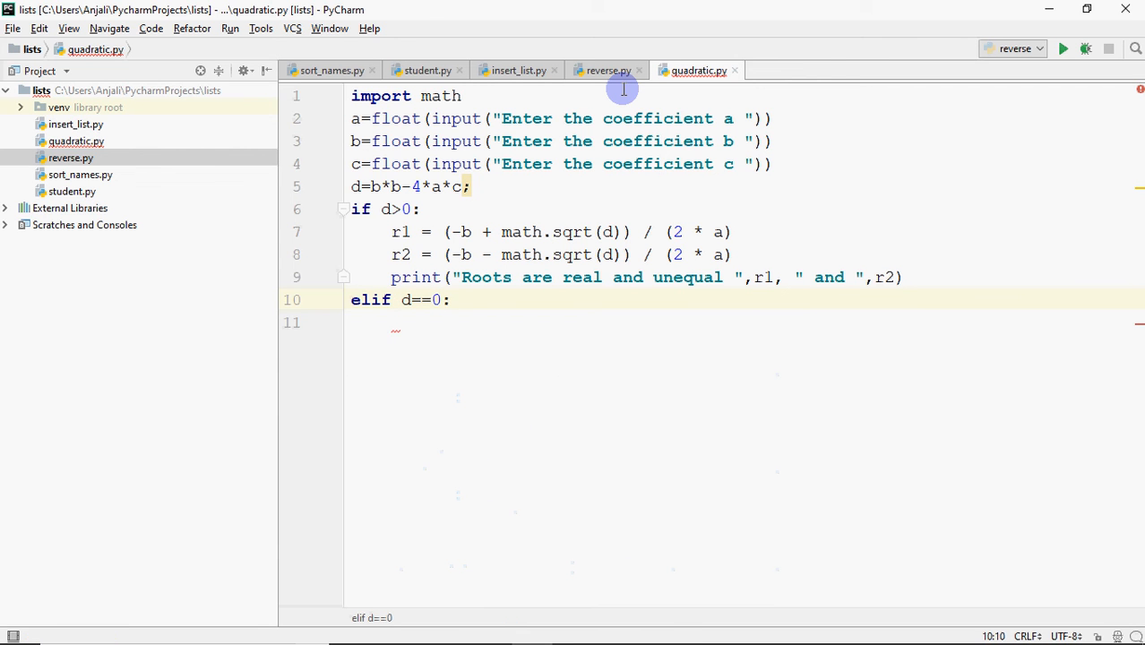
type("r")
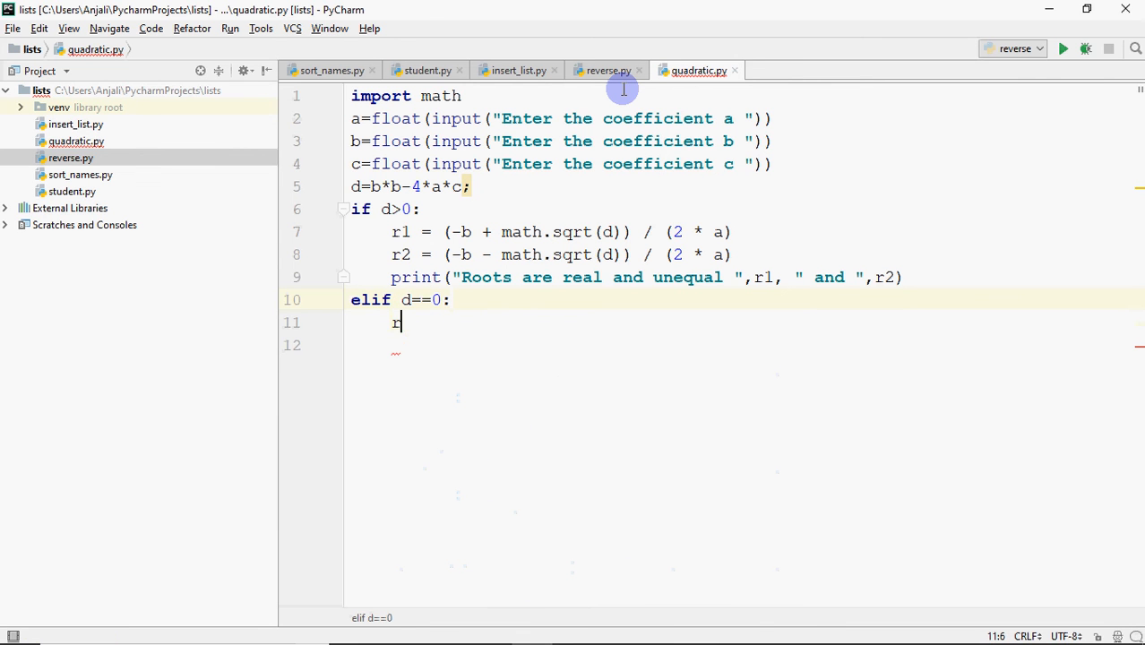
type("1=-b")
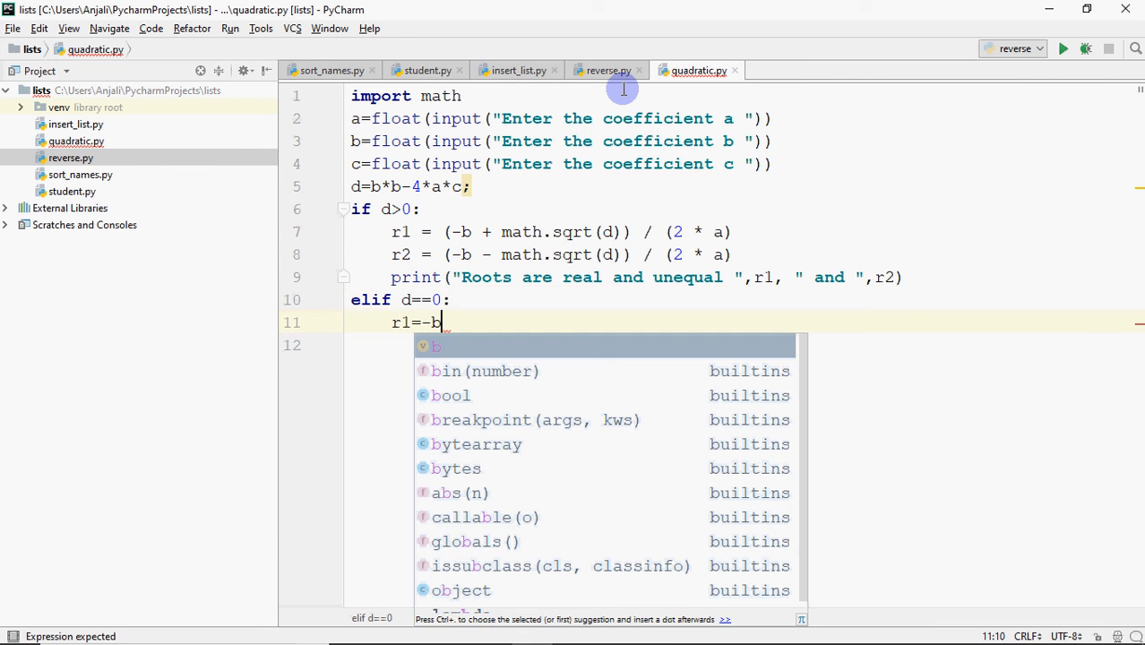
type("/(2")
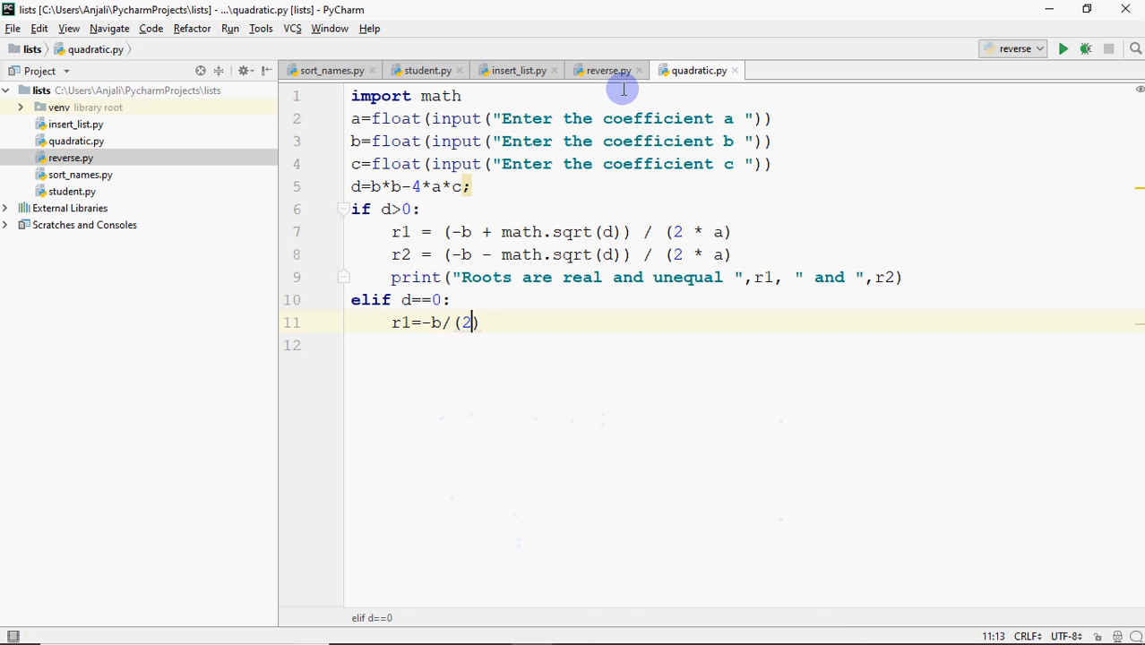
type("*a)")
left_click(744, 345)
type("print(\"")
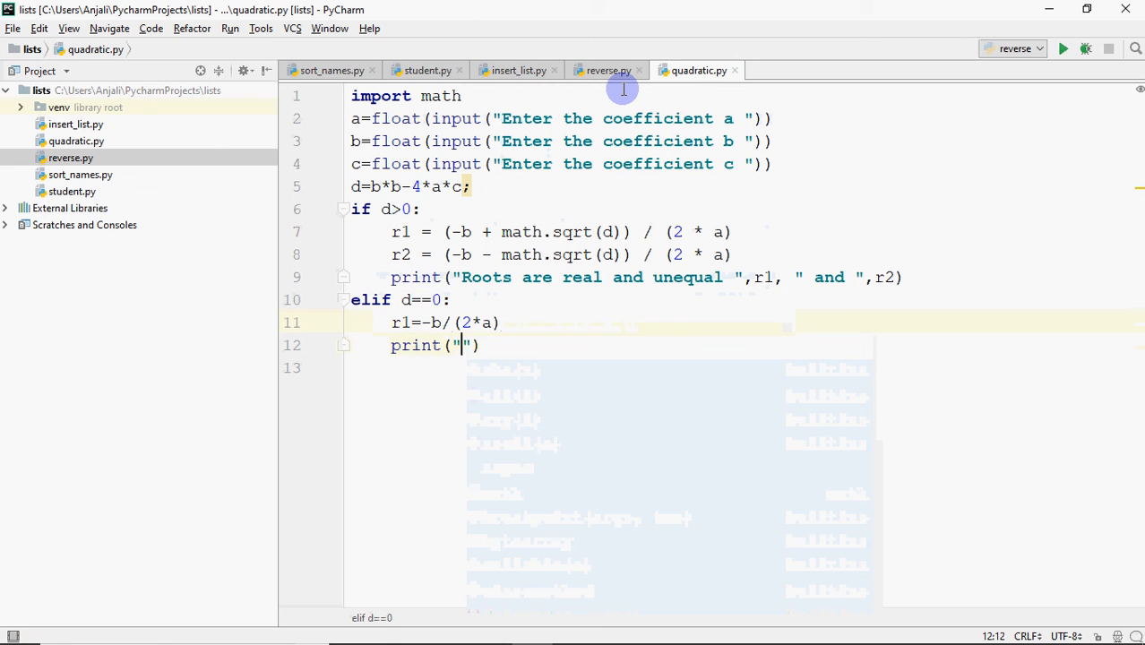
- Print "Roots are real and same" followed by r1
type("Roots")
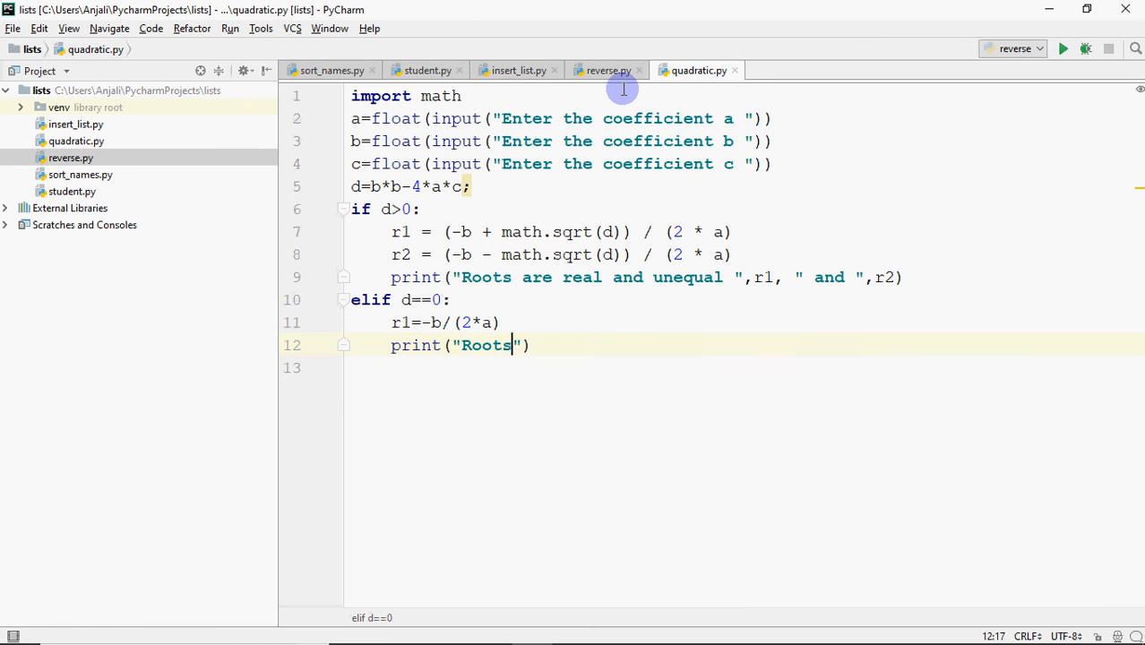
type("are real")
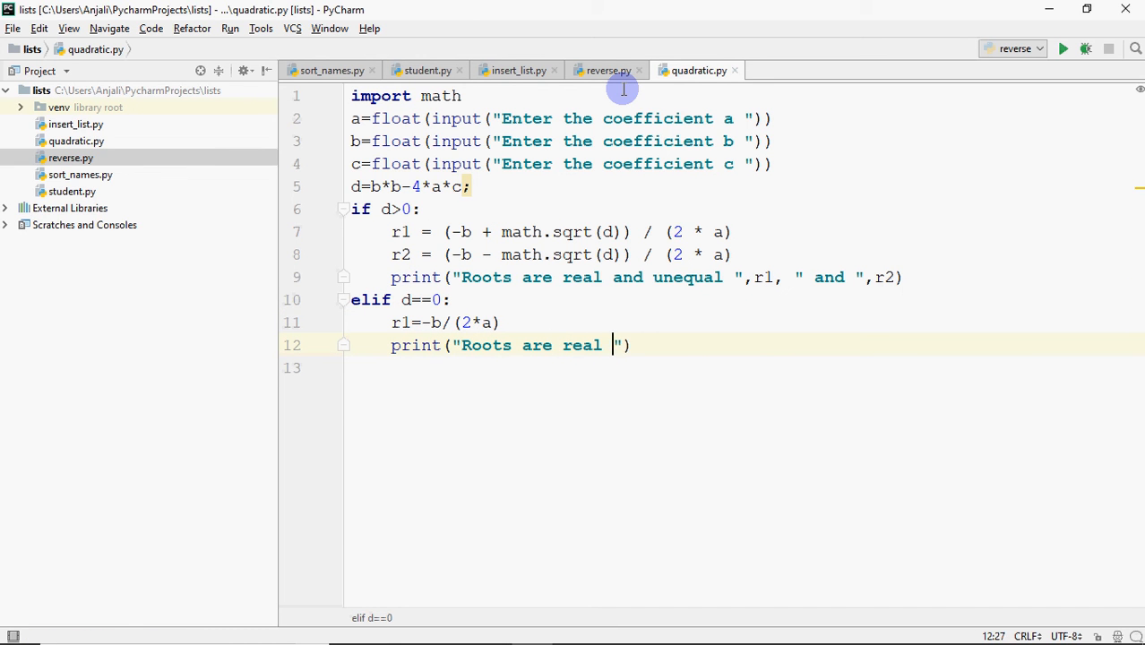
type("and same")
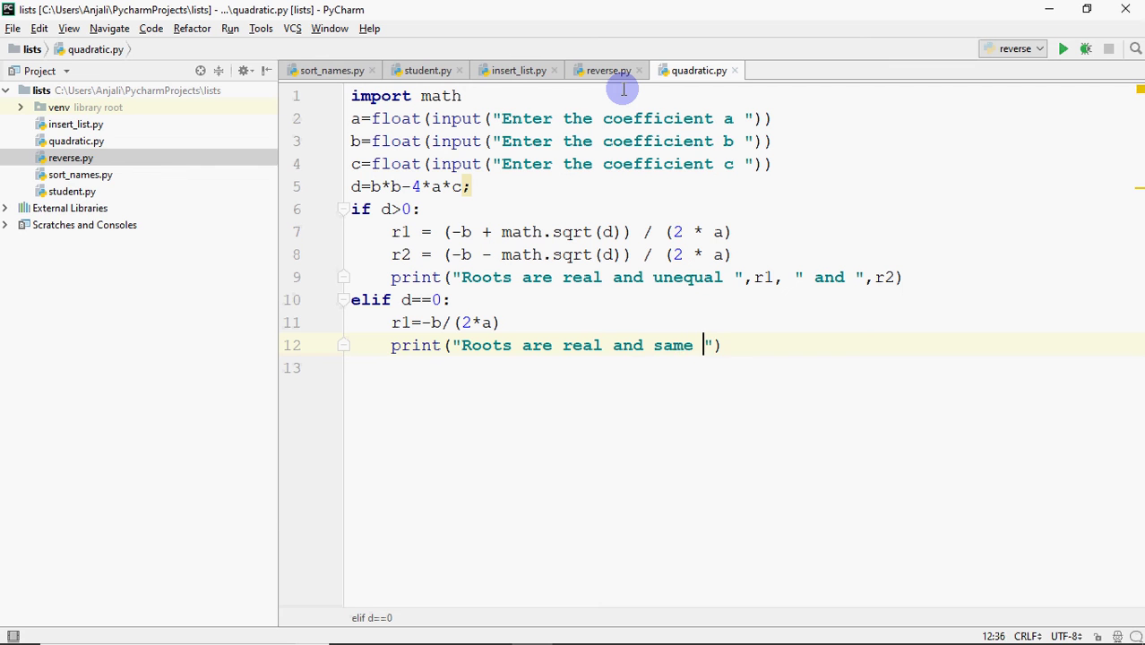
type(",")
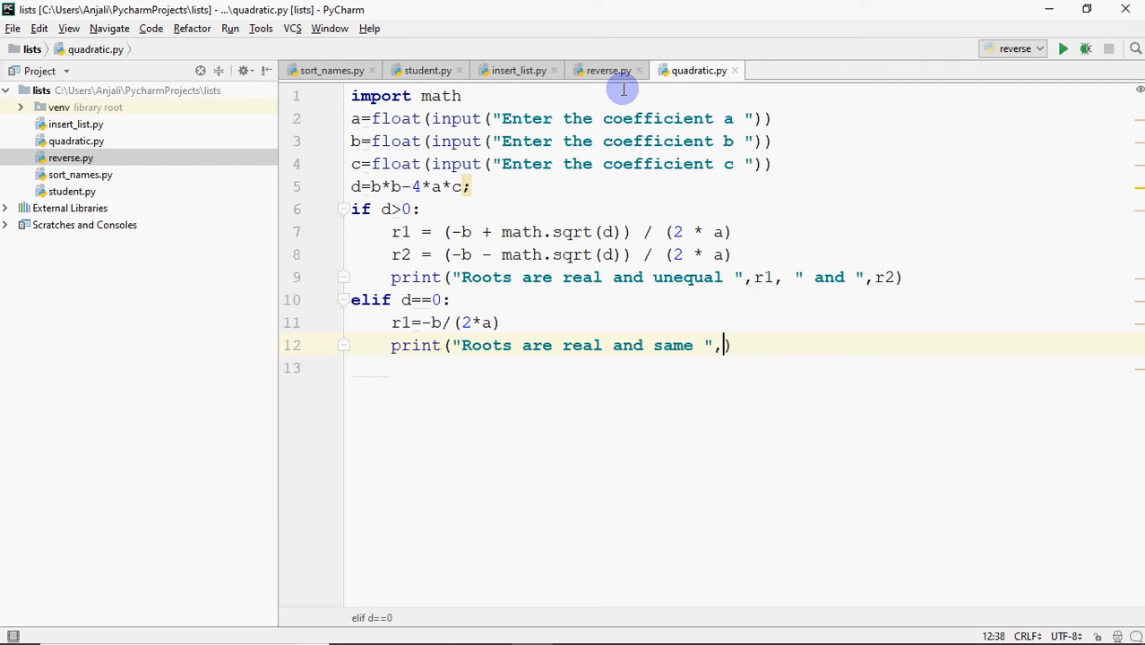
type("r1")
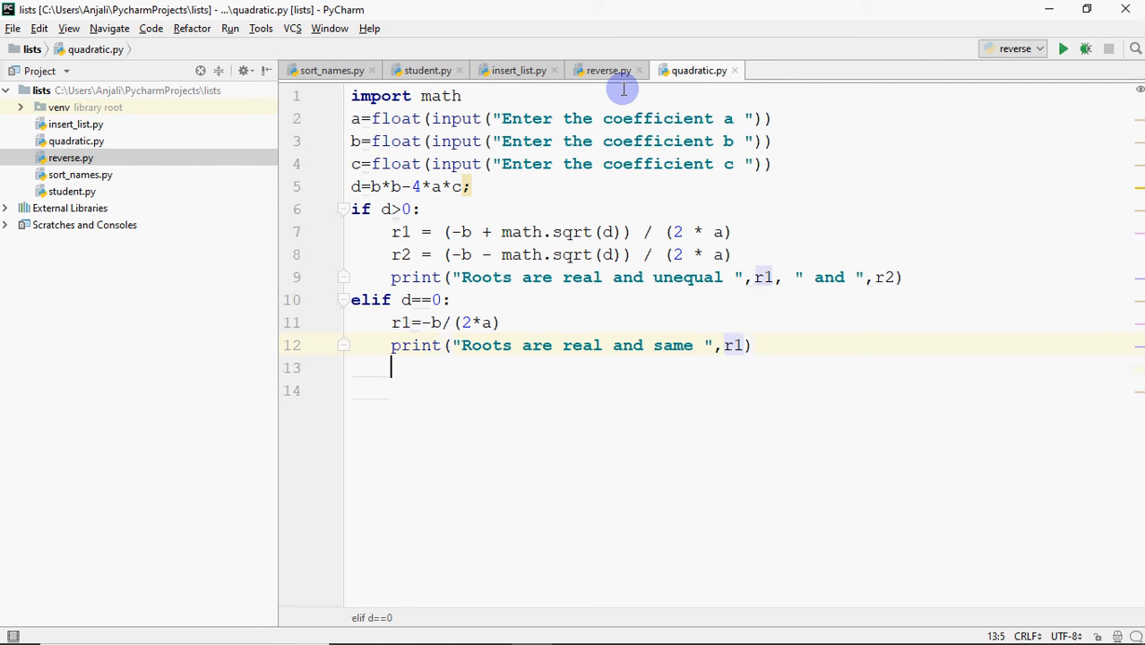
- Add an else branch printing "No real roots are there"
type("else:")
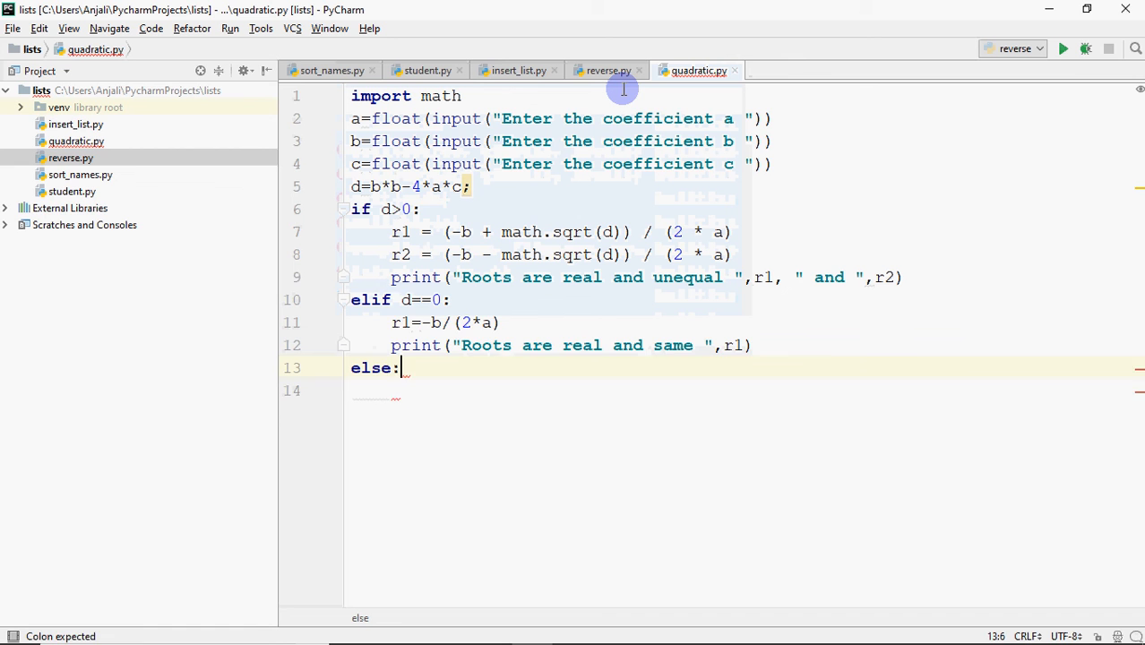
type("print(\"No real\"")
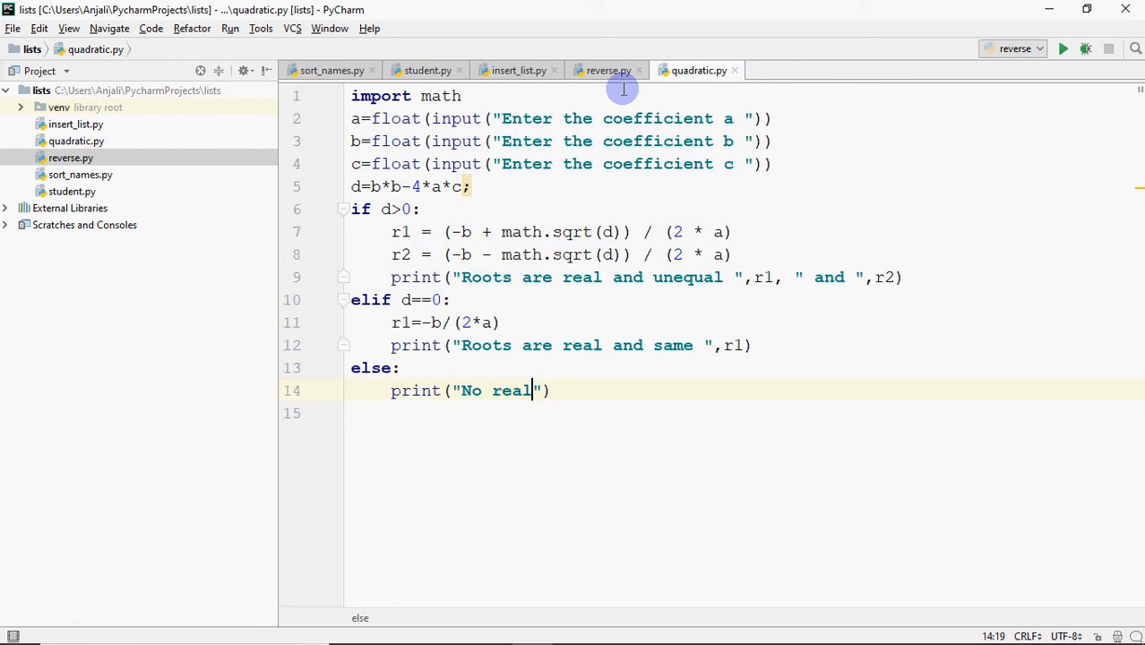
type("roots")
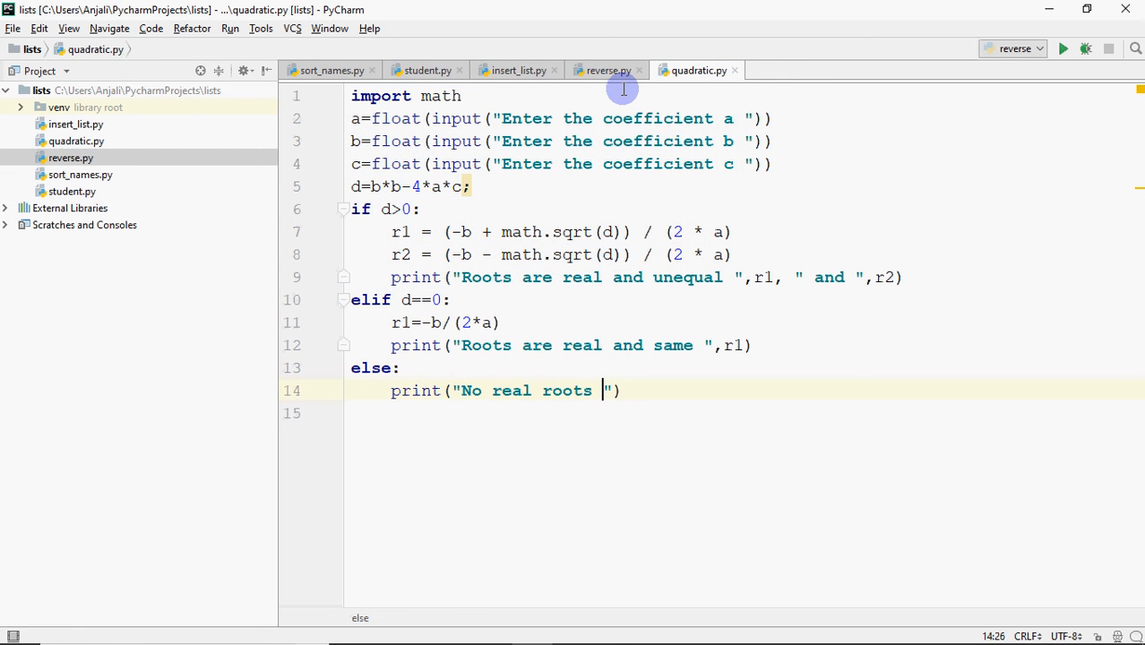
type("are there")
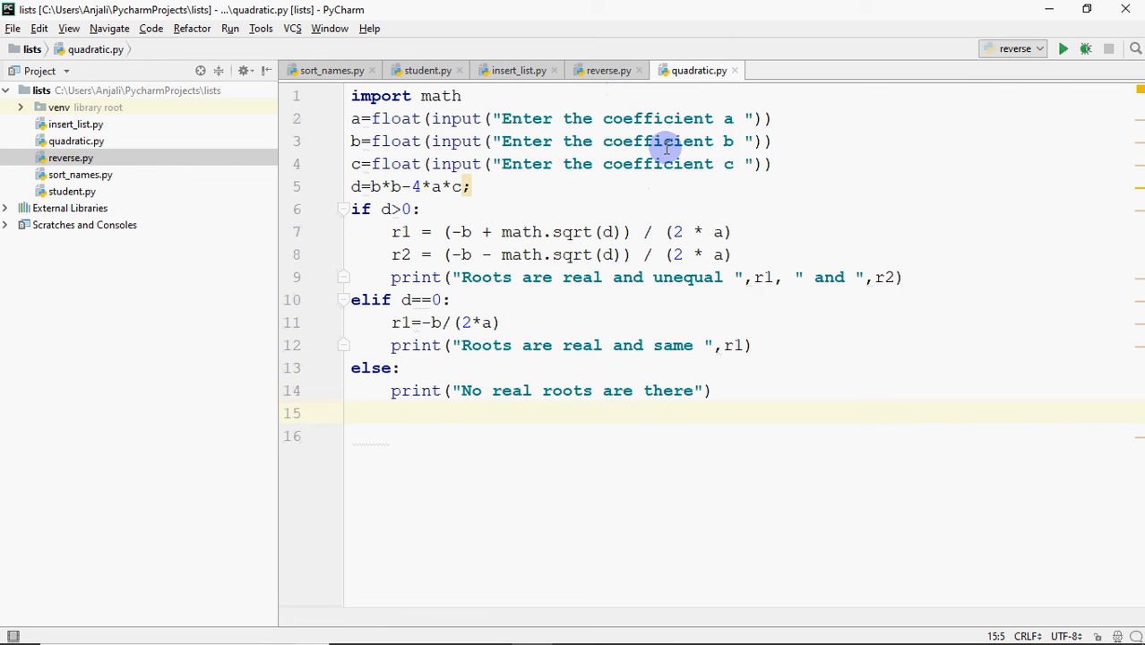
mouse_move(669, 209)
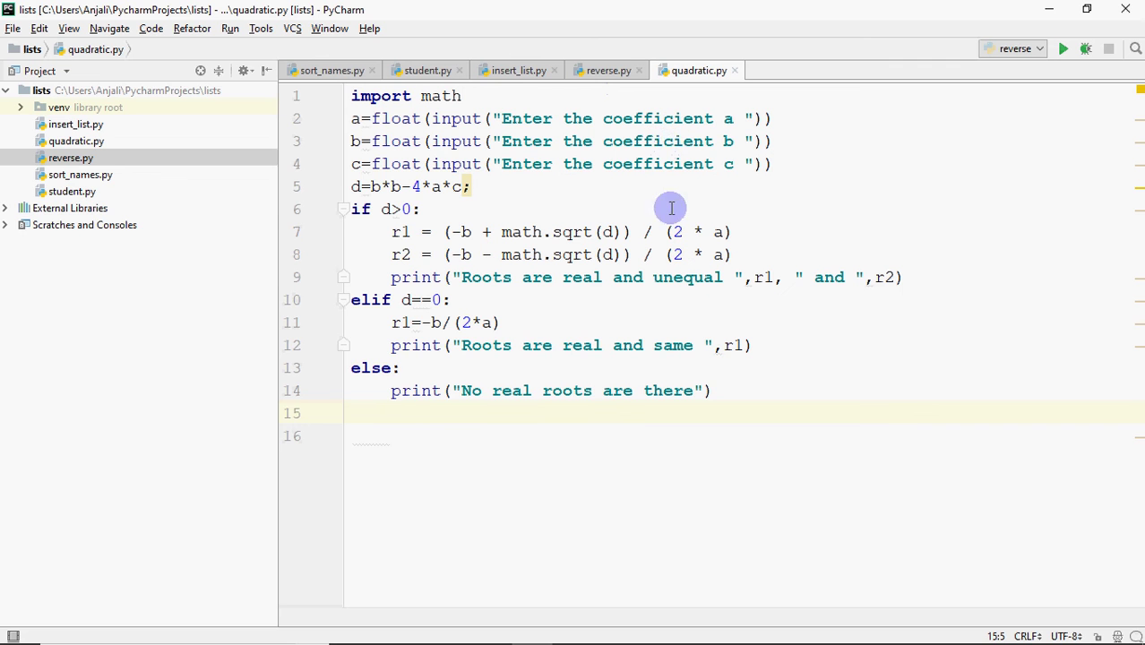
mouse_move(455, 185)
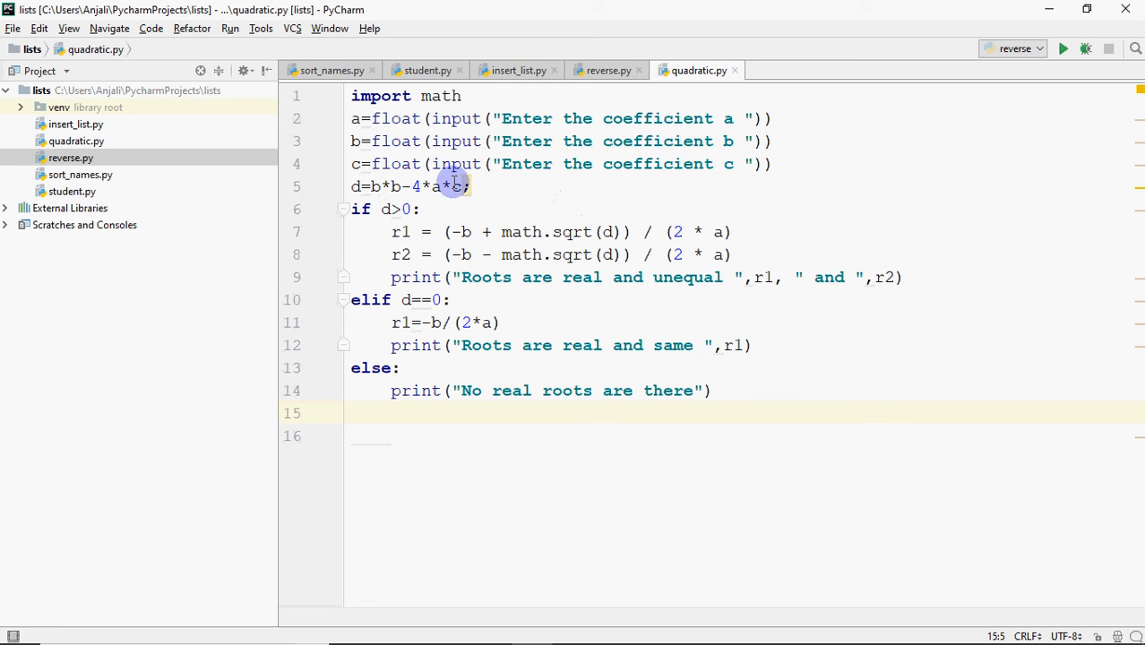
mouse_move(382, 208)
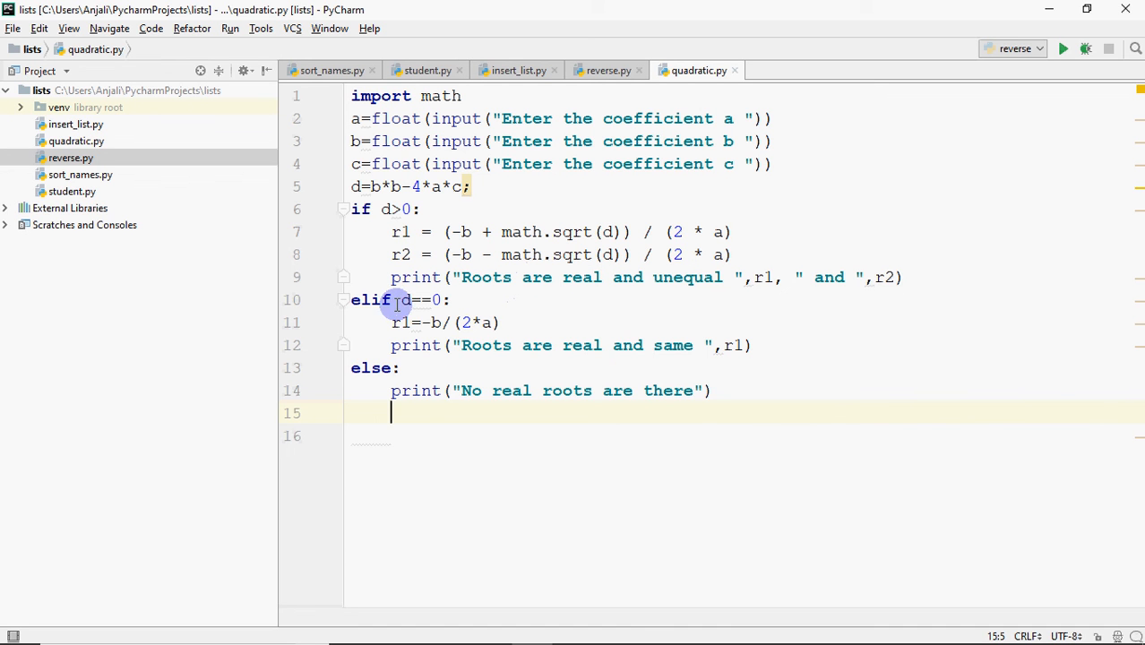
mouse_move(467, 357)
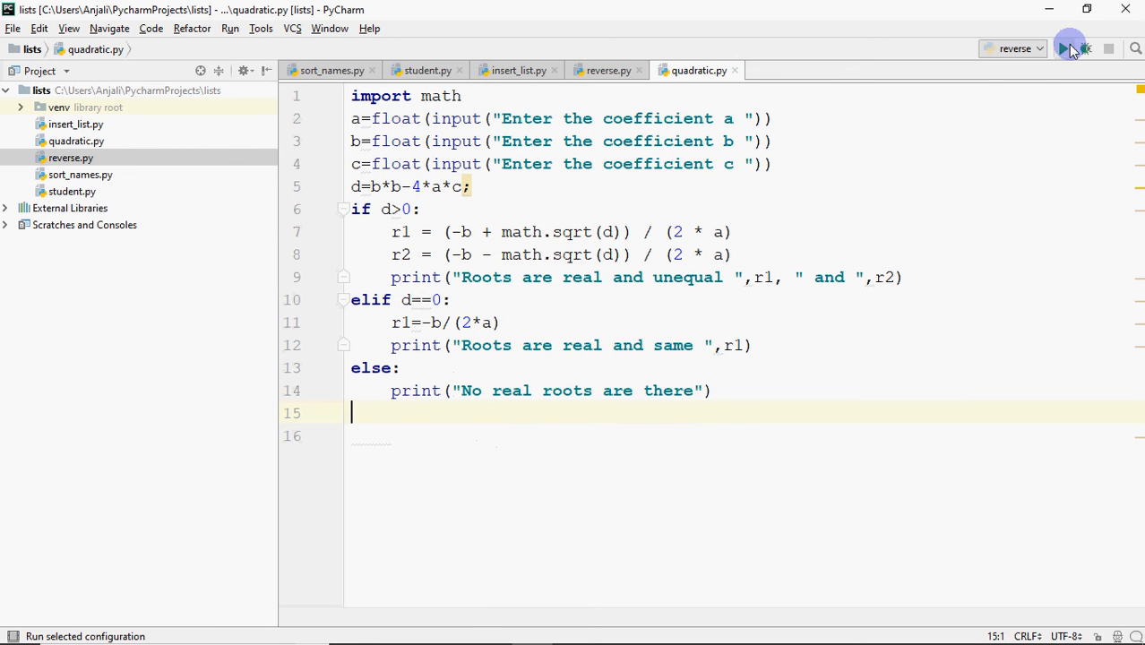
- Accidentally run reverse.py with input 'aaa', then open the Run... script chooser
left_click(1064, 48)
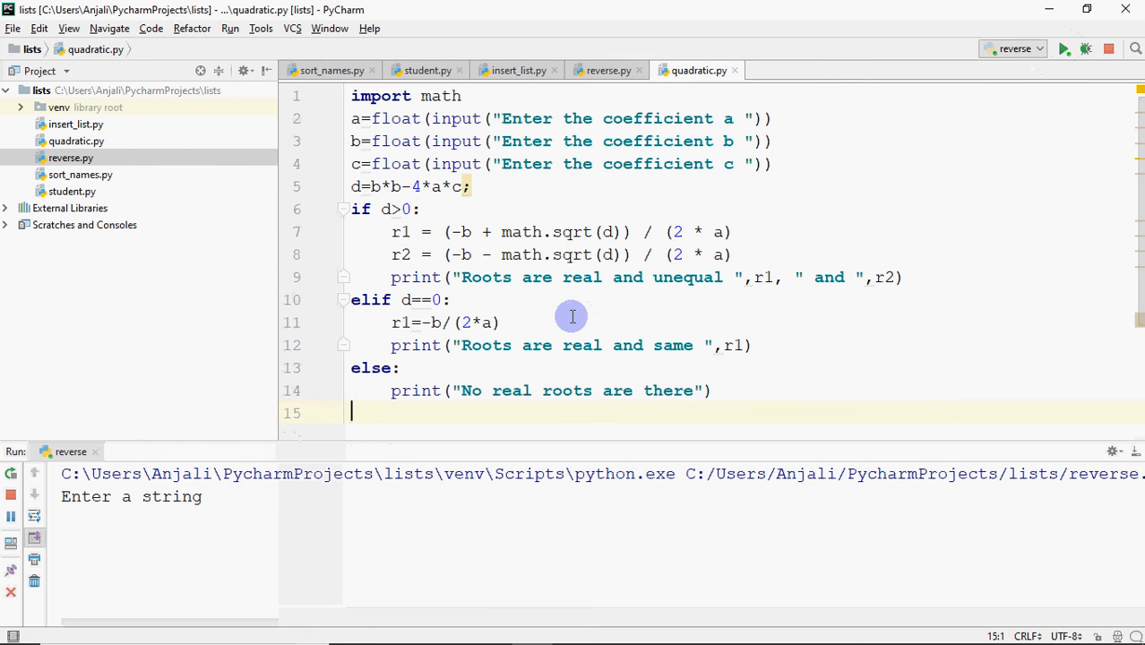
type("aaa")
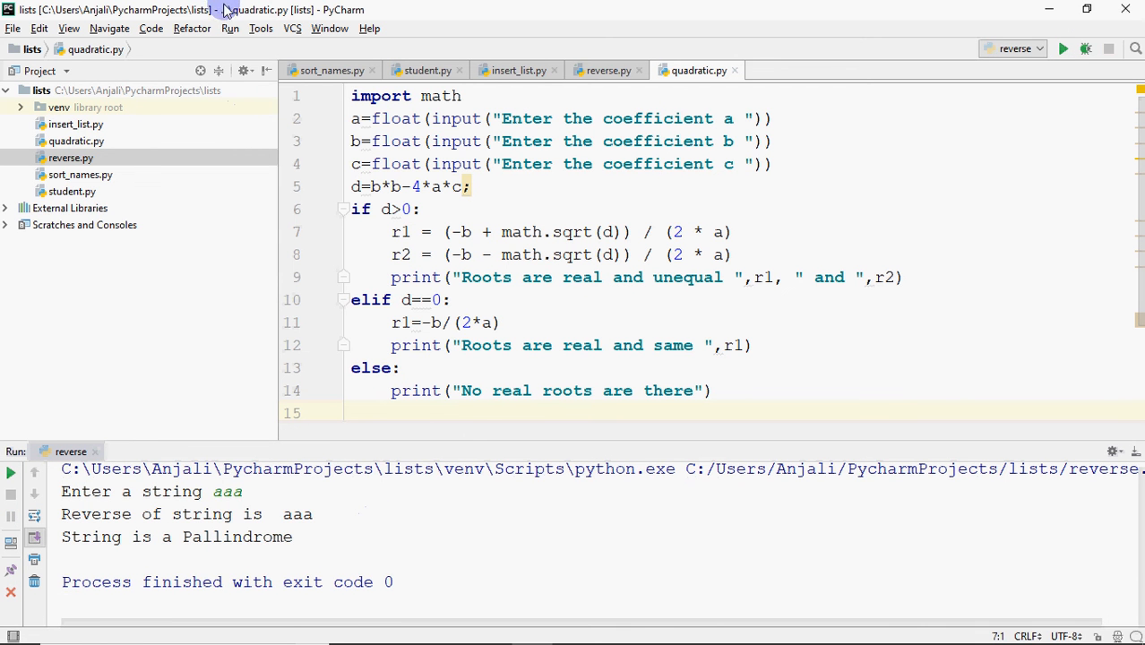
left_click(229, 28)
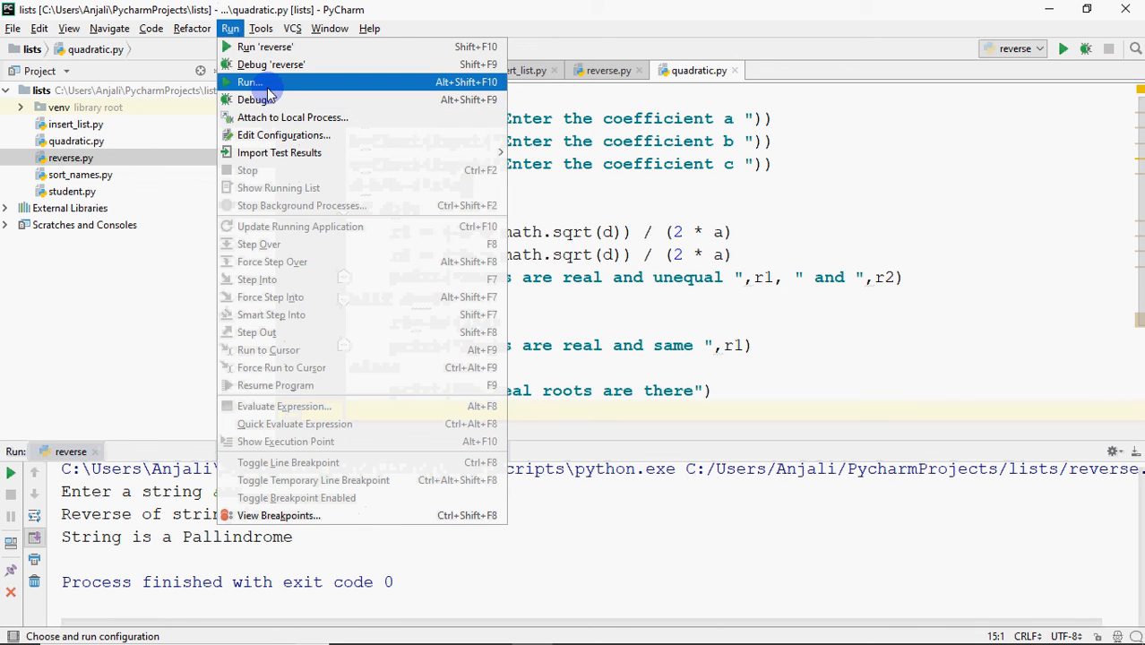
left_click(249, 81)
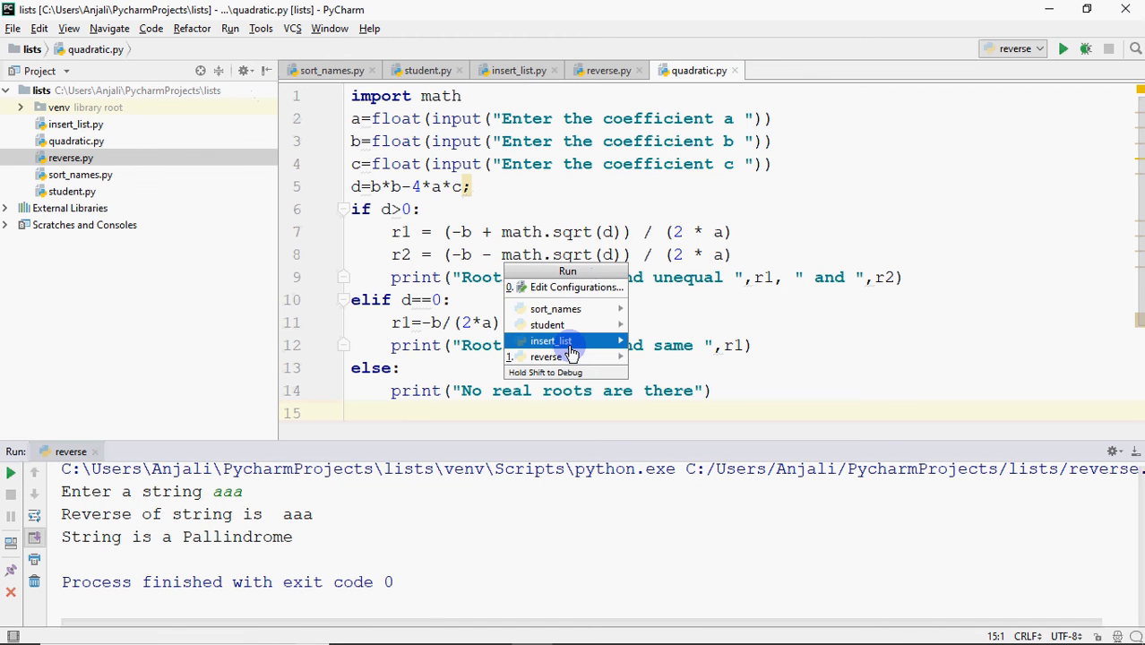
mouse_move(556, 308)
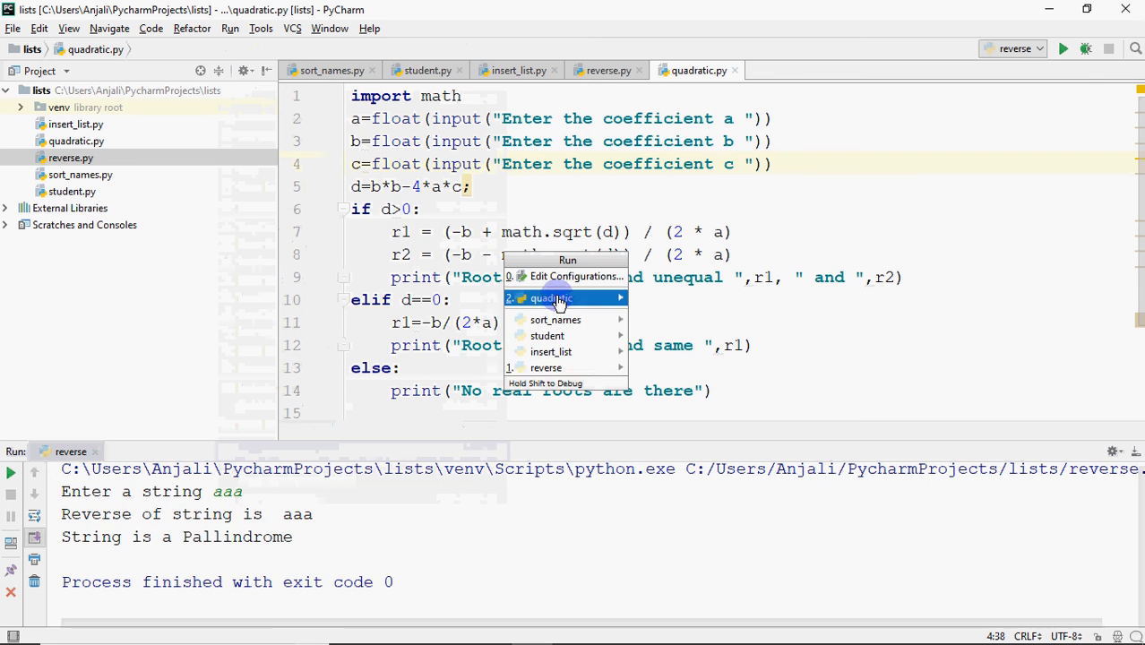
- Run quadratic with coefficients 8, 4 and 3
left_click(551, 297)
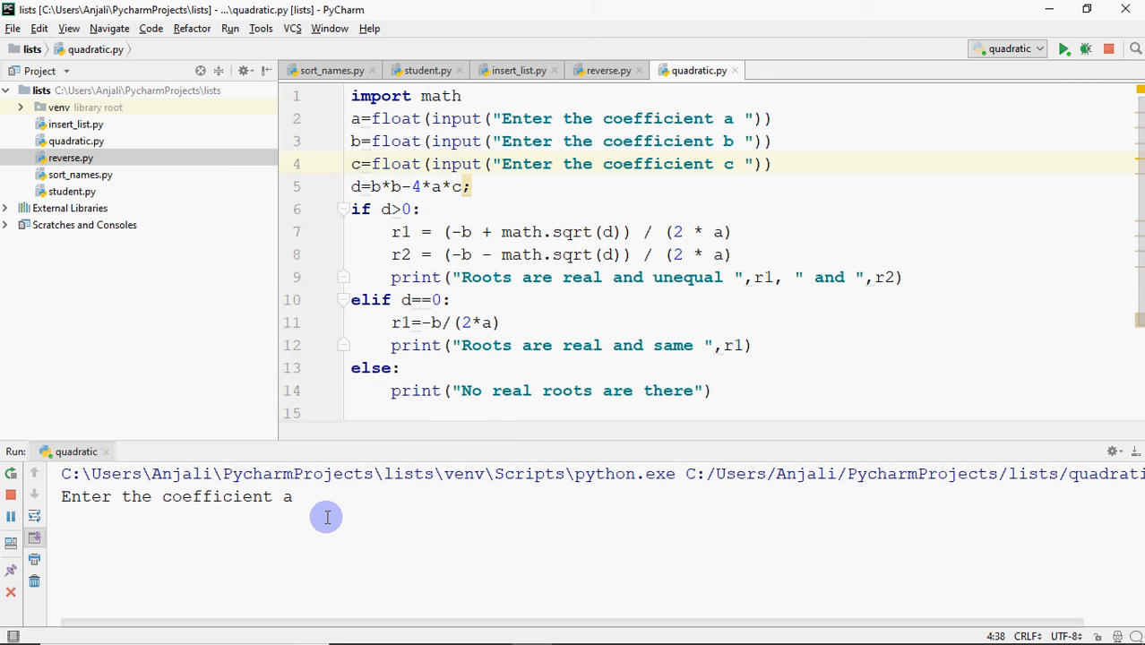
type("8")
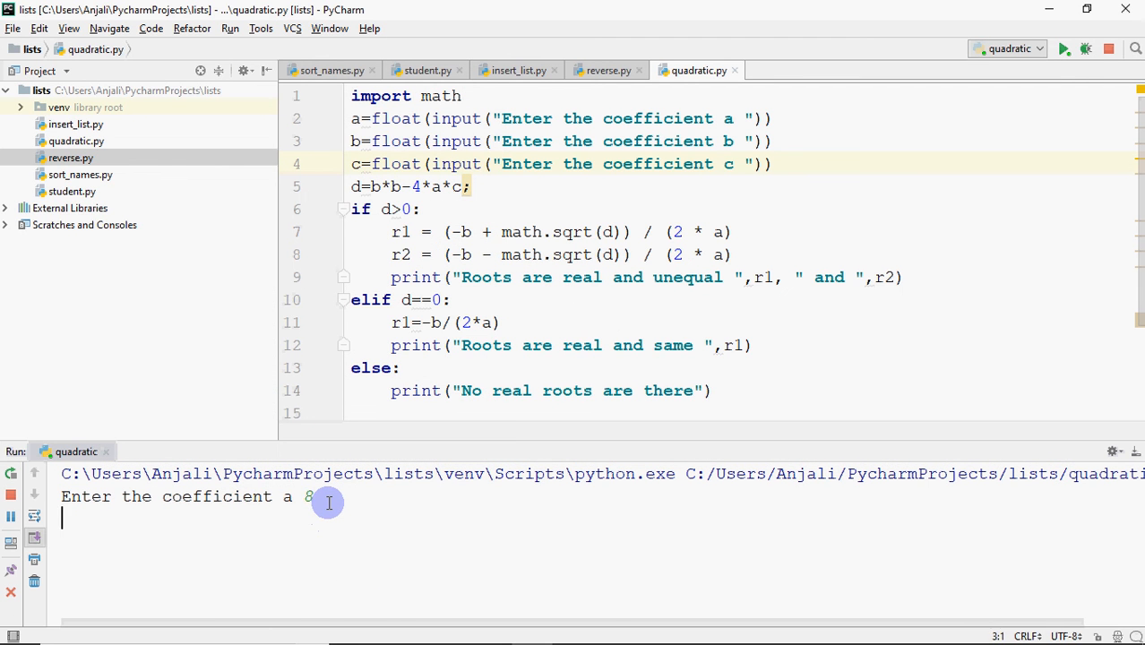
type("4")
type("3")
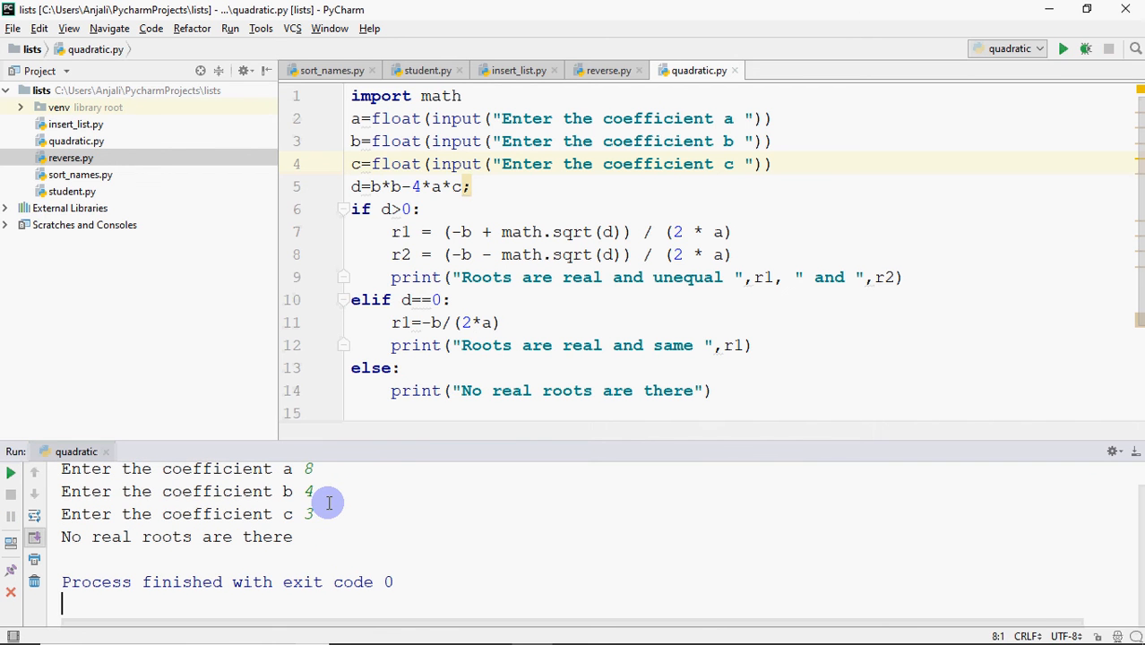
mouse_move(1063, 48)
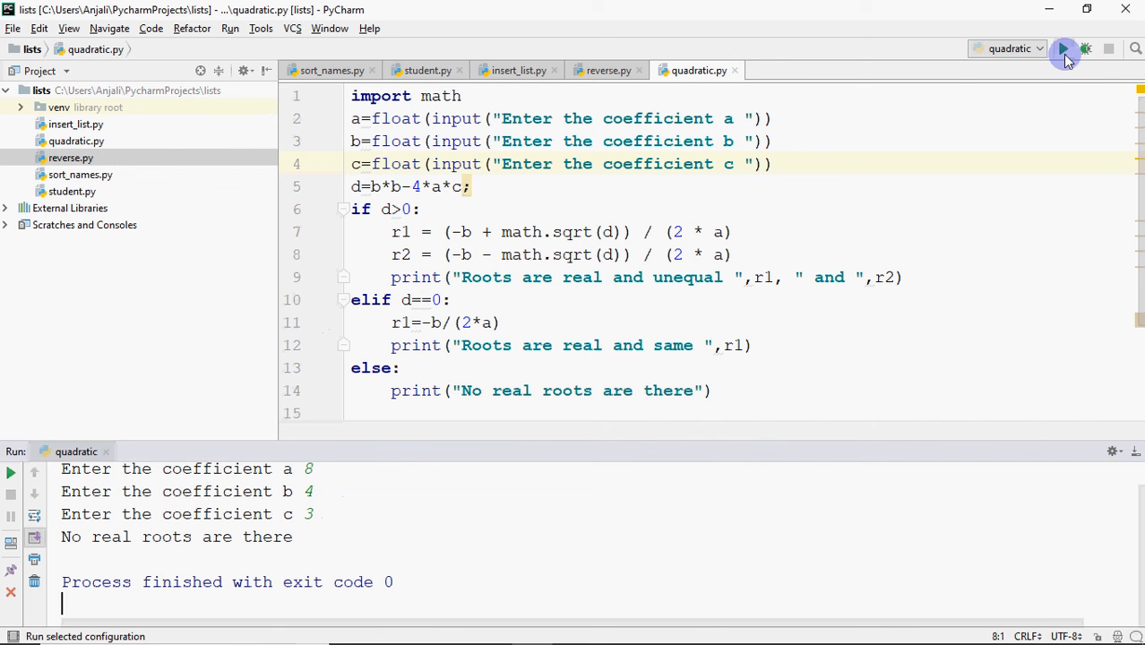
- Rerun quadratic.py with 4, 8 and 2, getting roots -0.2929 and -1.7071
left_click(1063, 49)
type("4")
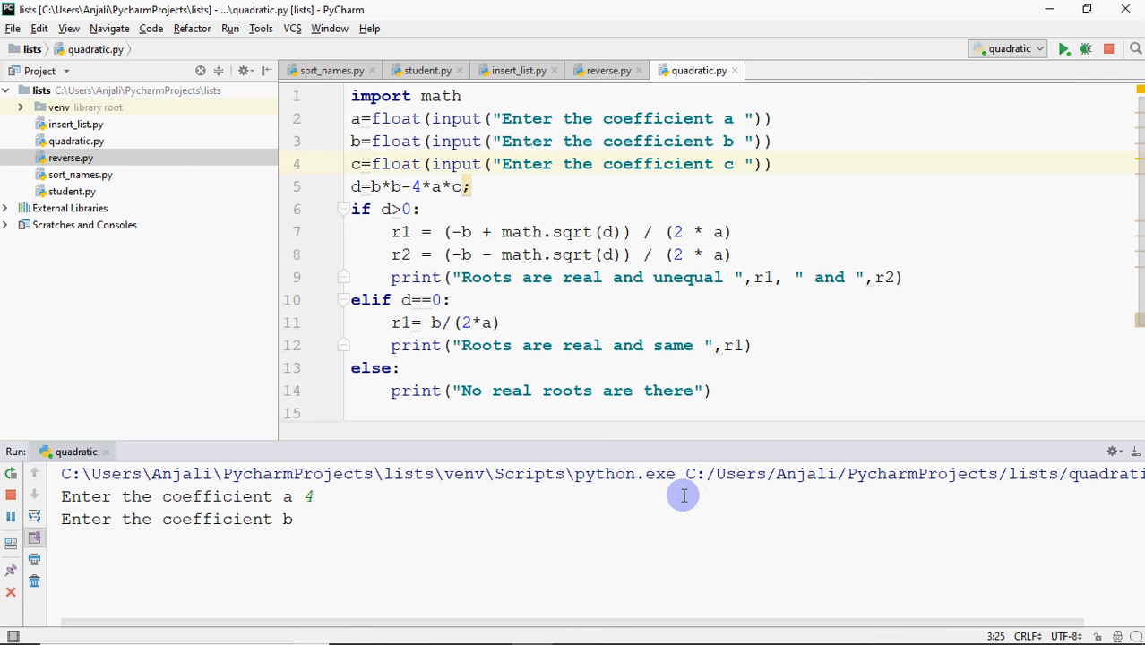
type("8")
type("2")
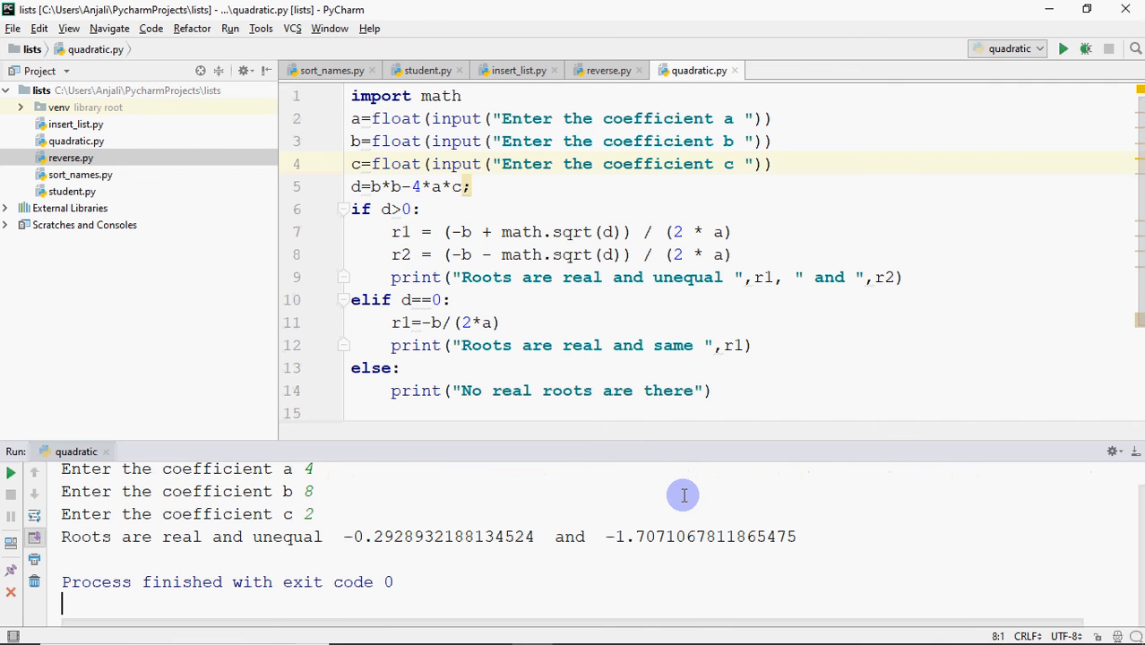
mouse_move(445, 526)
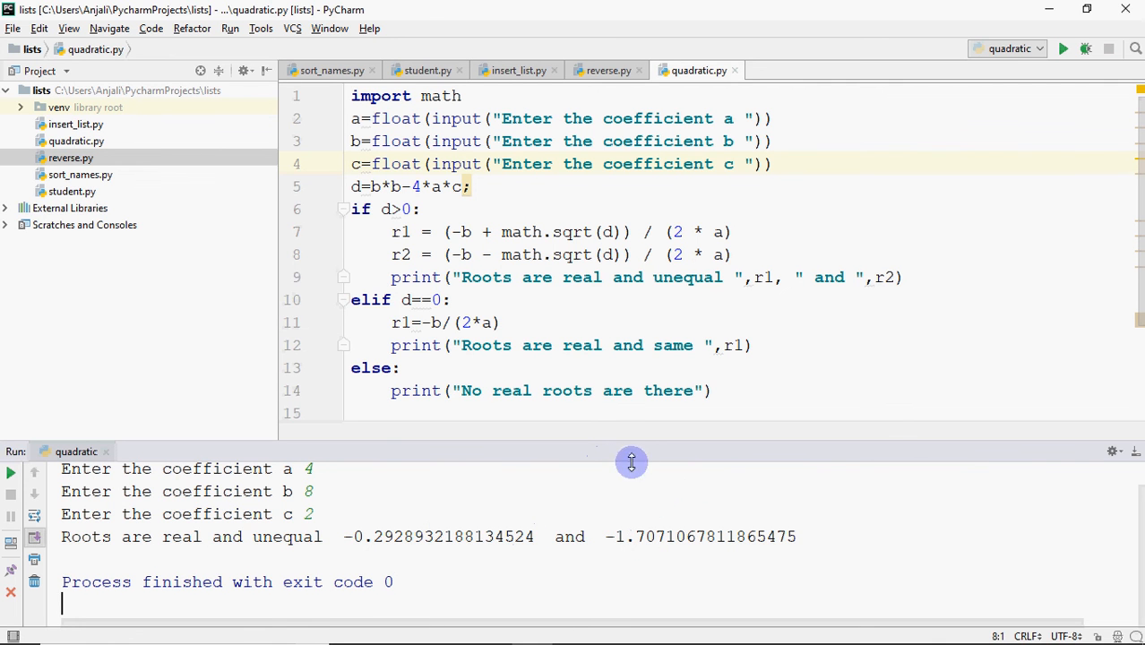
mouse_move(1032, 107)
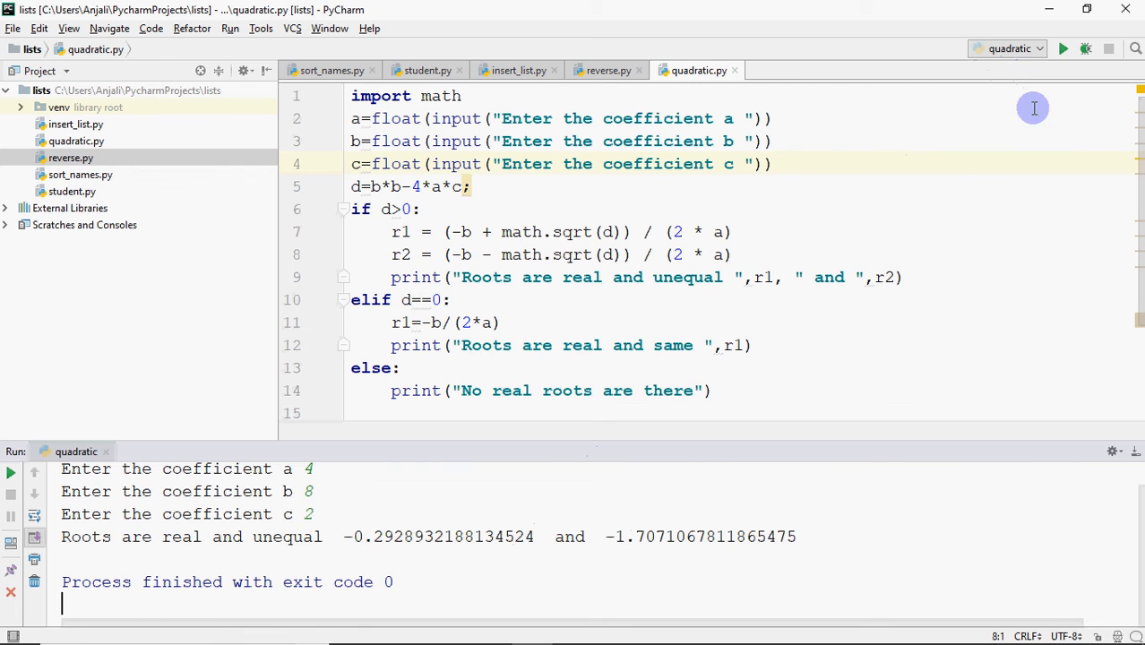
mouse_move(1136, 321)
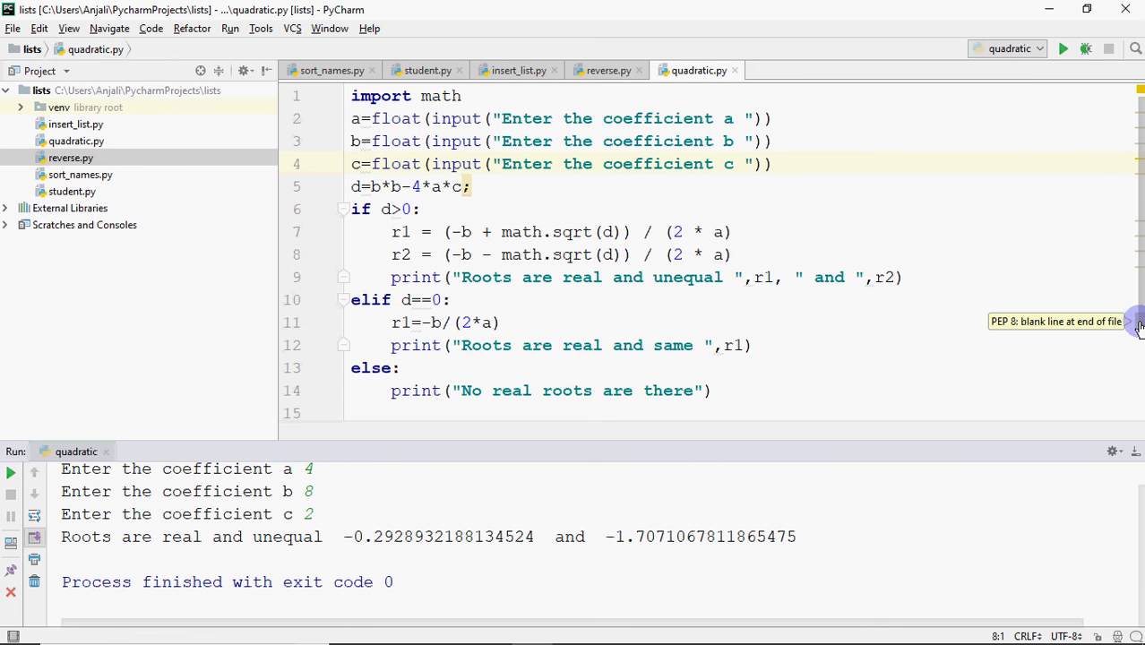
mouse_move(895, 277)
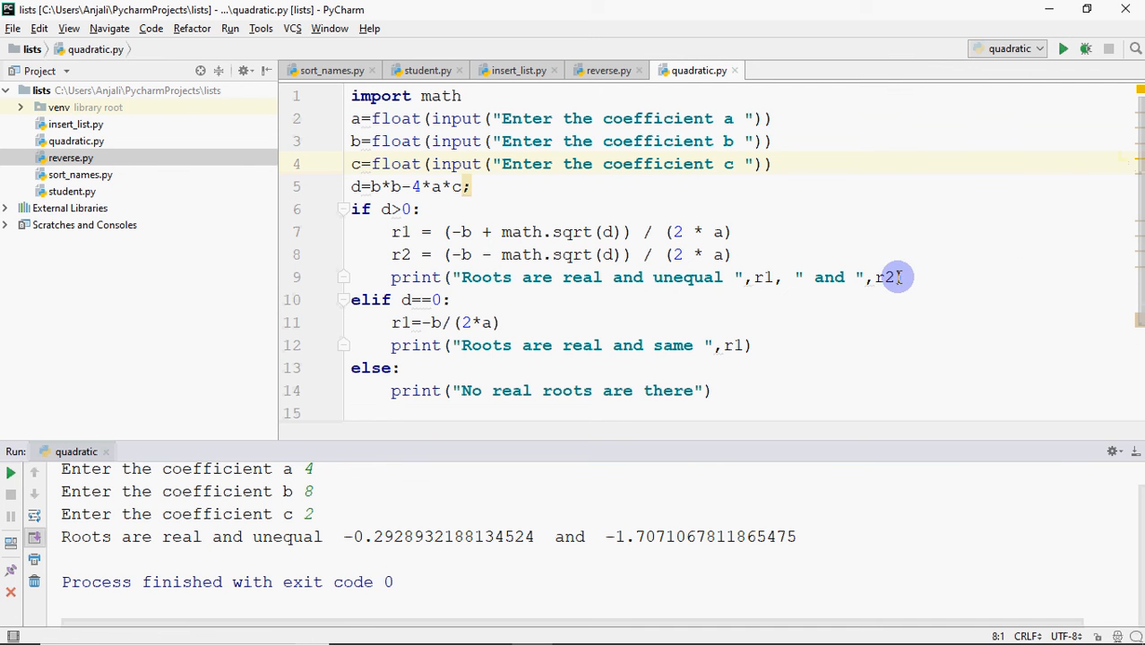
mouse_move(813, 248)
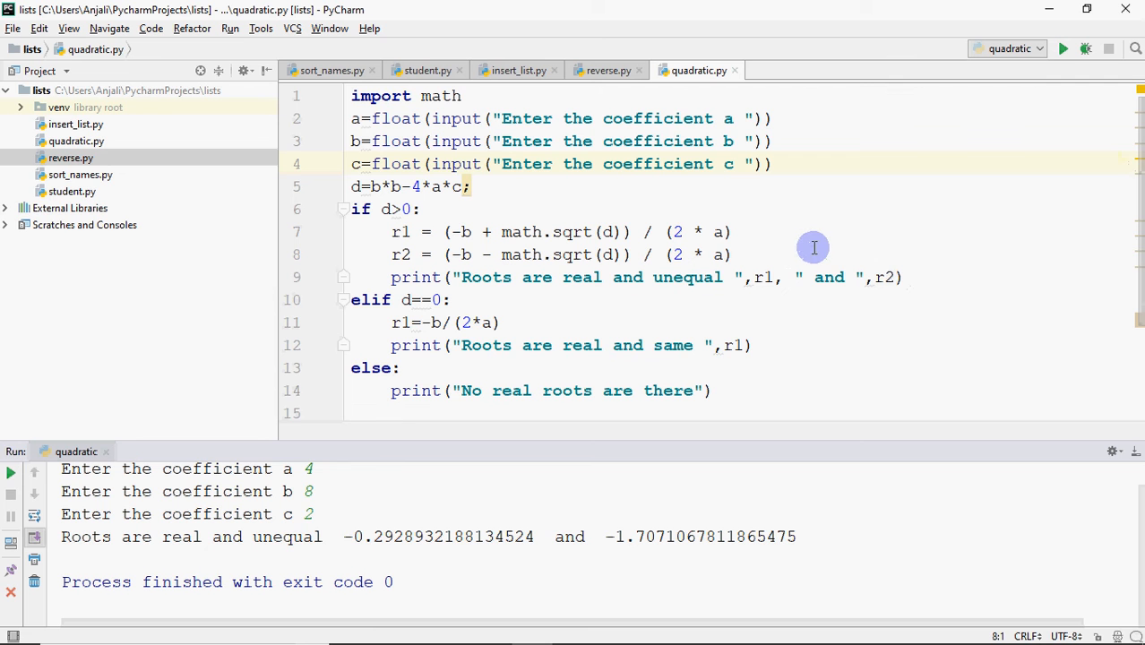
mouse_move(407, 106)
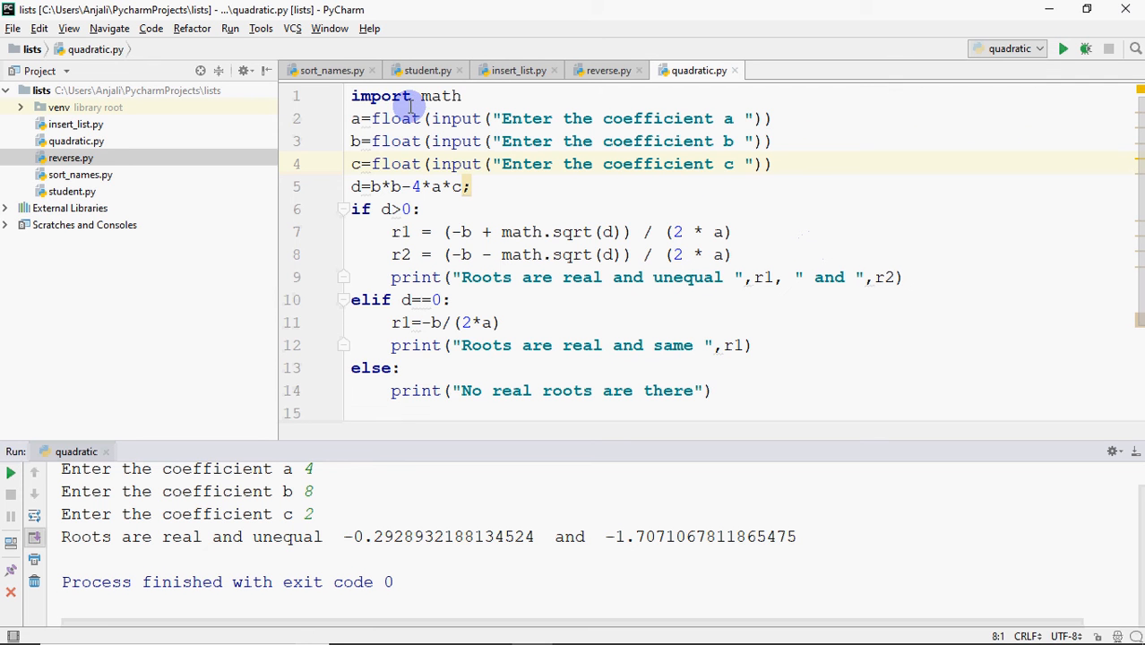
mouse_move(450, 360)
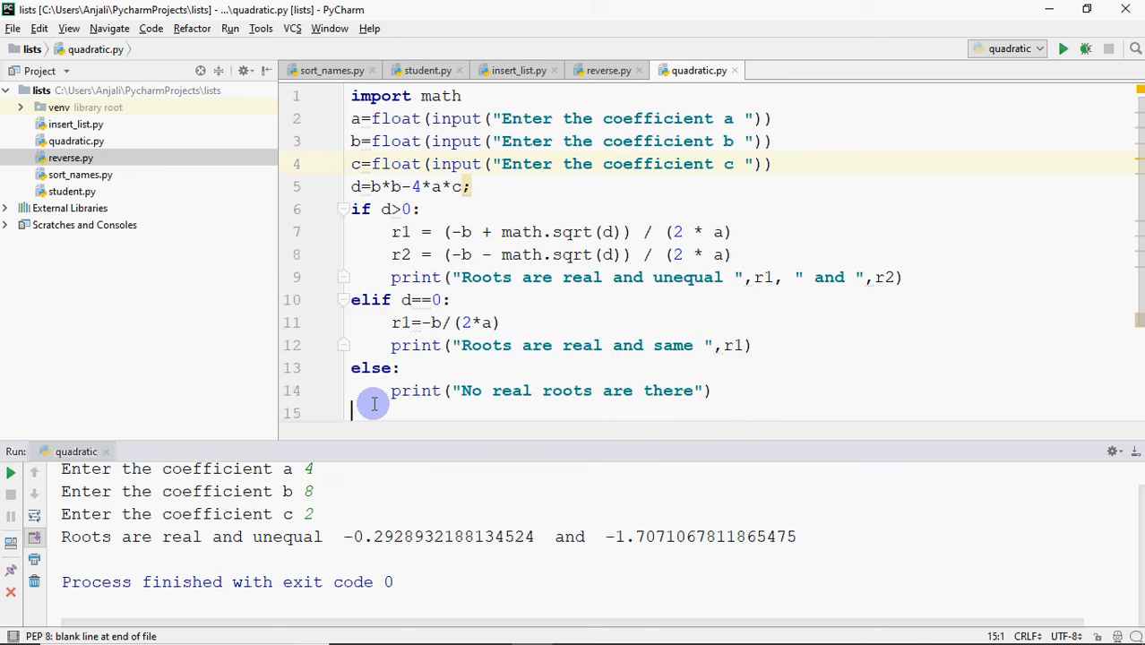
type("math.")
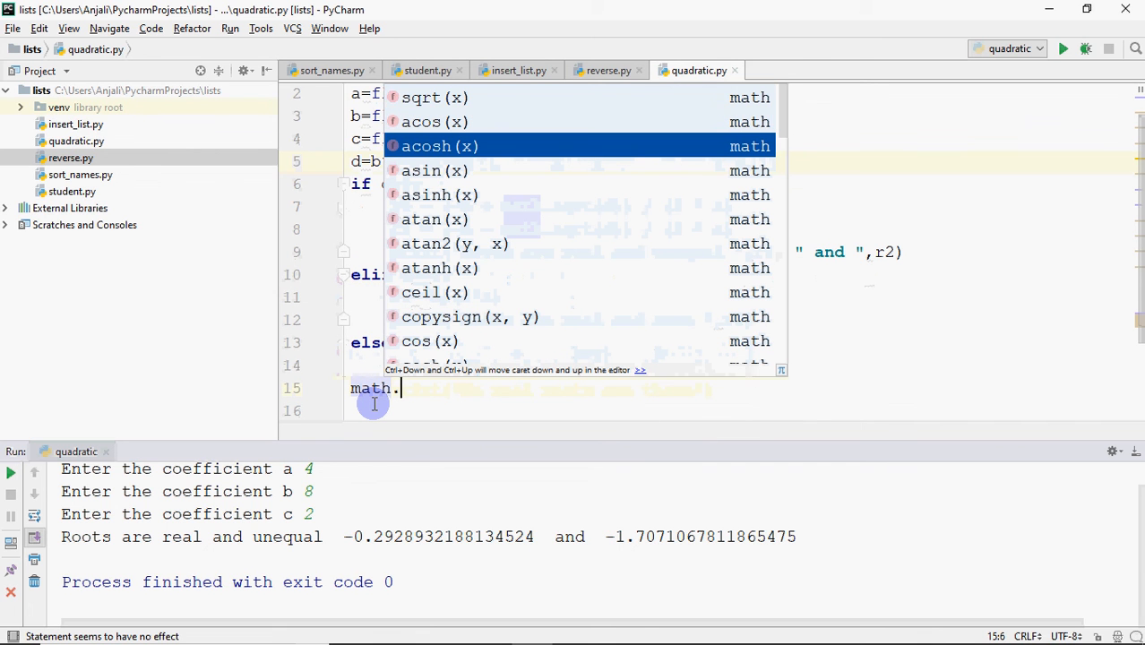
key("Up")
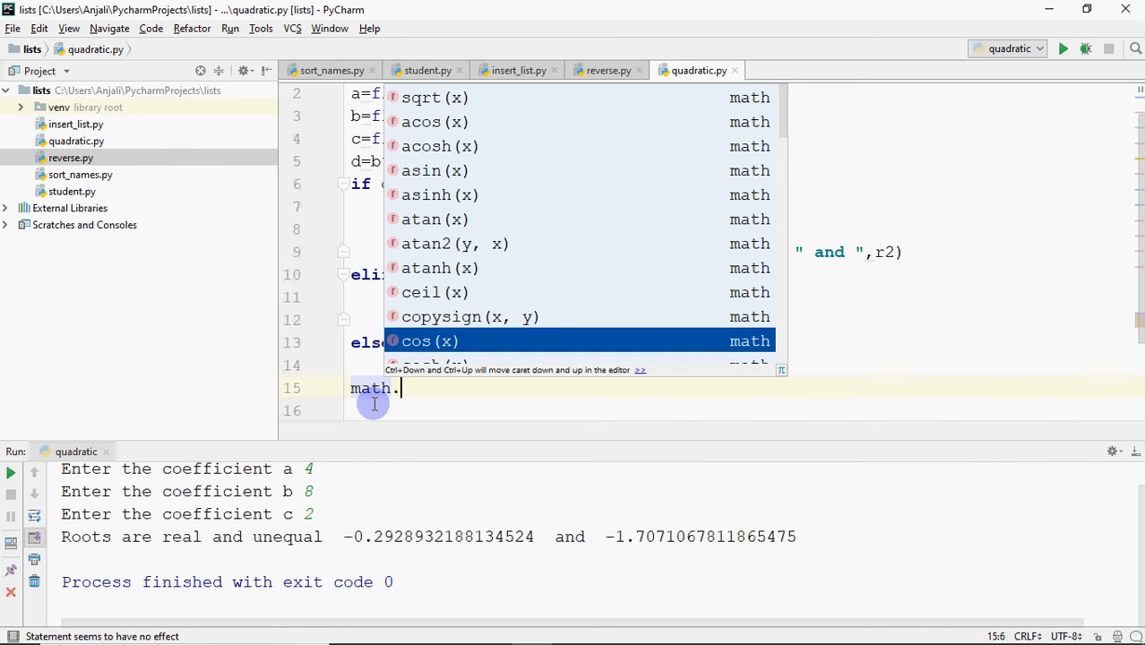
scroll("down", 3)
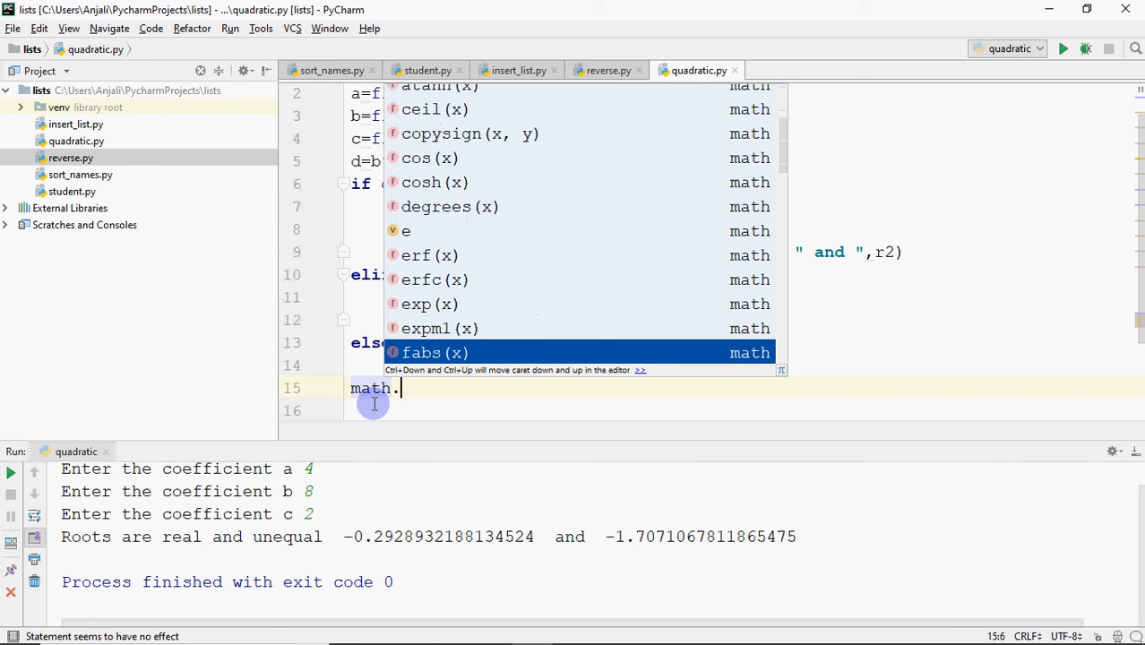
scroll("down", 3)
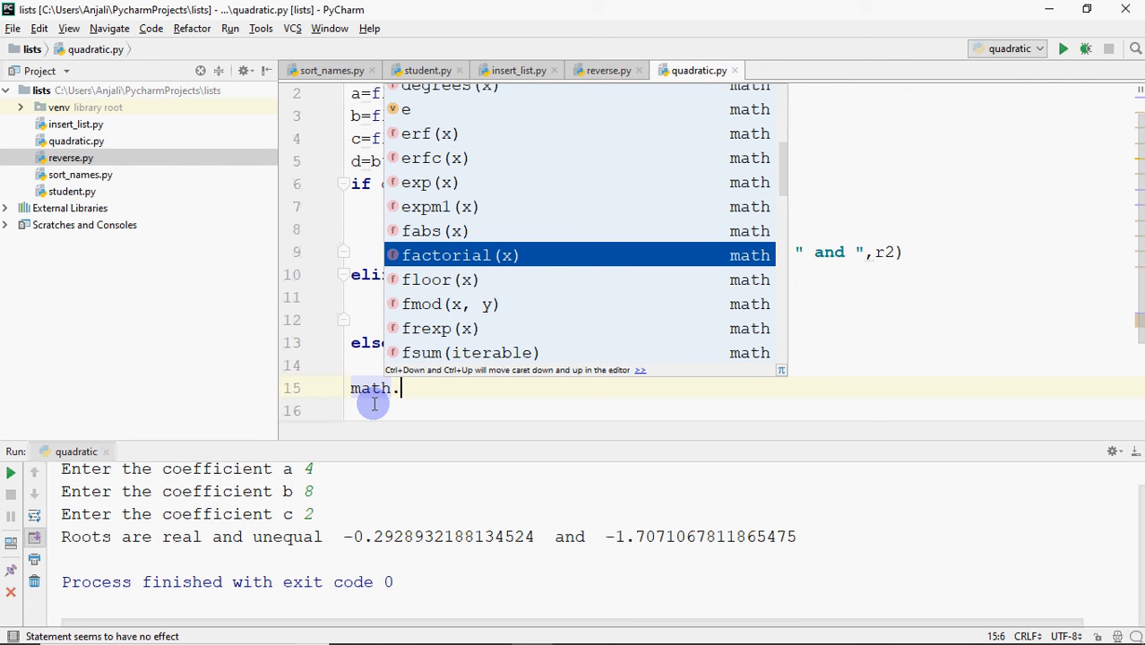
key("Down")
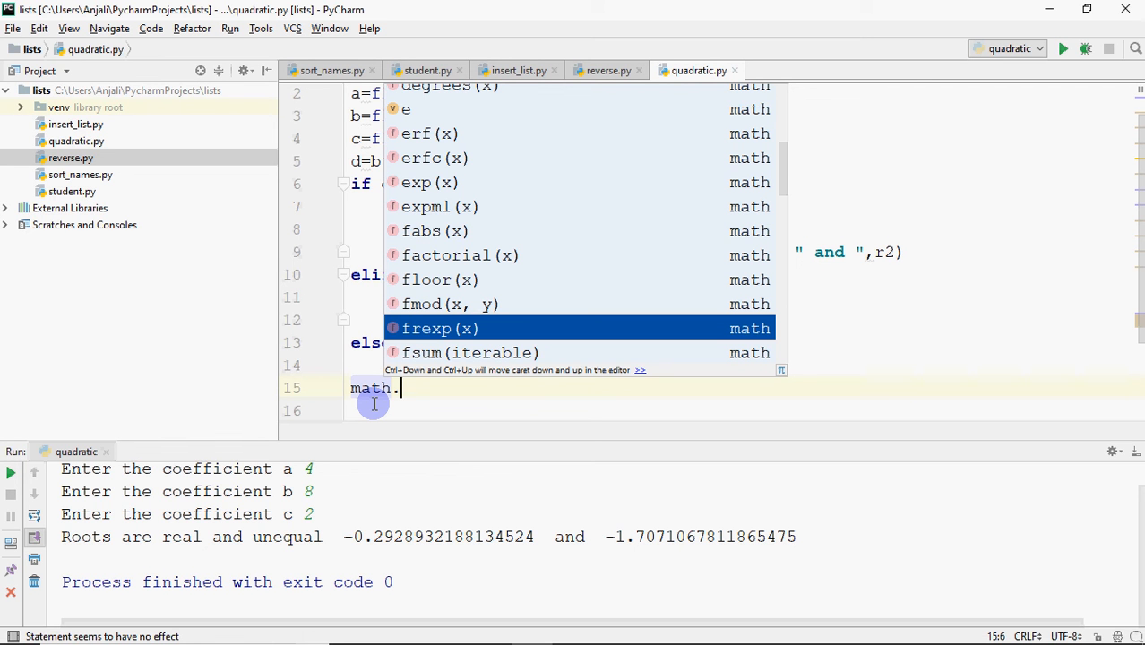
scroll("down", 3)
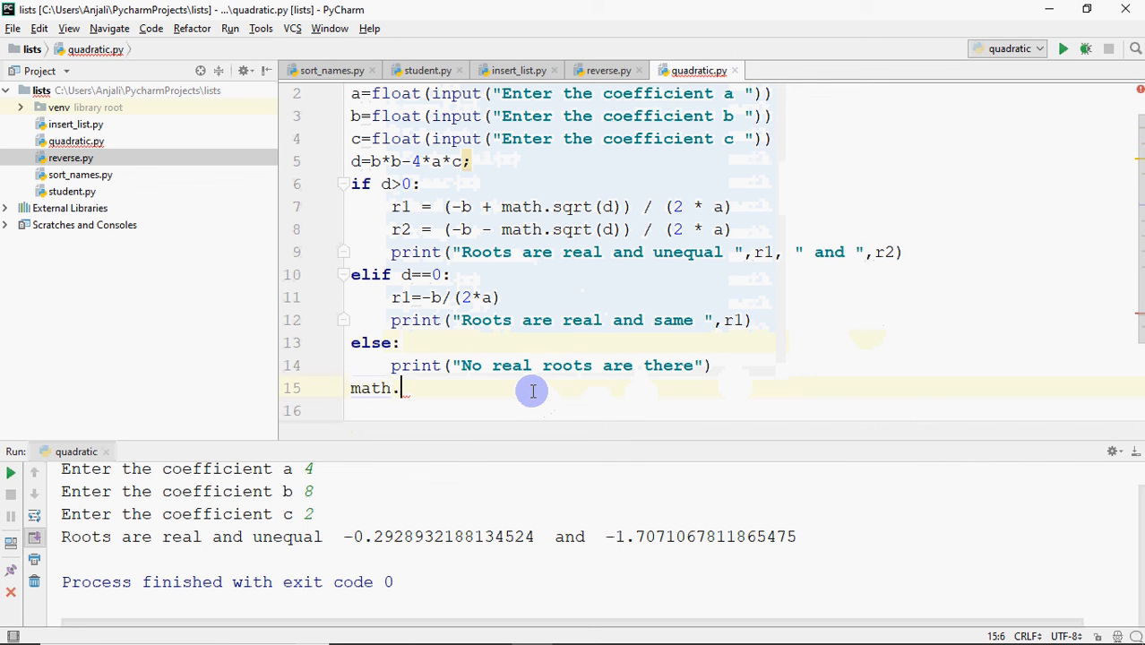
key("backspace")
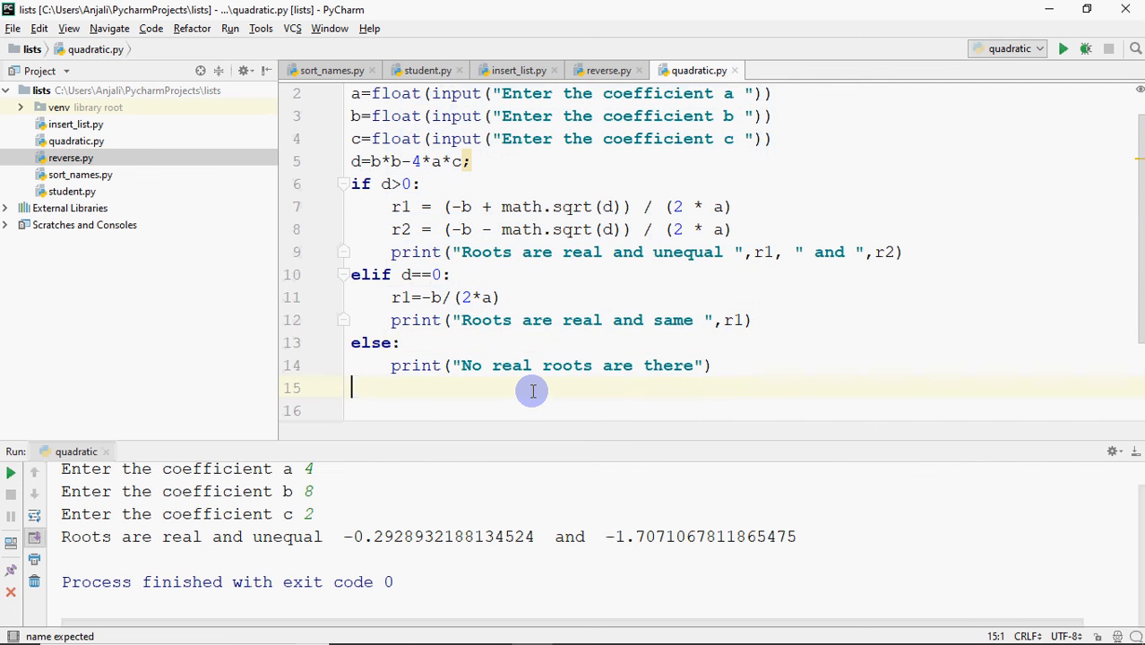
mouse_move(724, 449)
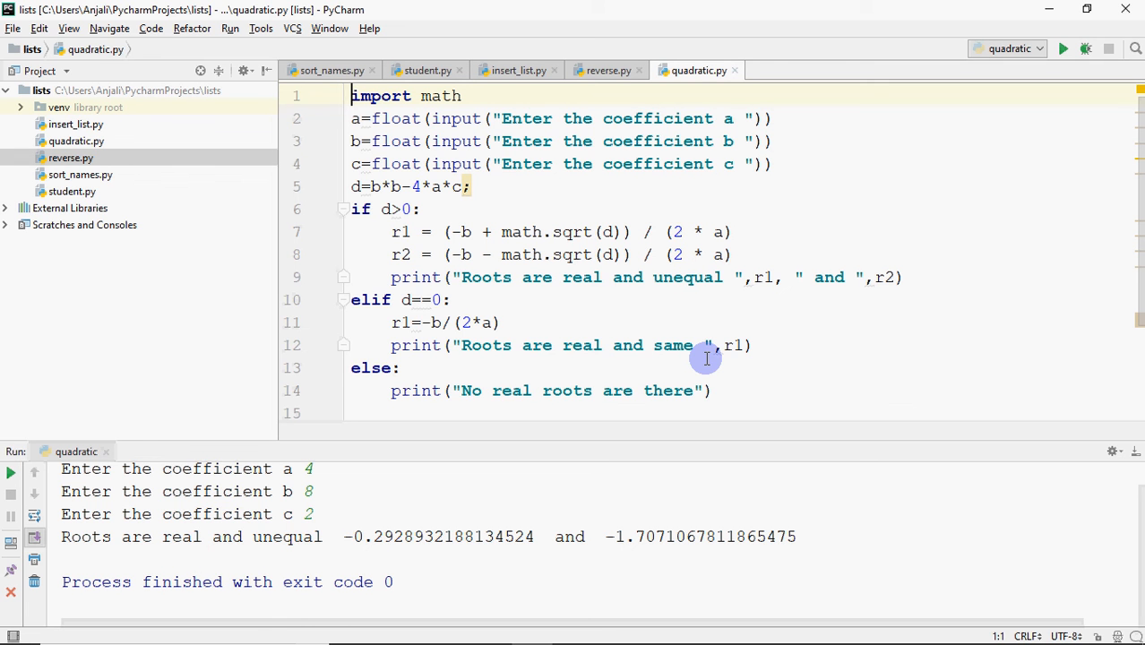
mouse_move(825, 385)
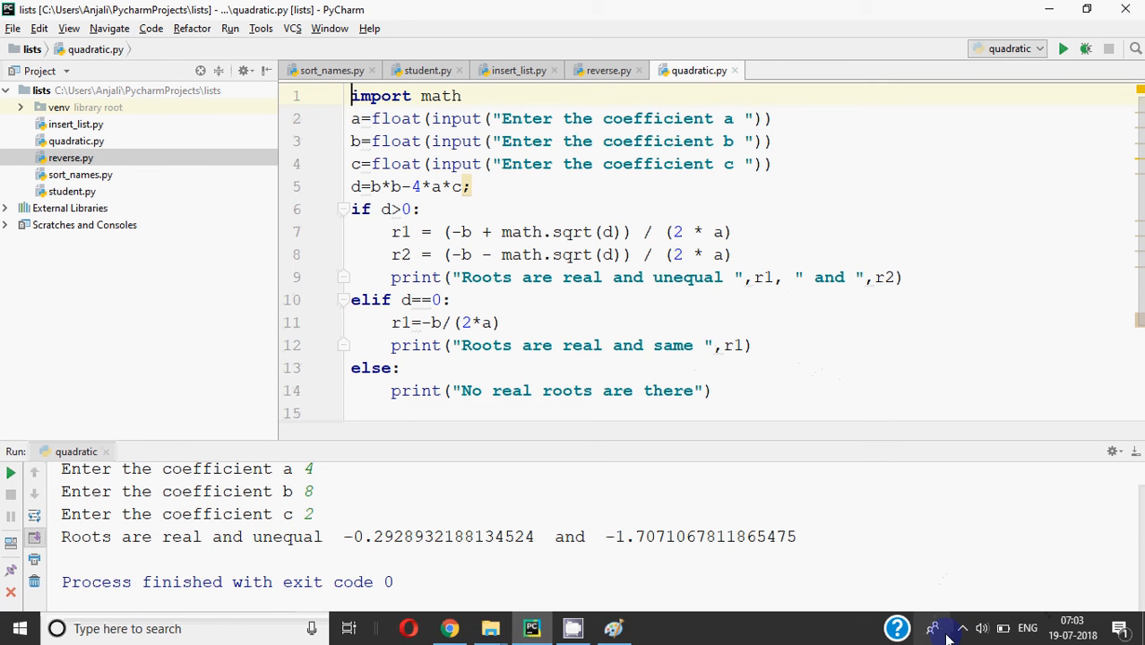
left_click(947, 628)
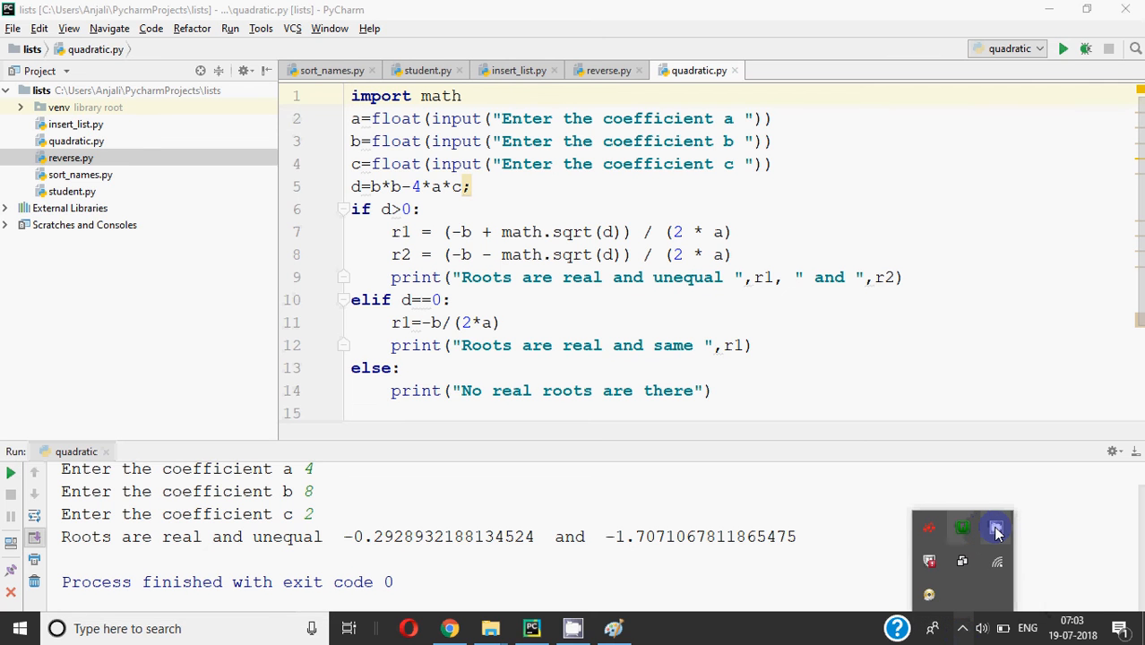
left_click(996, 527)
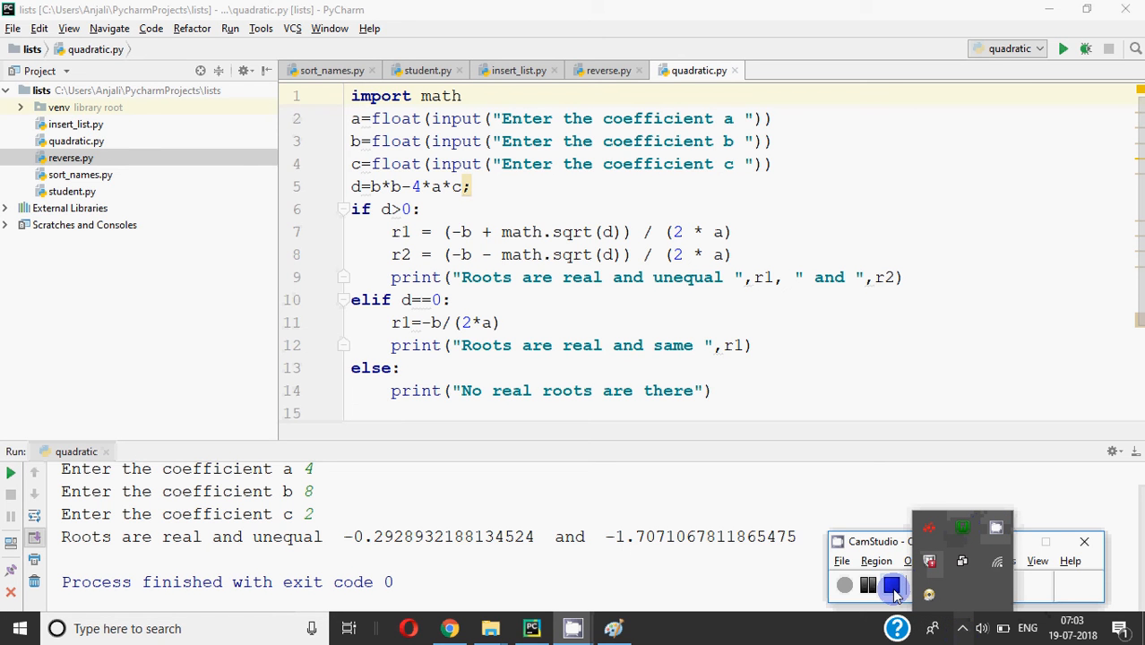